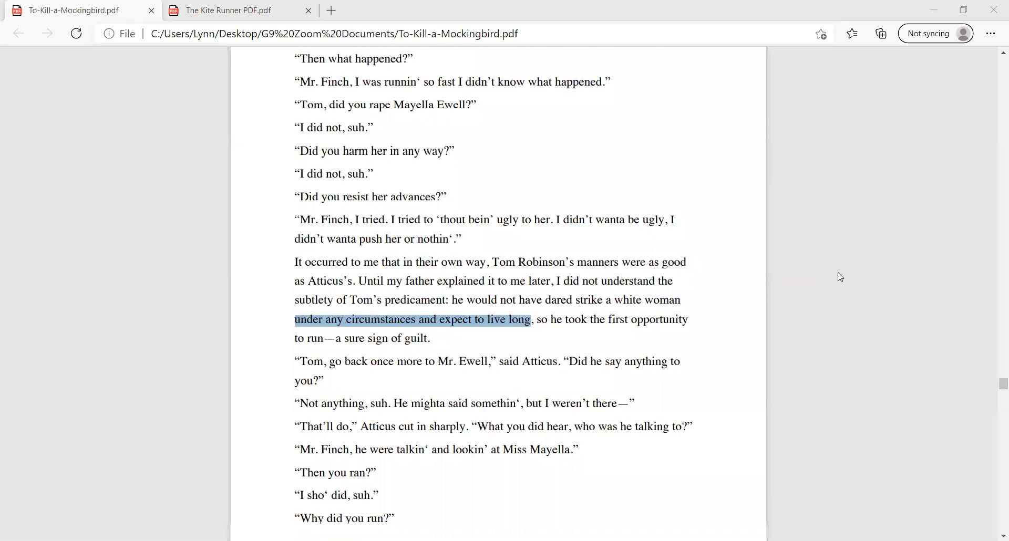
# Step: Scroll down slightly so the page break after "Why did you run?" comes into view
pyautogui.scroll(-3)
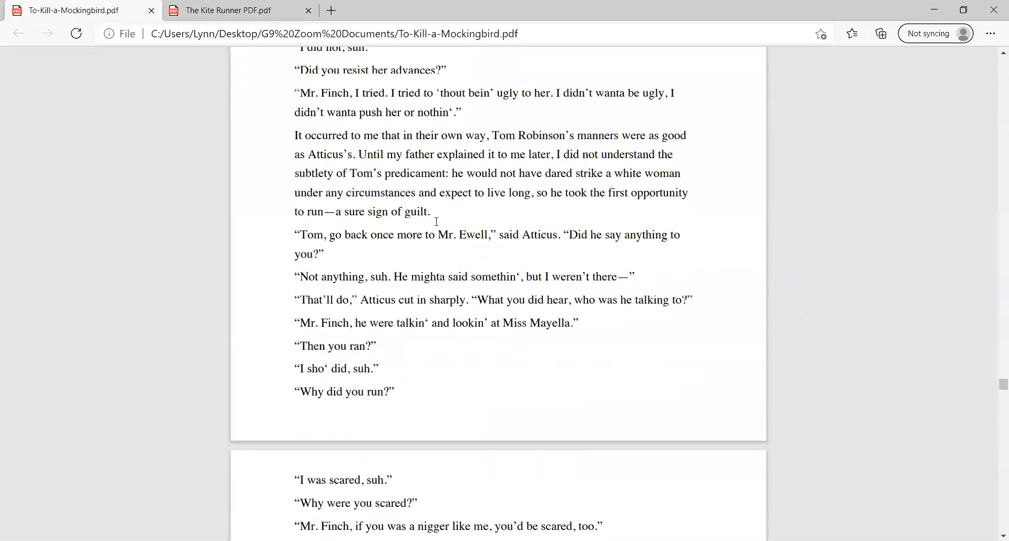
pyautogui.moveTo(339, 481)
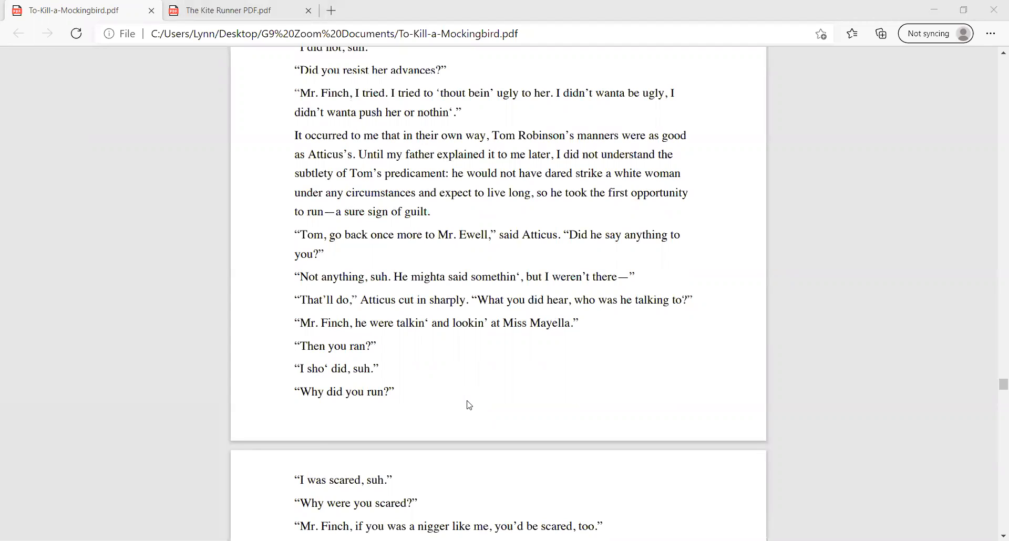
pyautogui.moveTo(931, 354)
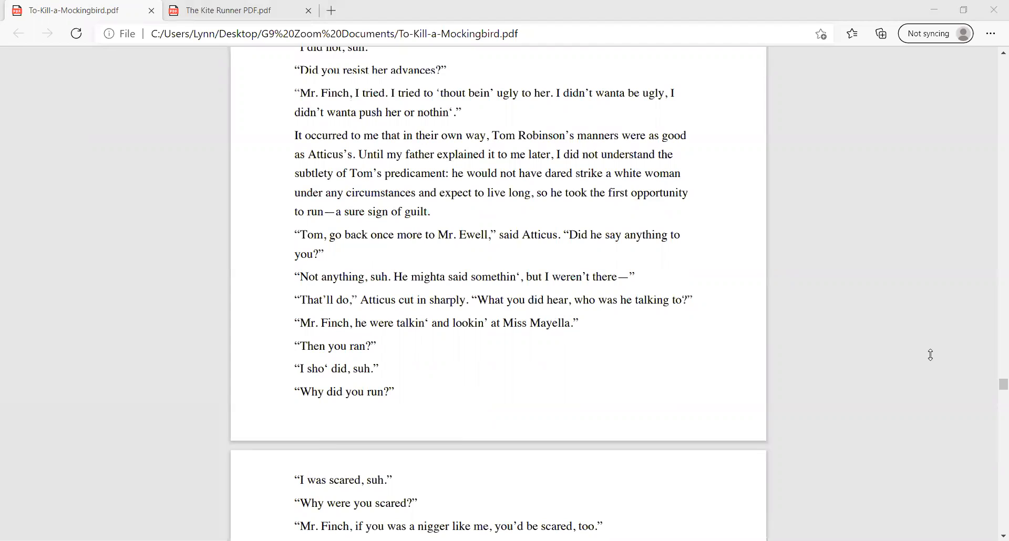
pyautogui.moveTo(953, 362)
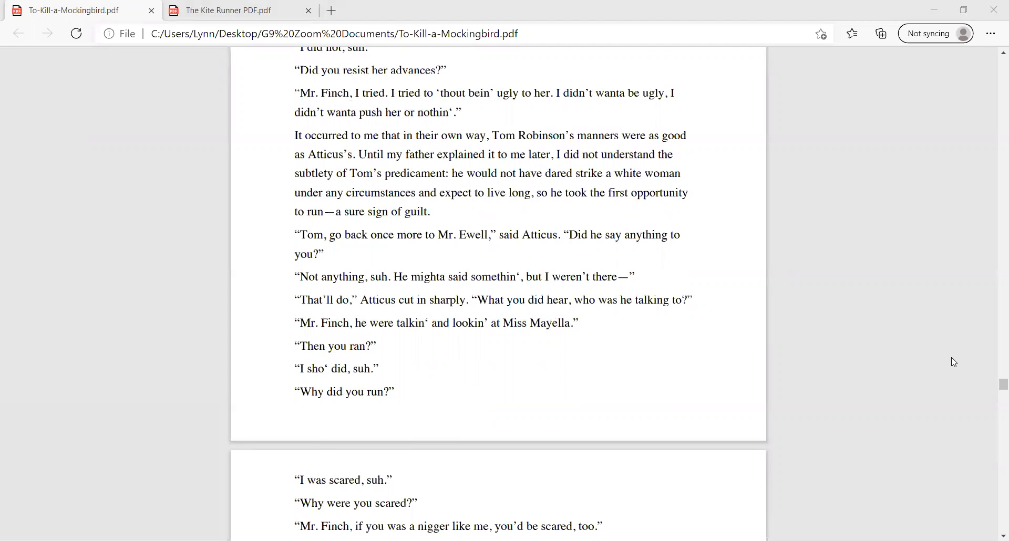
pyautogui.moveTo(949, 398)
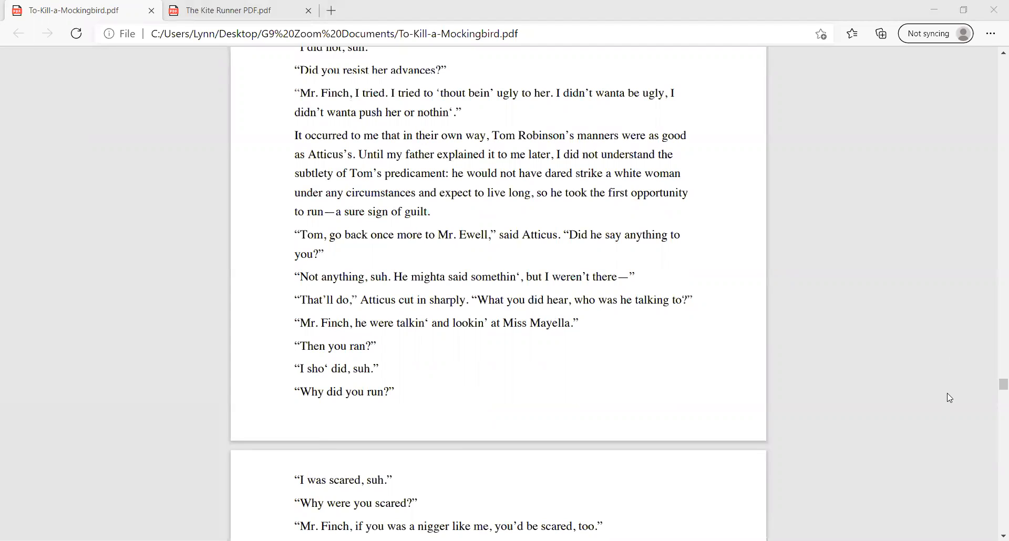
pyautogui.moveTo(941, 367)
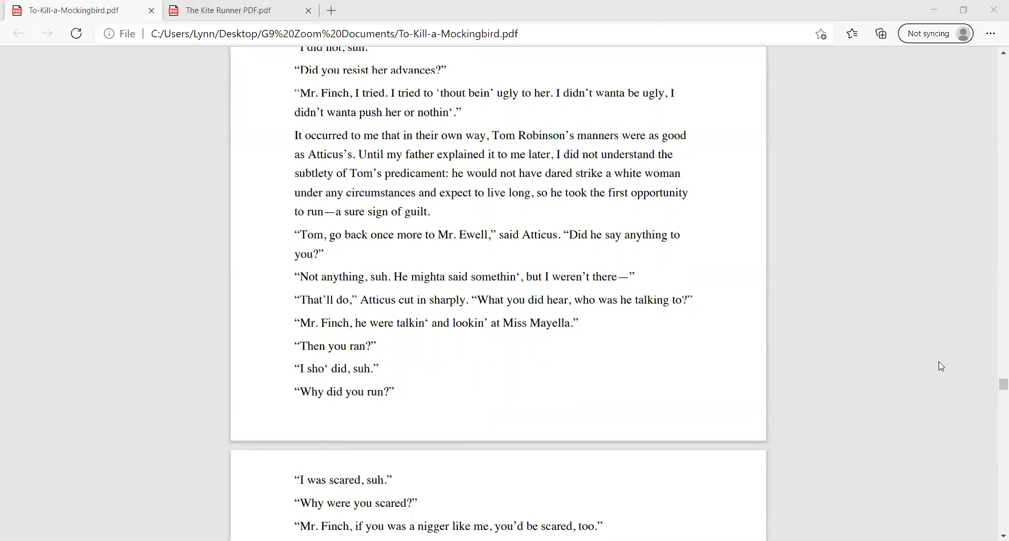
pyautogui.moveTo(658, 376)
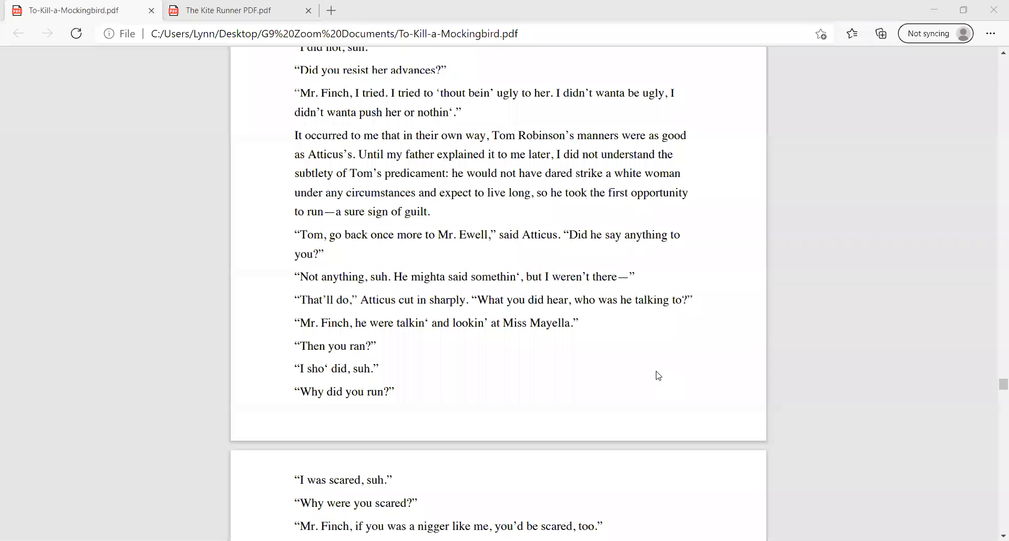
pyautogui.moveTo(651, 360)
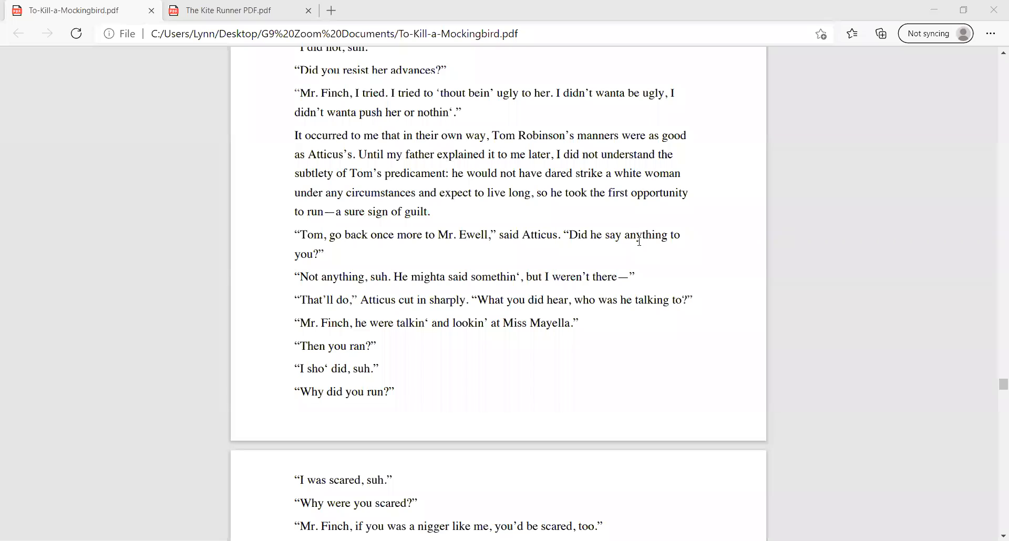
pyautogui.moveTo(642, 316)
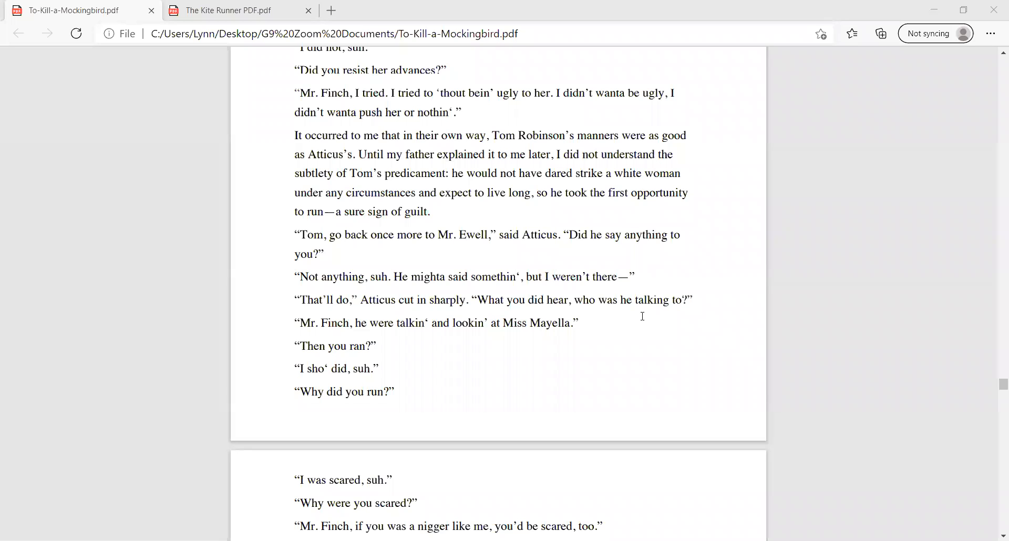
pyautogui.moveTo(645, 339)
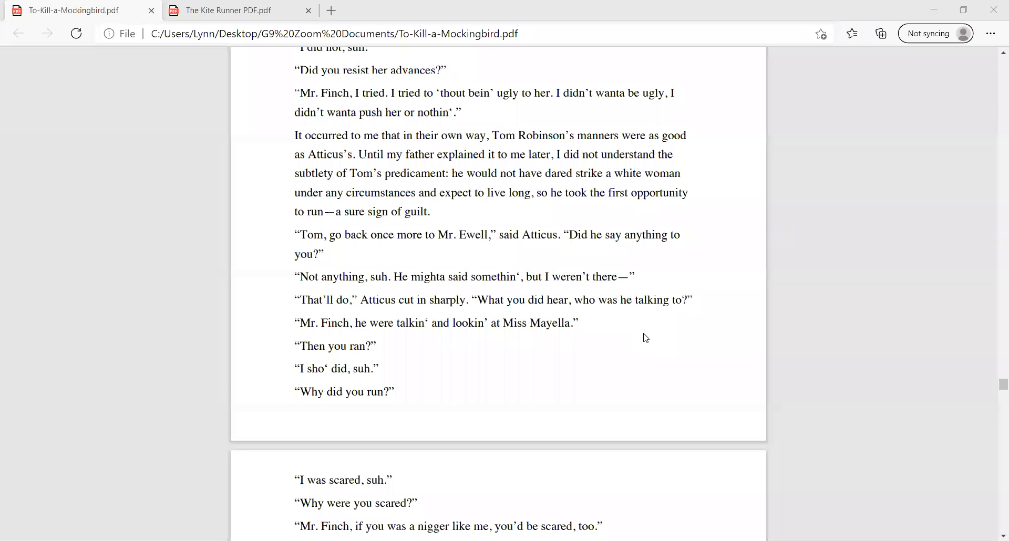
pyautogui.moveTo(748, 248)
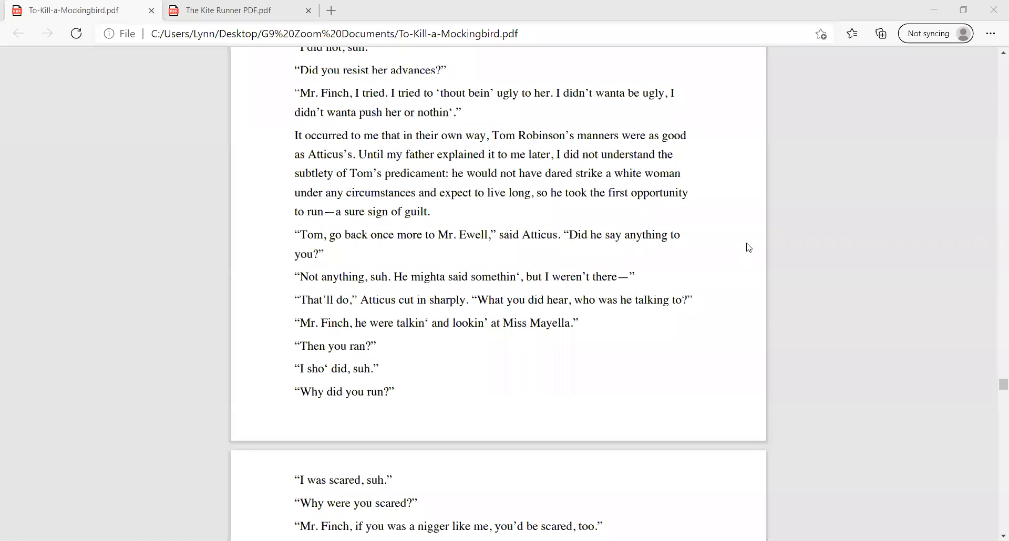
pyautogui.moveTo(574, 343)
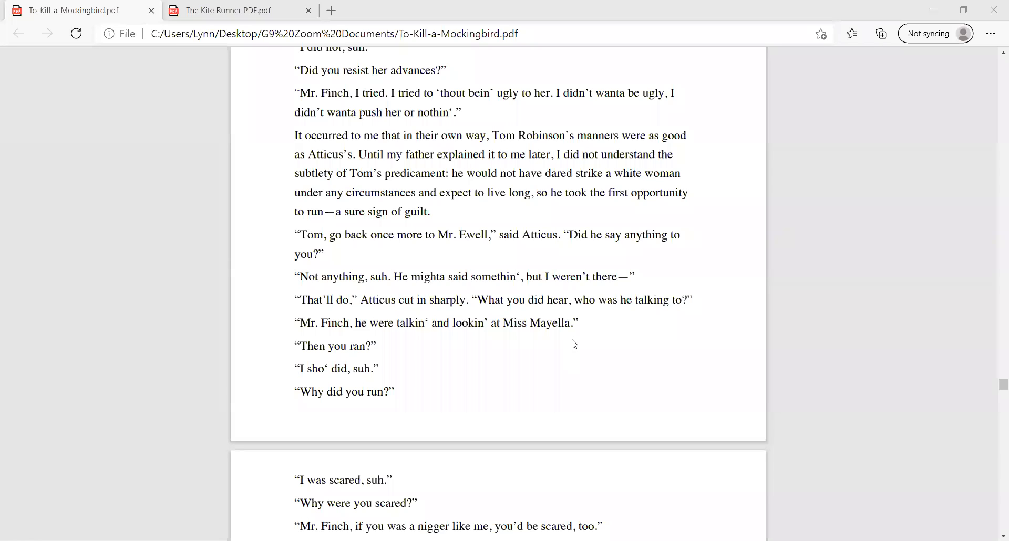
pyautogui.moveTo(568, 353)
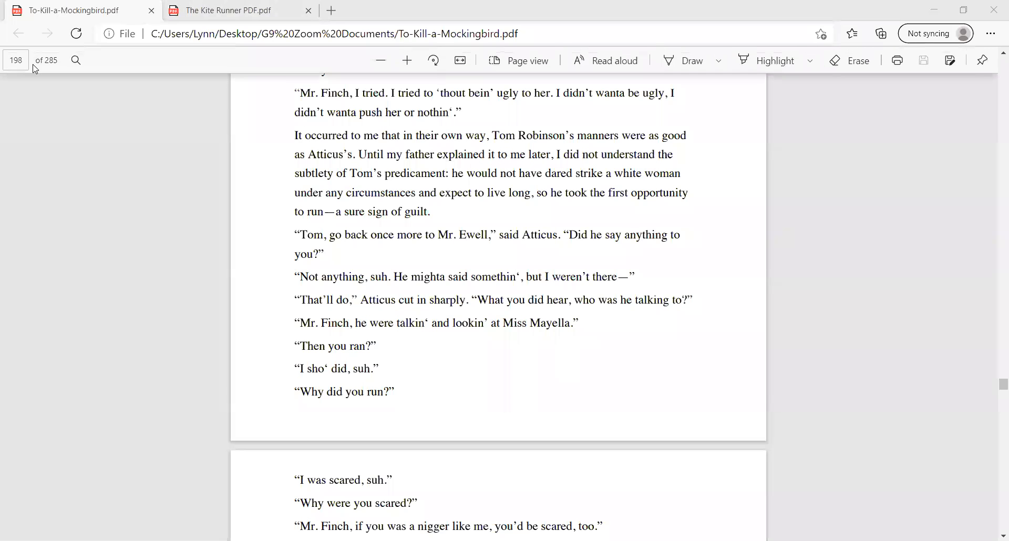
pyautogui.moveTo(679, 230)
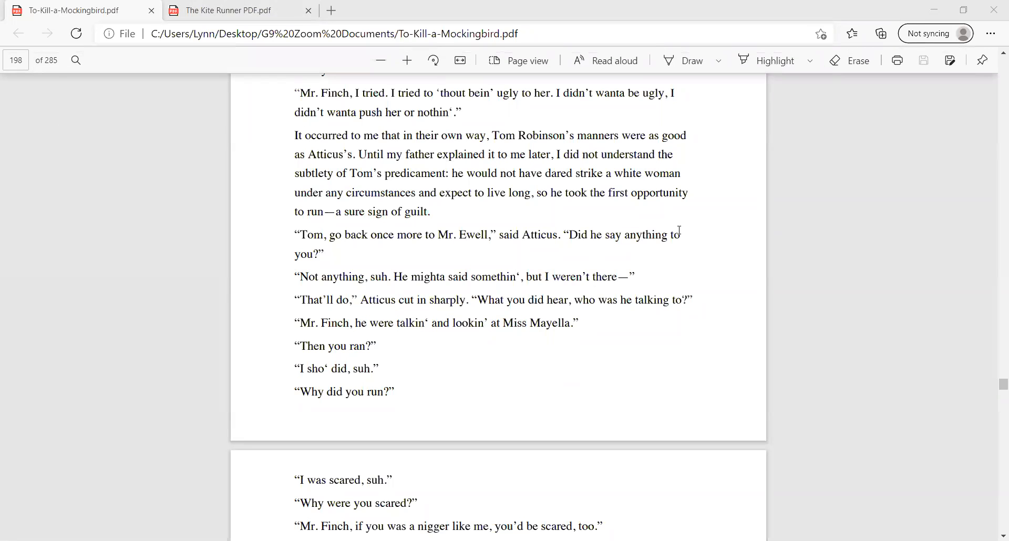
pyautogui.moveTo(604, 327)
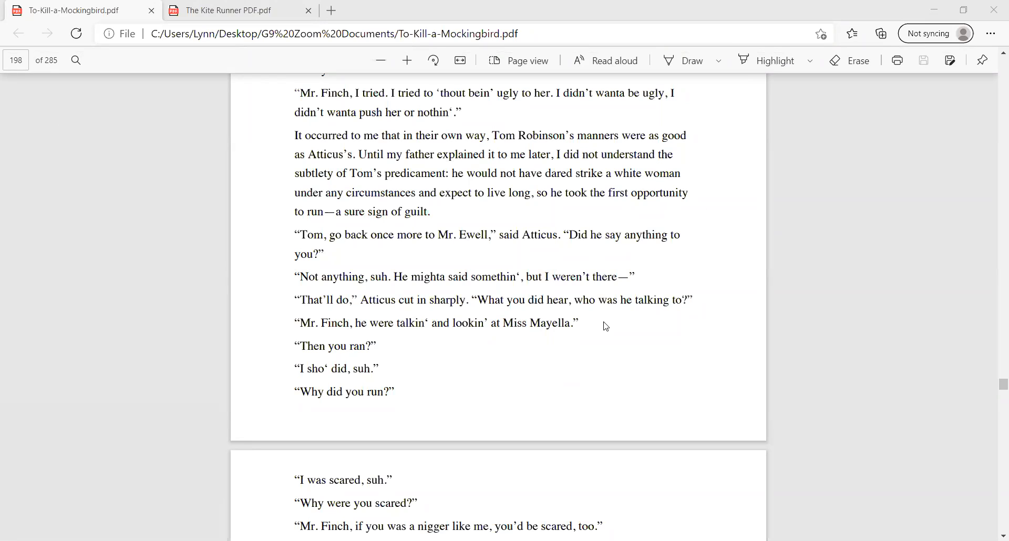
pyautogui.moveTo(716, 210)
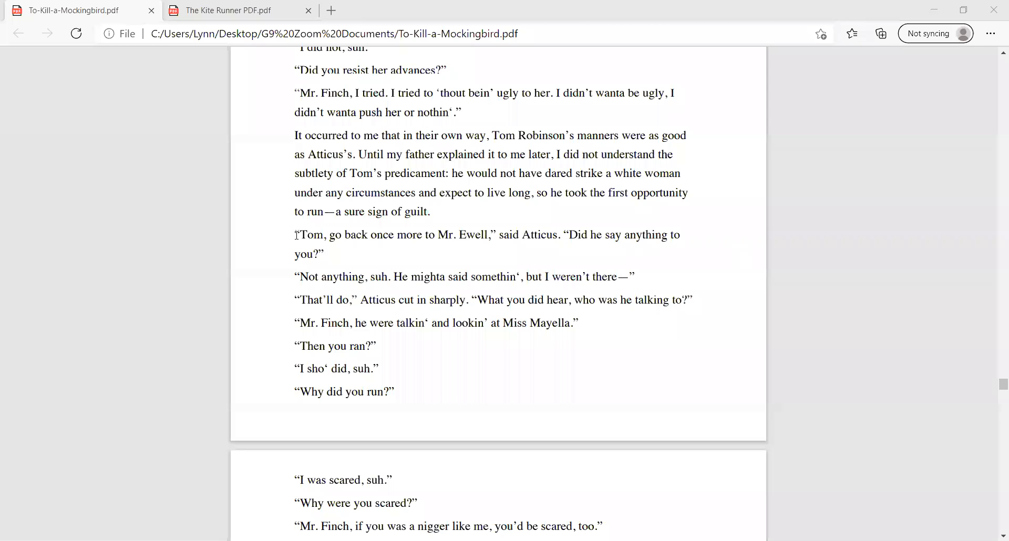
pyautogui.moveTo(296, 235); pyautogui.dragTo(324, 255)
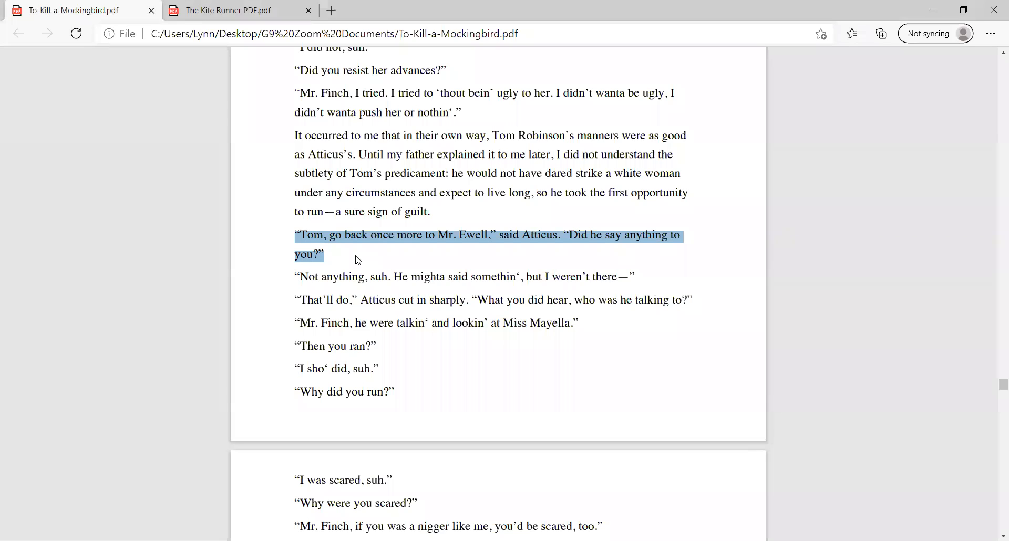
pyautogui.moveTo(710, 306)
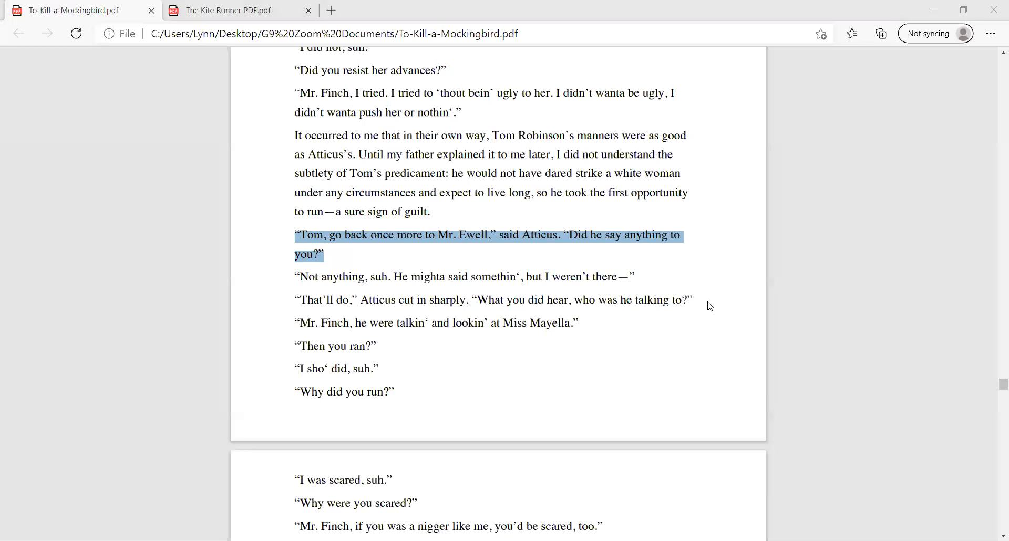
pyautogui.click(666, 325)
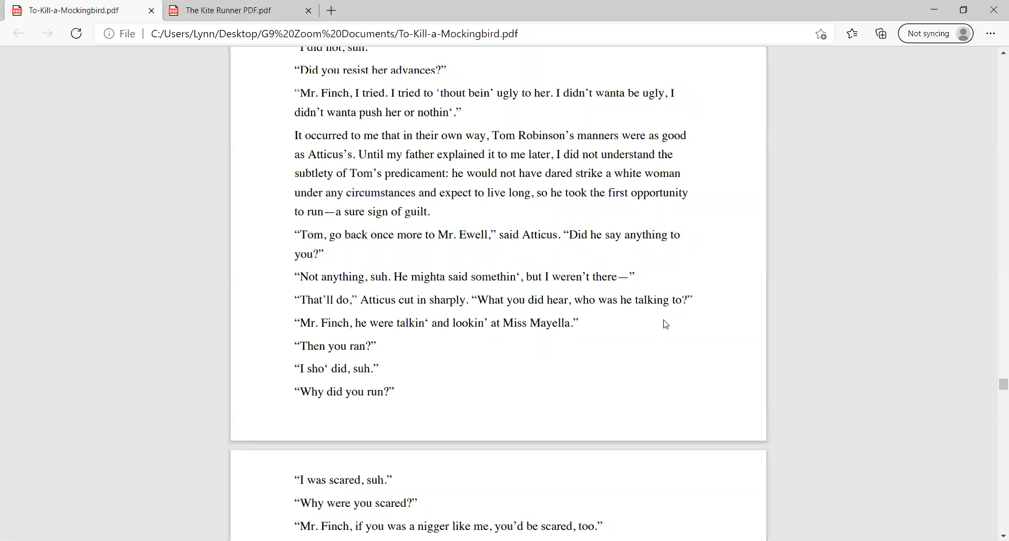
pyautogui.moveTo(705, 272)
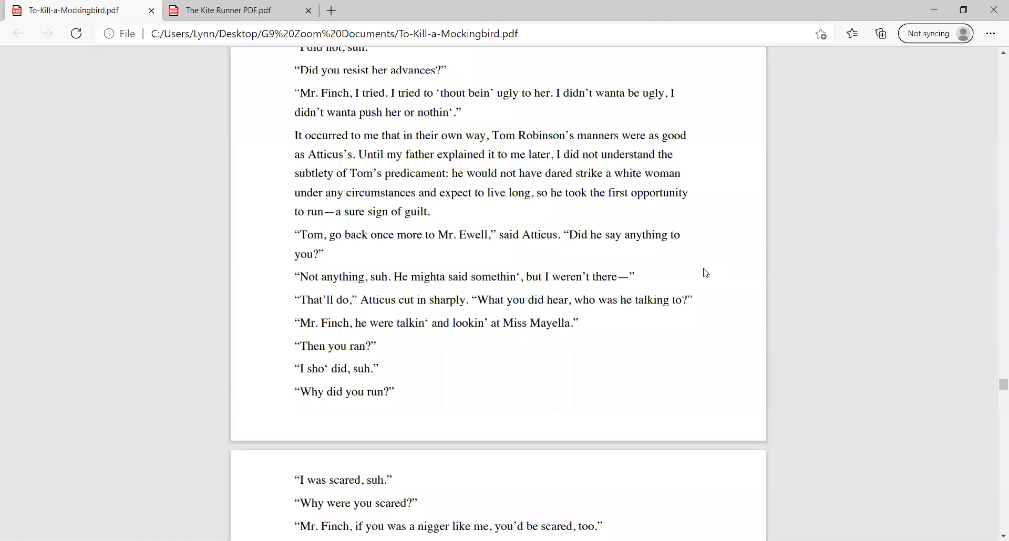
pyautogui.moveTo(719, 259)
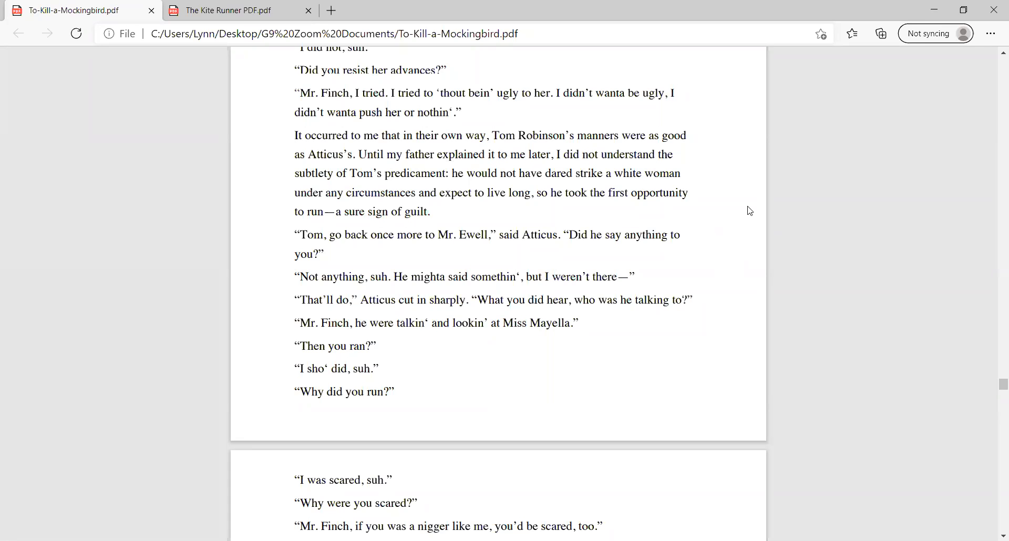
pyautogui.moveTo(693, 230)
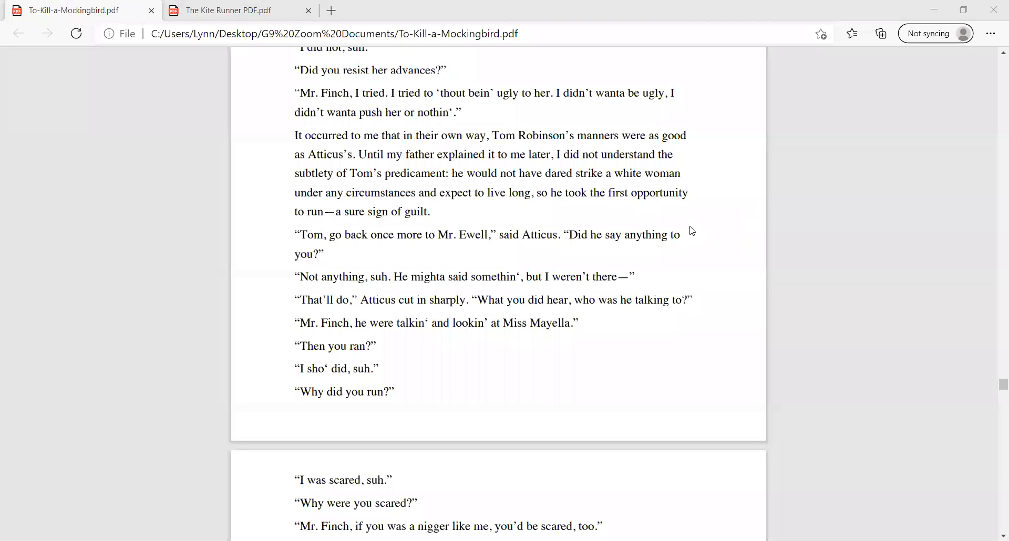
# Step: Scroll down through Link Deas's outburst to where Mr. Gilmer begins cross-examining Tom
pyautogui.scroll(-3)
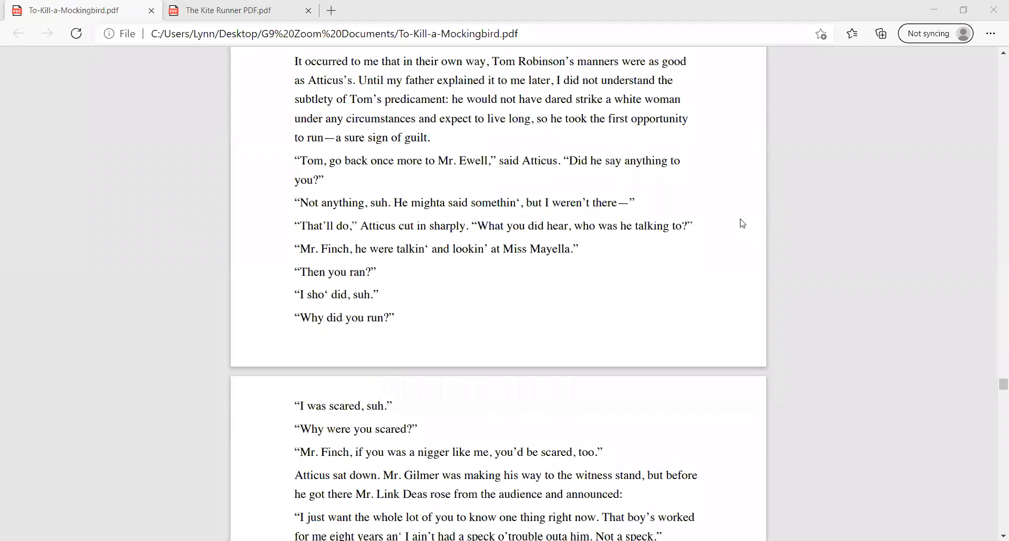
pyautogui.moveTo(687, 289)
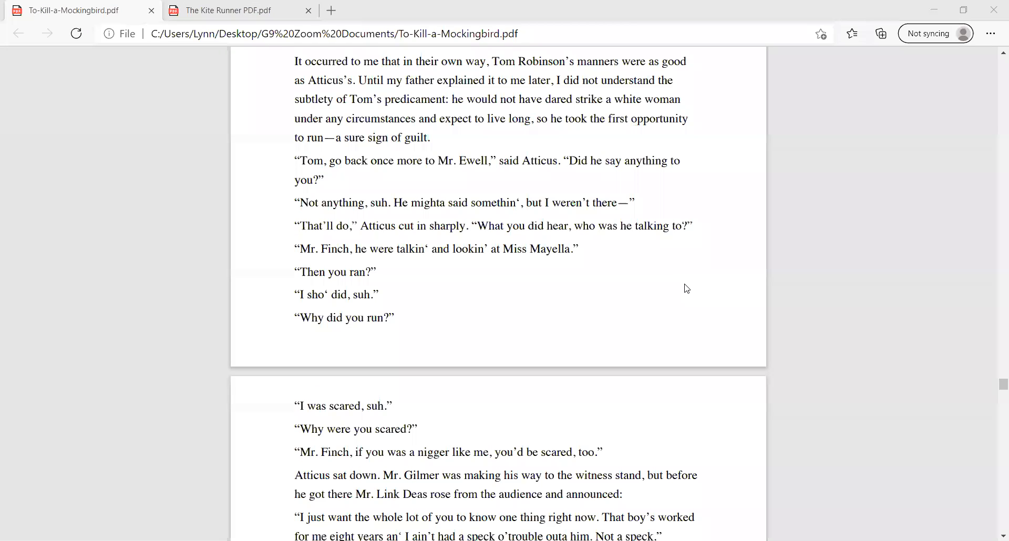
pyautogui.moveTo(716, 261)
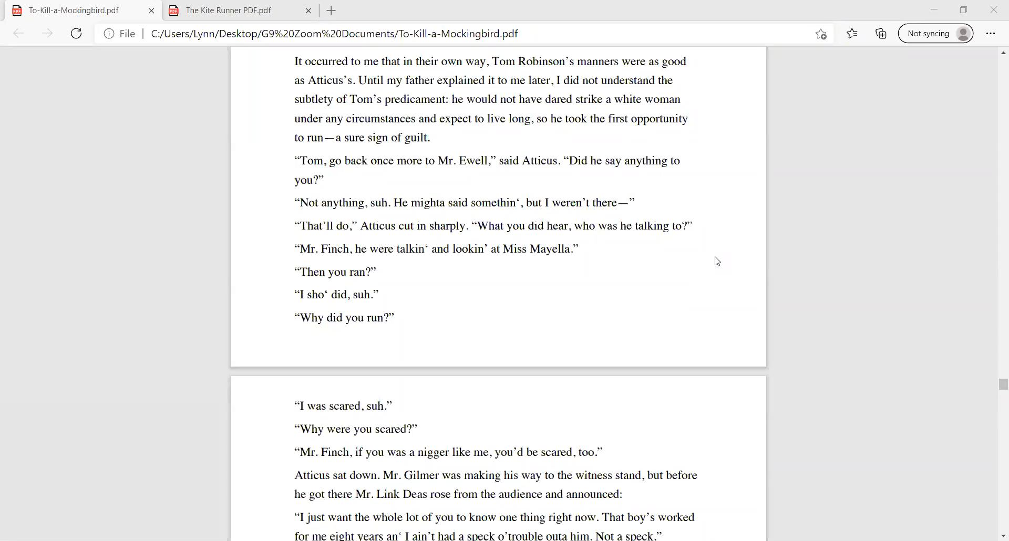
pyautogui.scroll(-3)
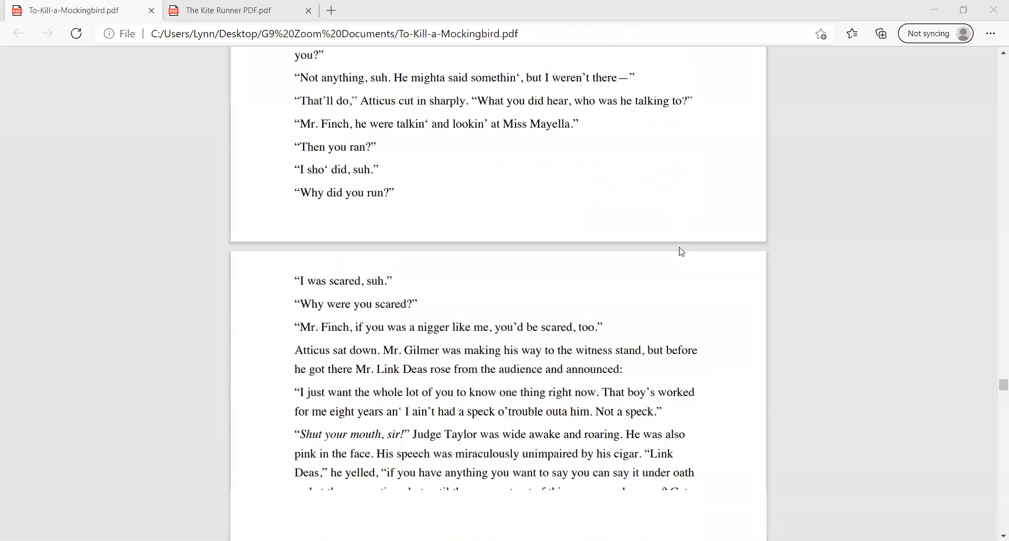
pyautogui.scroll(-3)
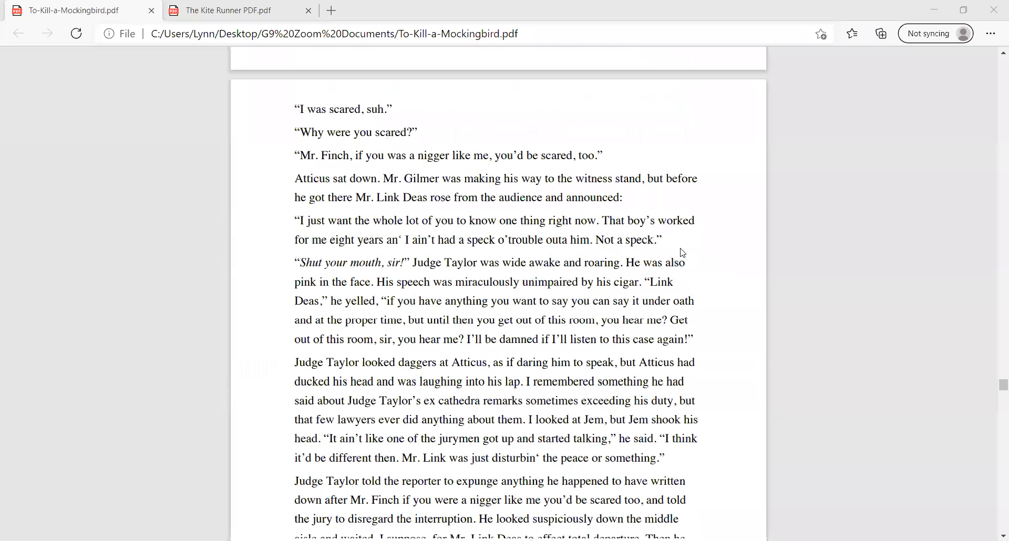
pyautogui.moveTo(749, 251)
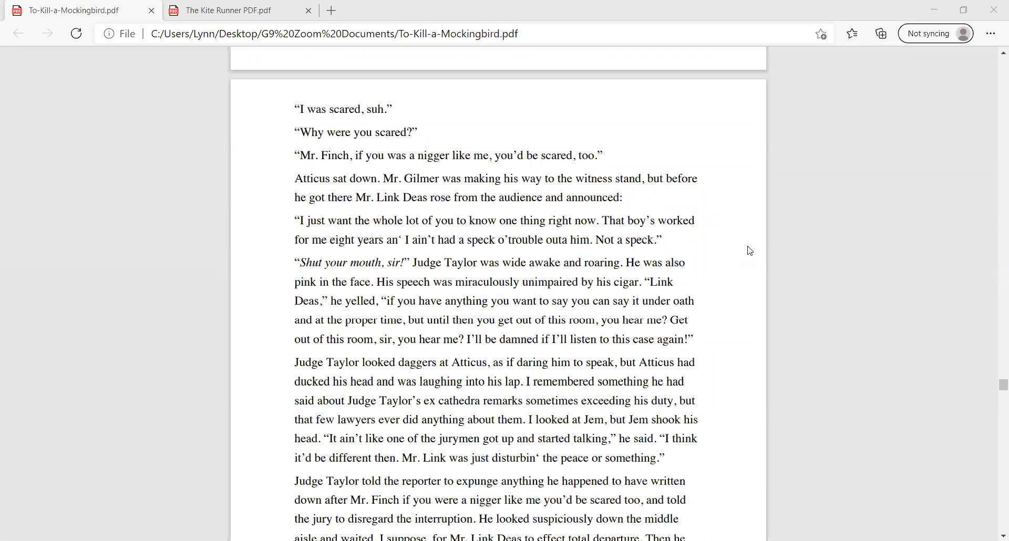
pyautogui.moveTo(740, 253)
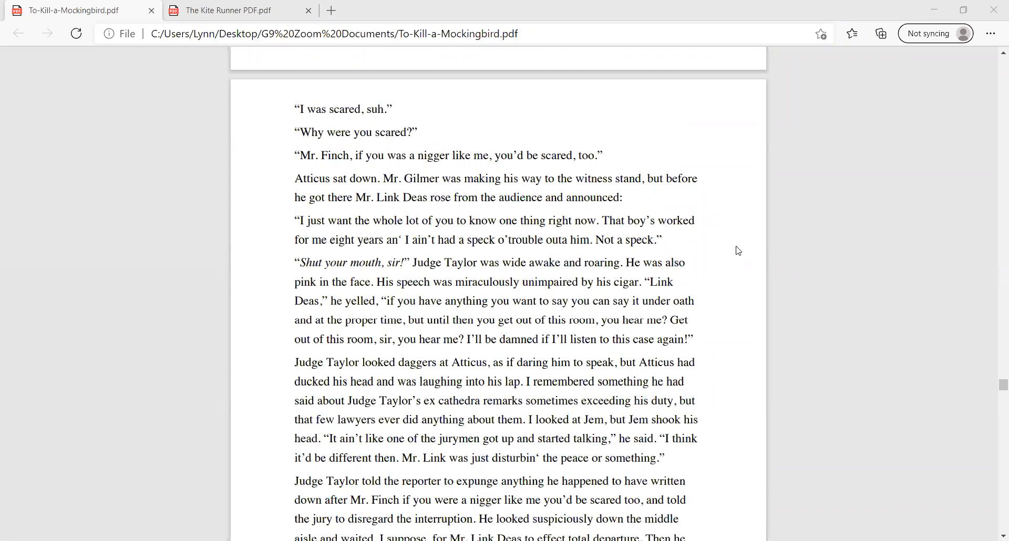
pyautogui.moveTo(736, 258)
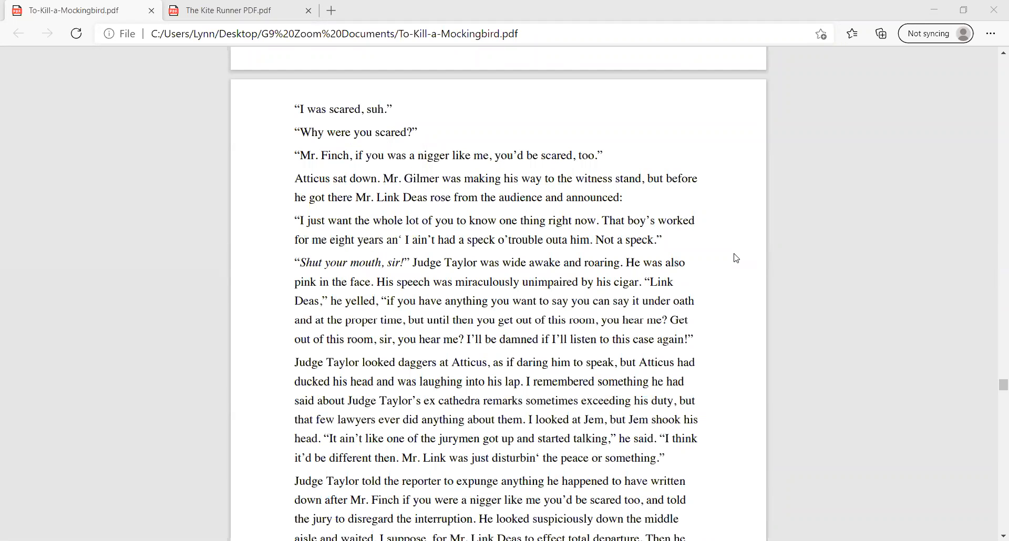
pyautogui.moveTo(722, 289)
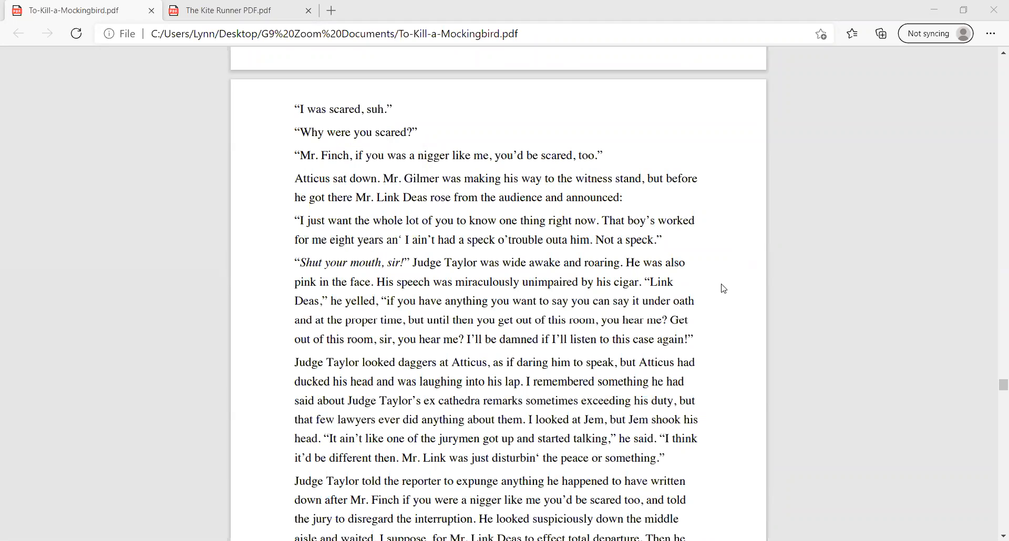
pyautogui.moveTo(727, 280)
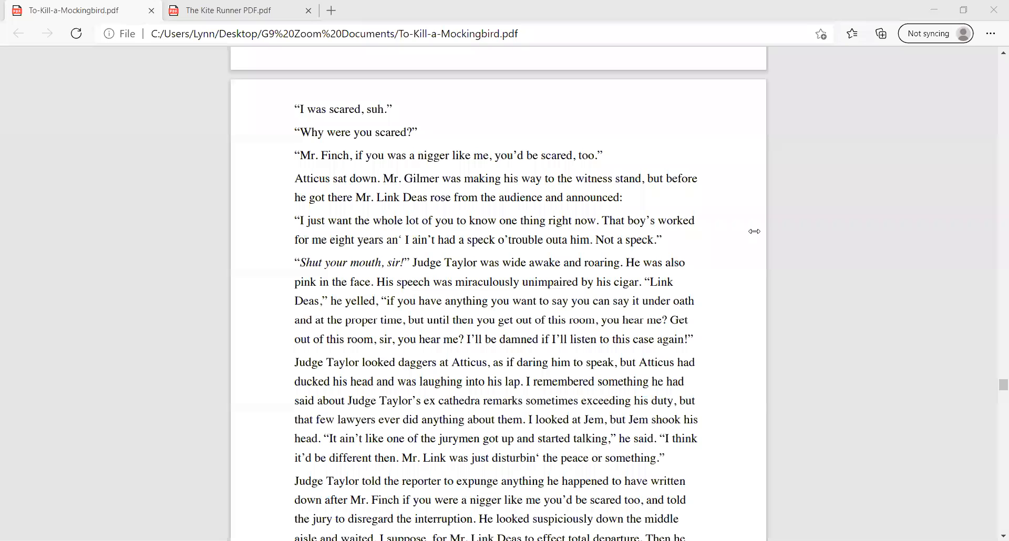
pyautogui.moveTo(731, 246)
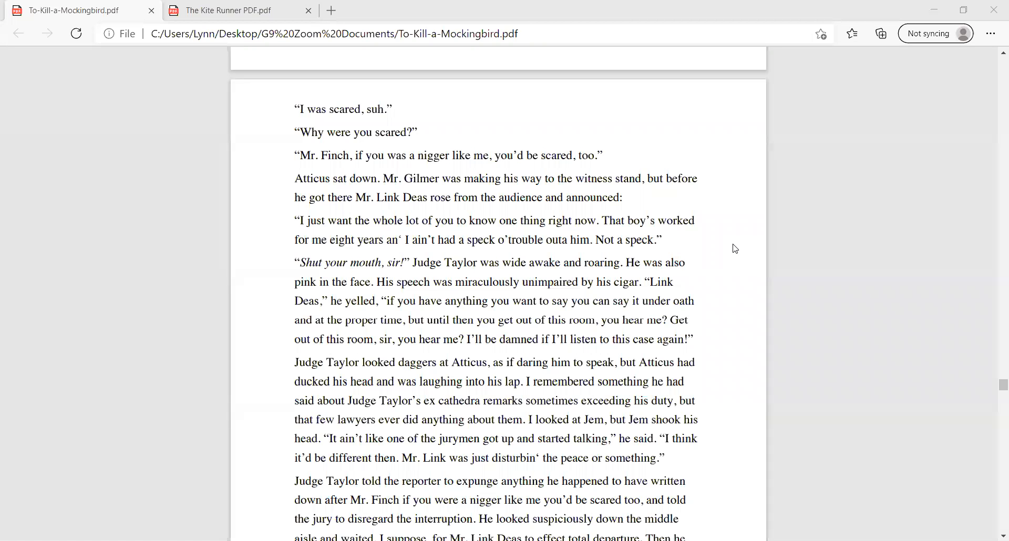
pyautogui.scroll(-3)
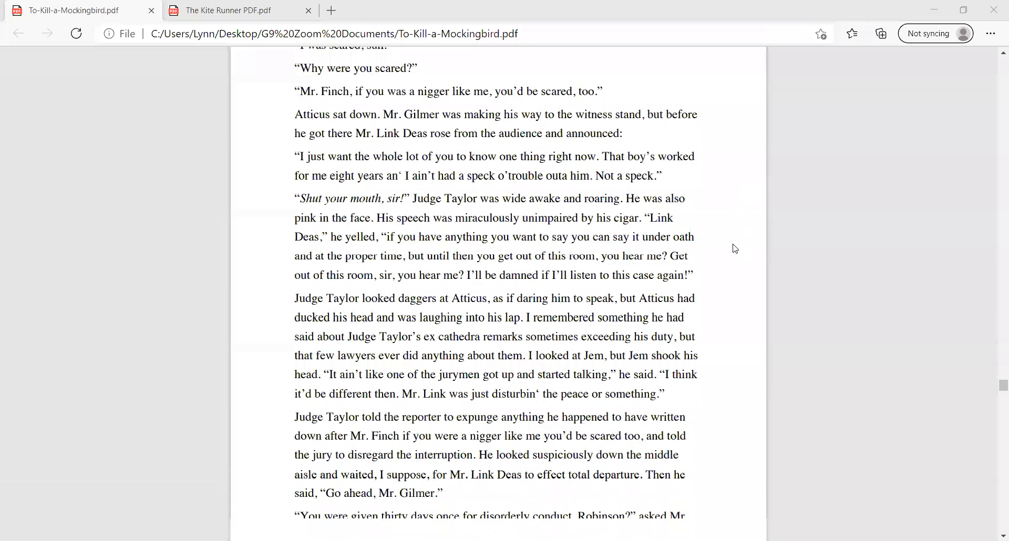
pyautogui.scroll(-3)
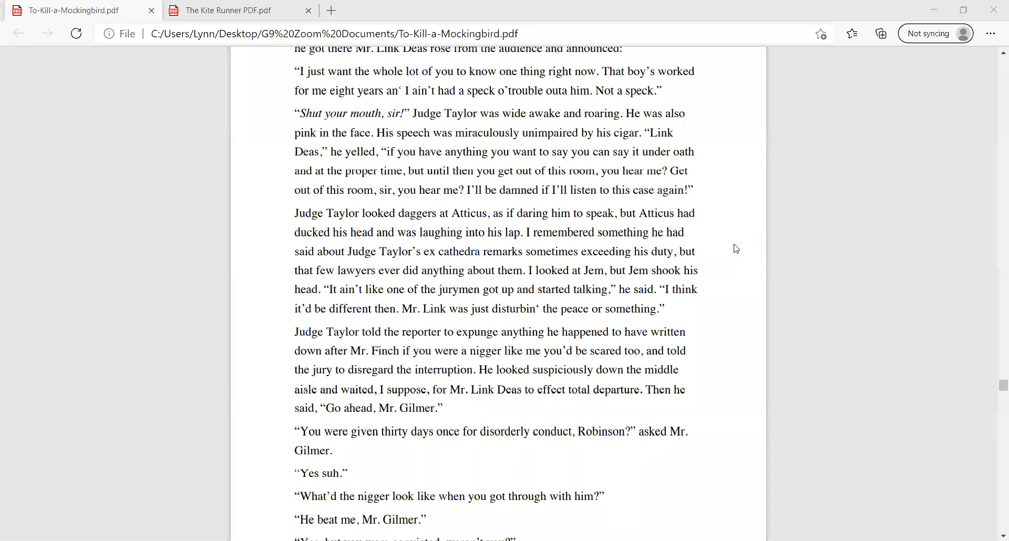
pyautogui.moveTo(746, 239)
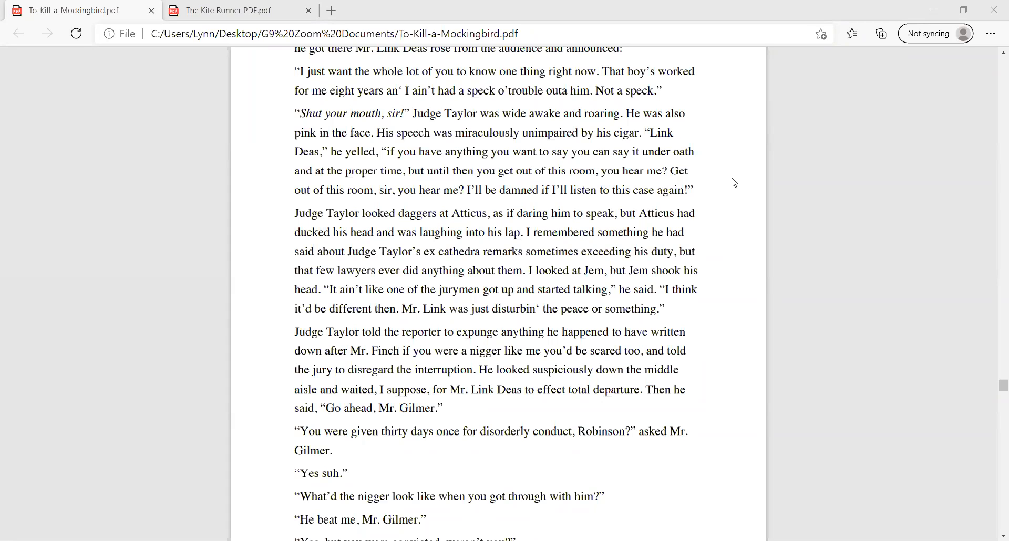
pyautogui.moveTo(738, 244)
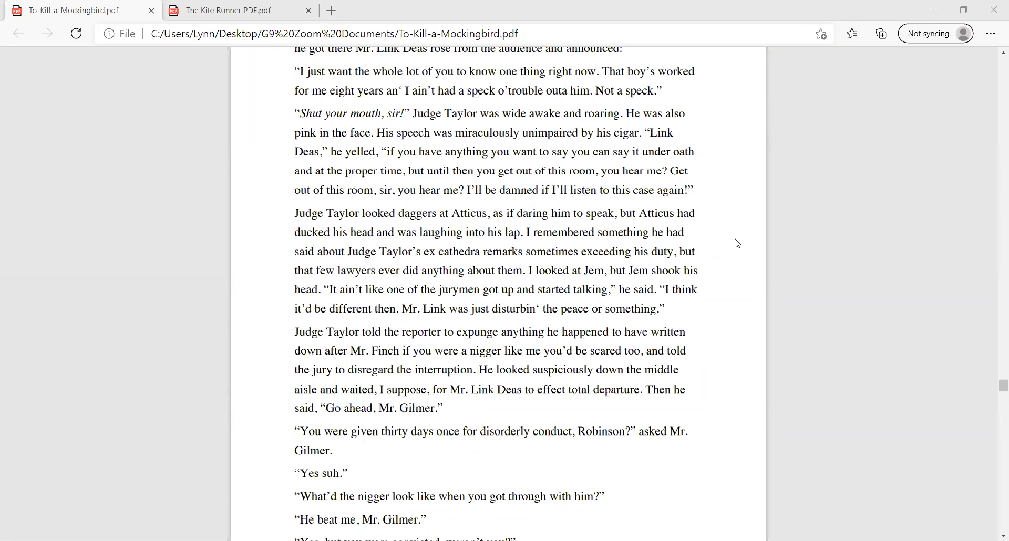
pyautogui.moveTo(747, 240)
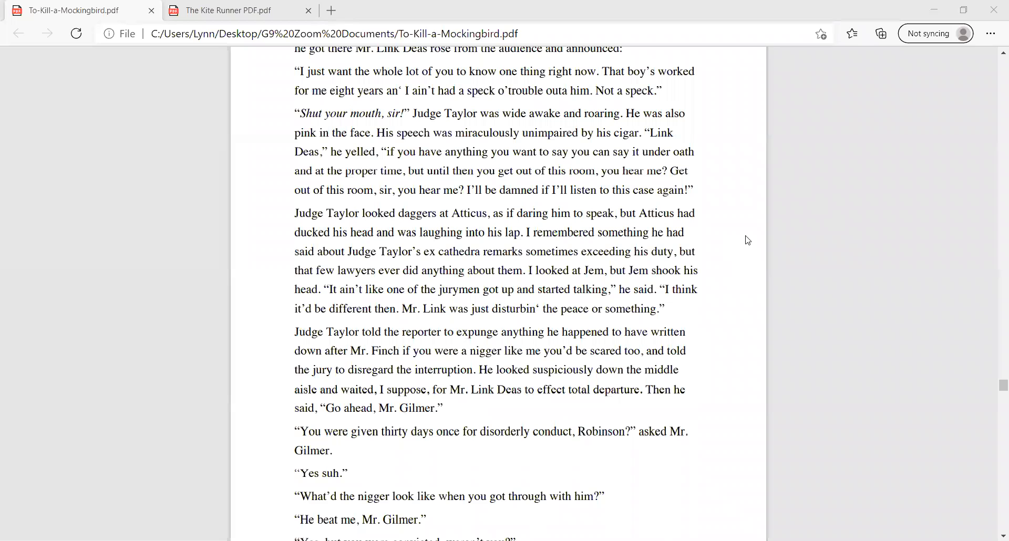
pyautogui.moveTo(732, 247)
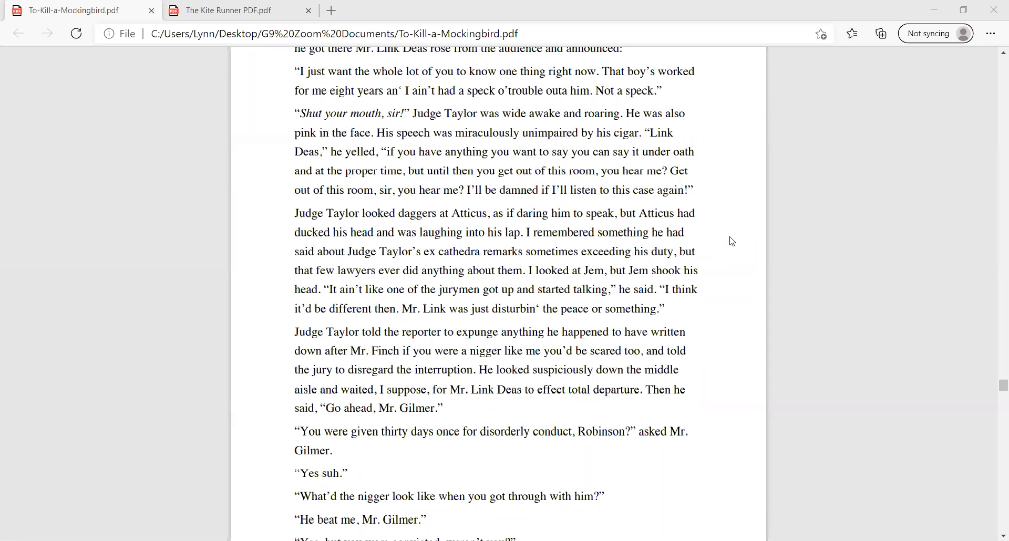
pyautogui.moveTo(736, 224)
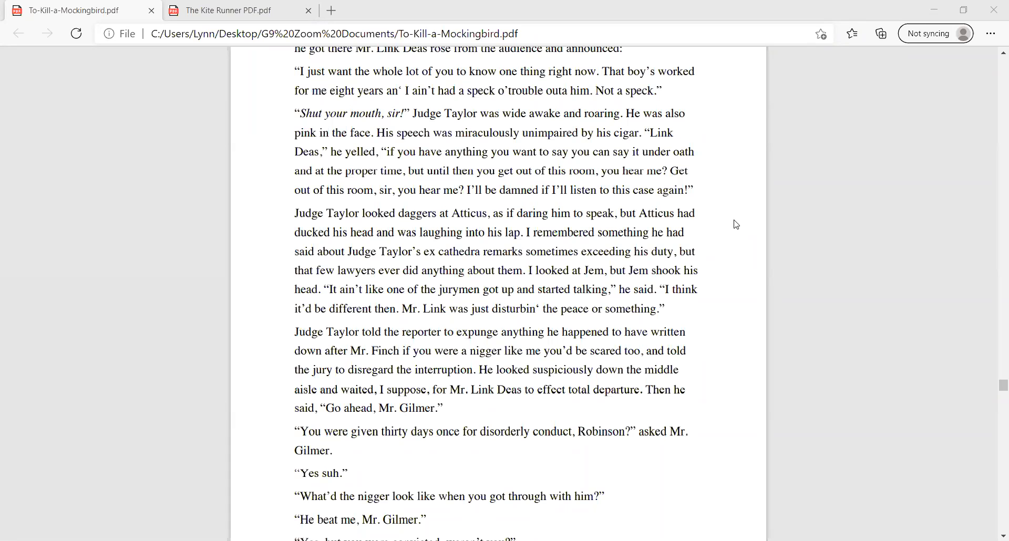
pyautogui.moveTo(720, 234)
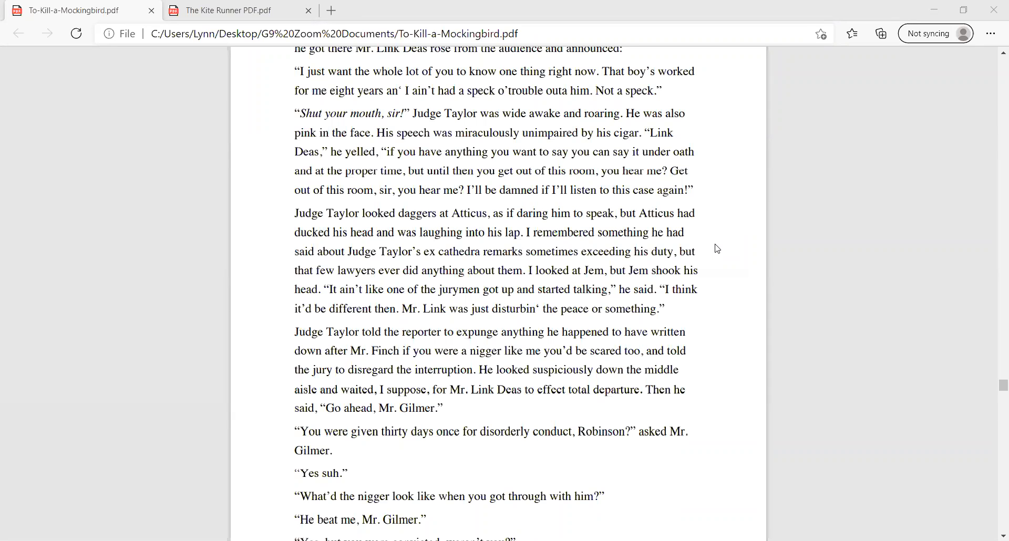
pyautogui.moveTo(736, 298)
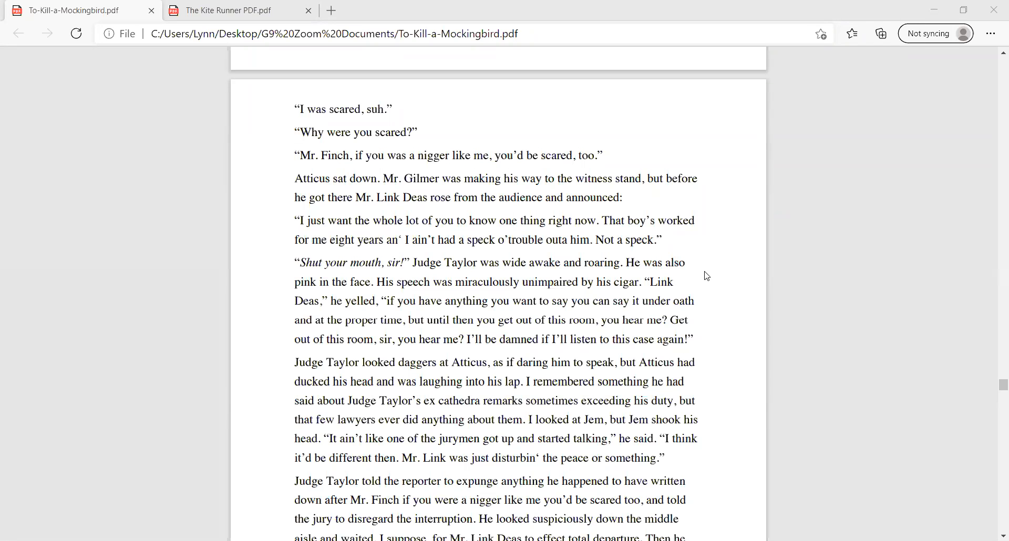
pyautogui.moveTo(715, 266)
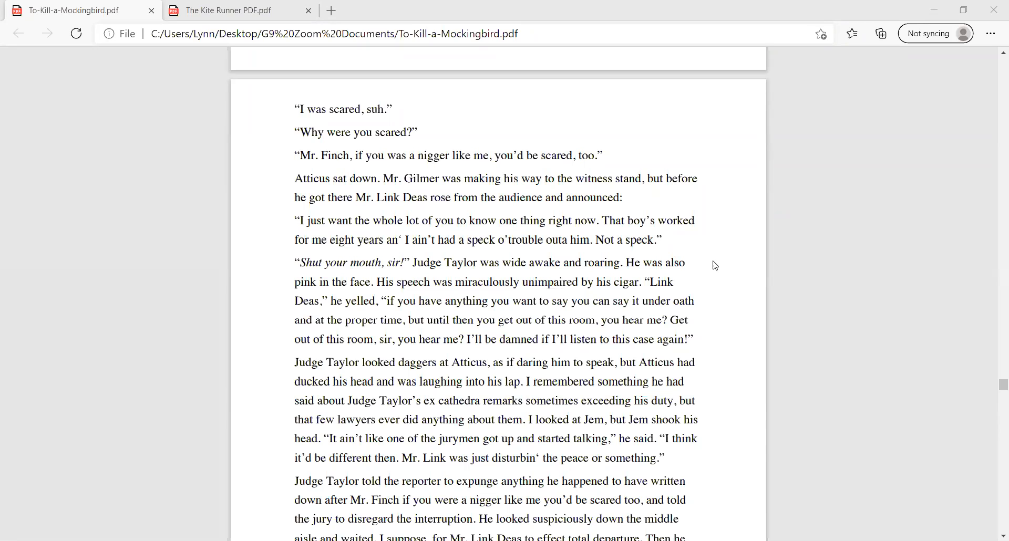
pyautogui.moveTo(737, 254)
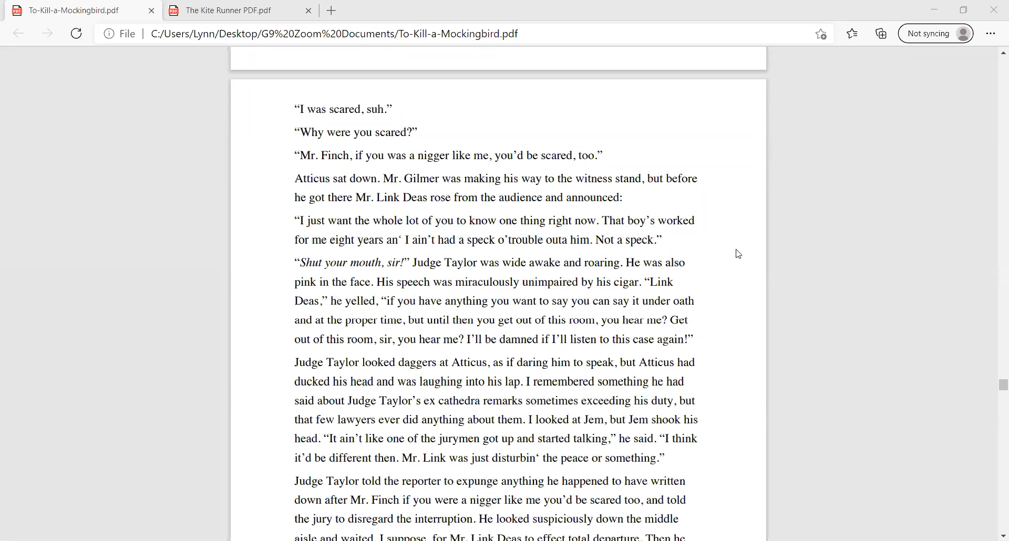
pyautogui.moveTo(729, 240)
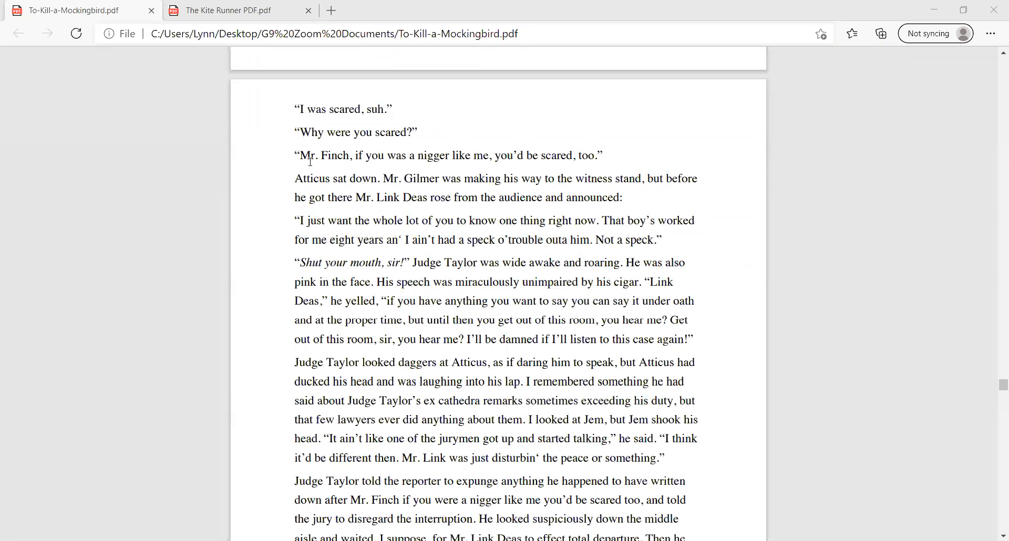
# Step: Select the quoted line starting "Mr. Finch", clear it, then select the name Mr. Gilmer
pyautogui.moveTo(299, 155); pyautogui.dragTo(587, 155)
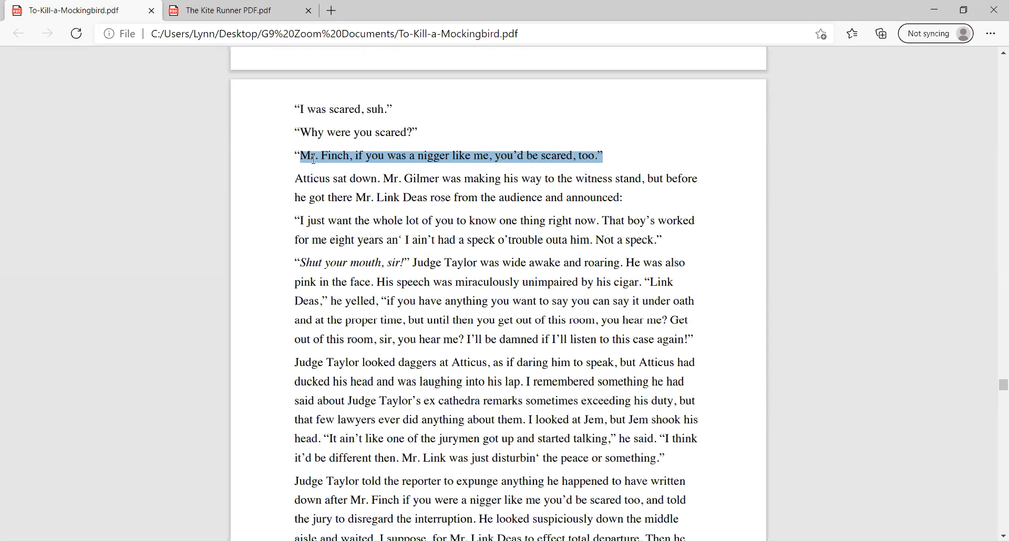
pyautogui.moveTo(393, 166)
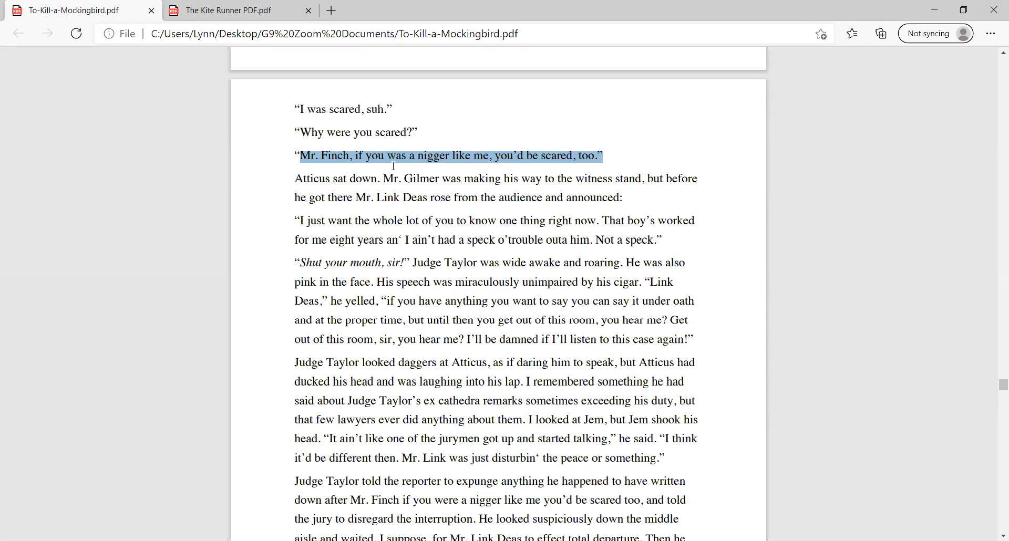
pyautogui.click(296, 178)
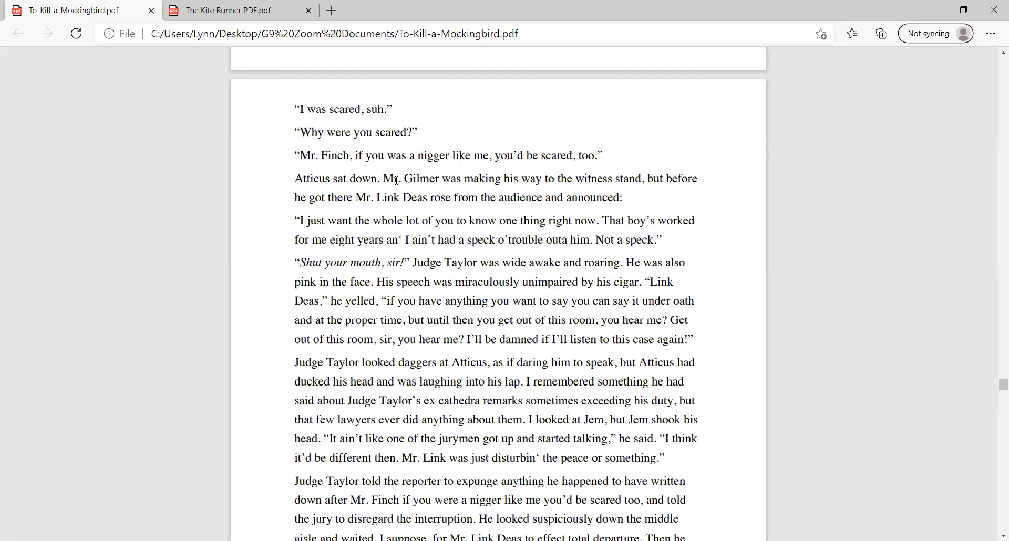
pyautogui.doubleClick(395, 178)
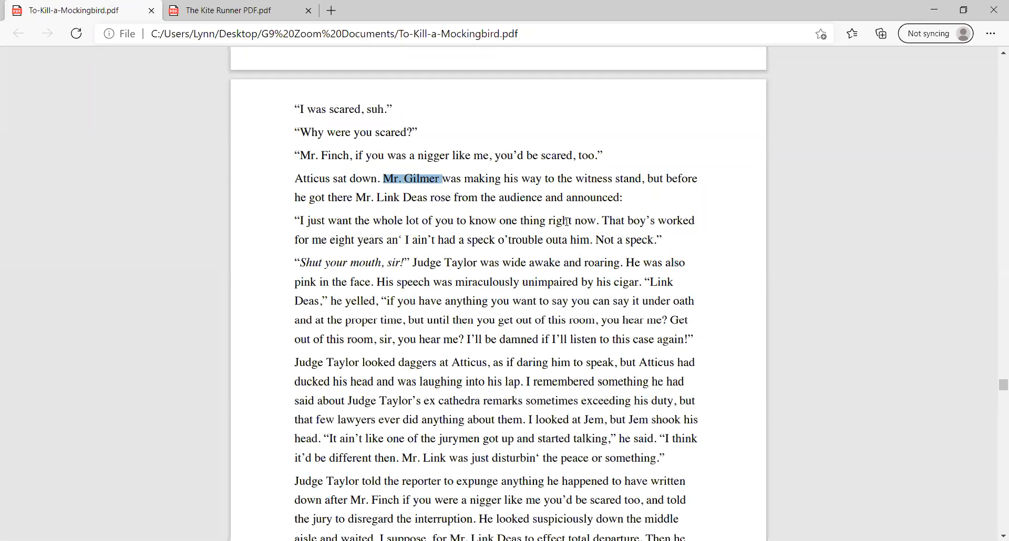
pyautogui.moveTo(754, 209)
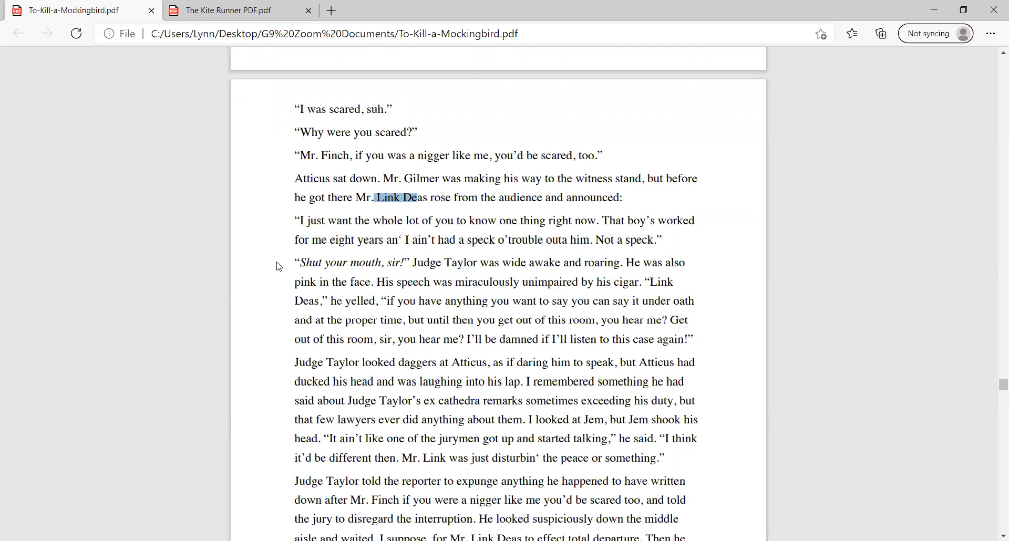
pyautogui.moveTo(689, 283)
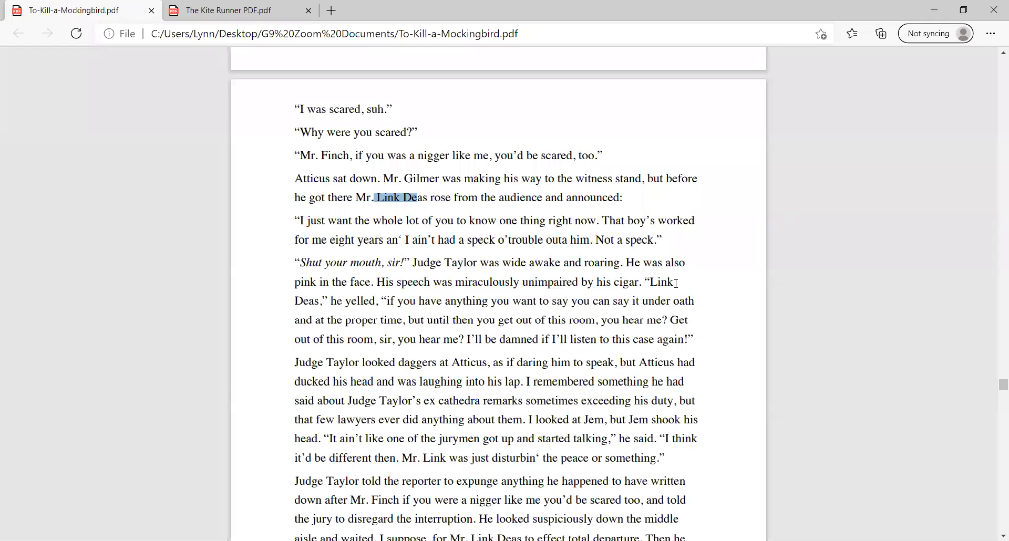
# Step: Select Judge Taylor roaring at Link Deas, then him looking daggers at Atticus, clearing each
pyautogui.scroll(-3)
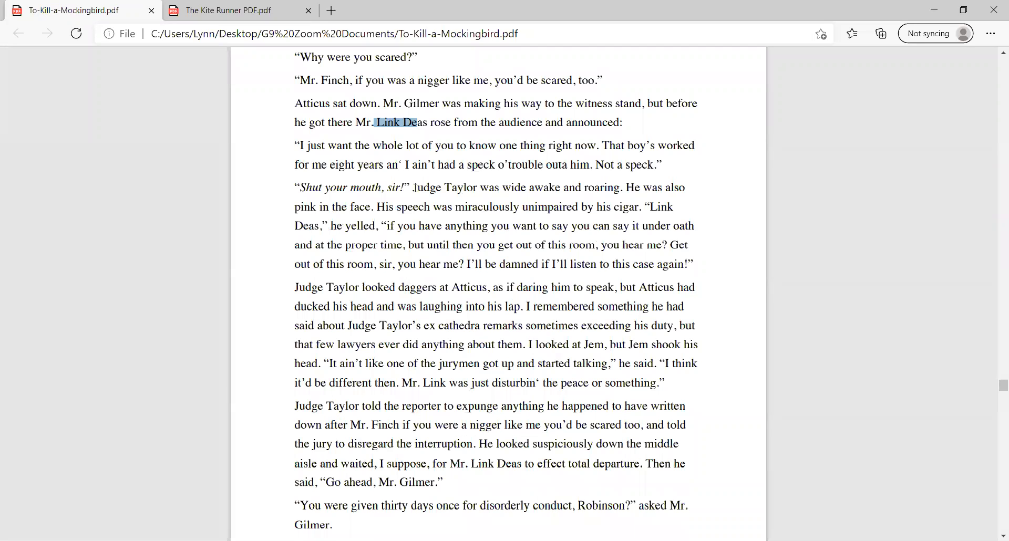
pyautogui.moveTo(413, 187); pyautogui.dragTo(687, 264)
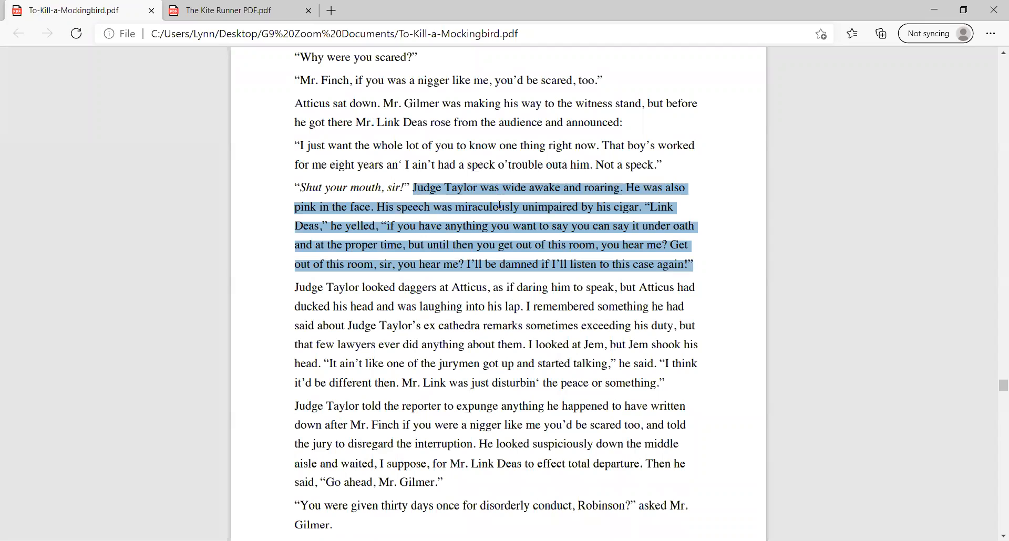
pyautogui.moveTo(723, 277)
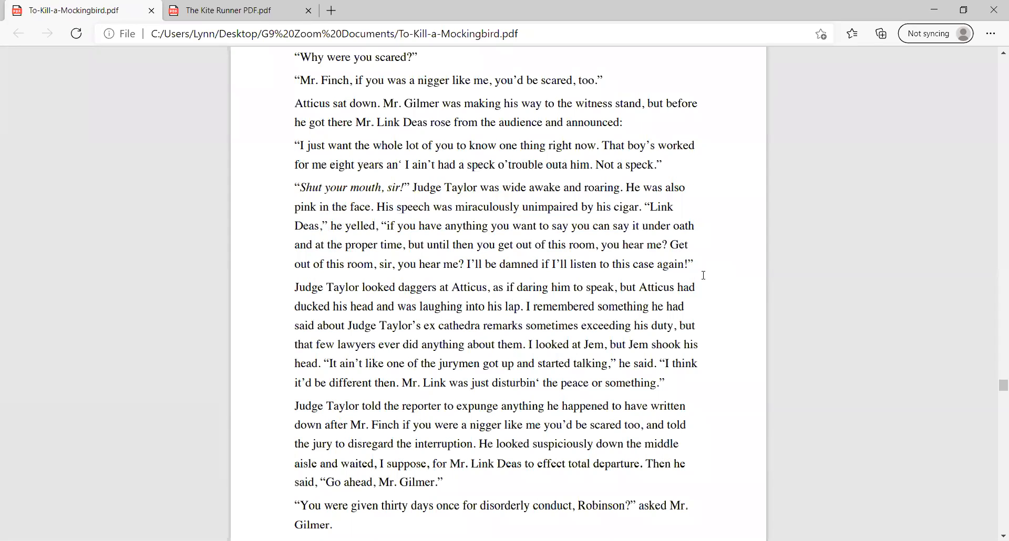
pyautogui.scroll(-3)
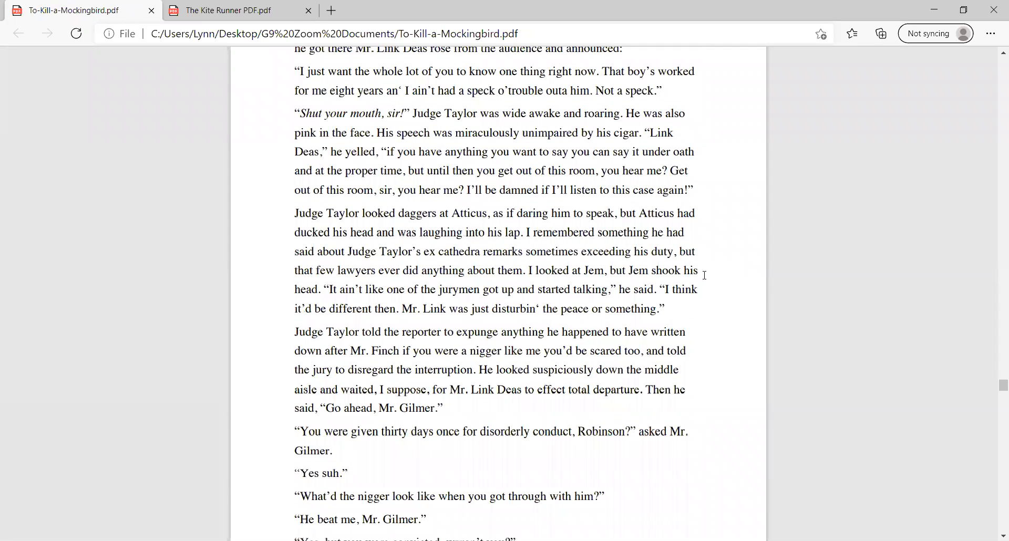
pyautogui.scroll(-3)
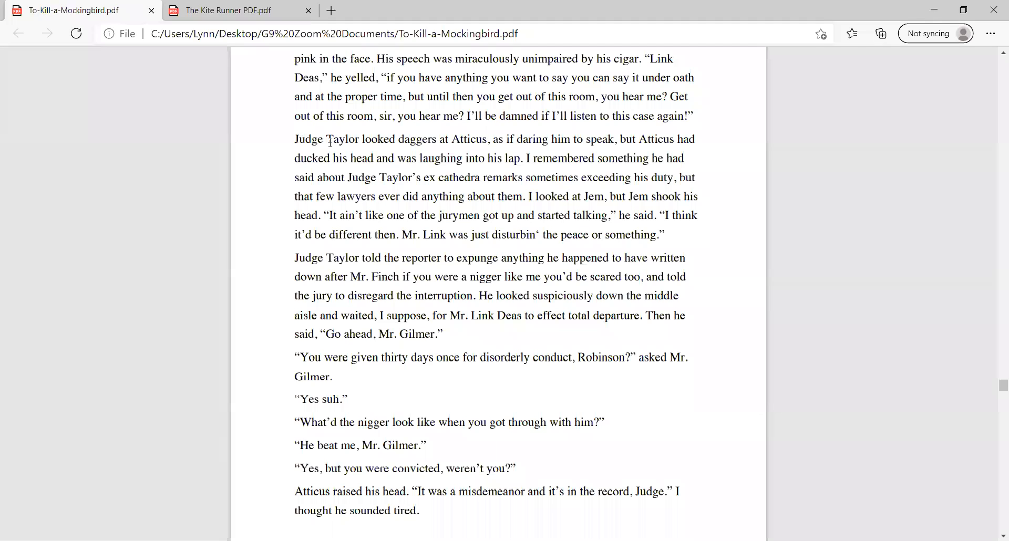
pyautogui.moveTo(294, 139); pyautogui.dragTo(507, 158)
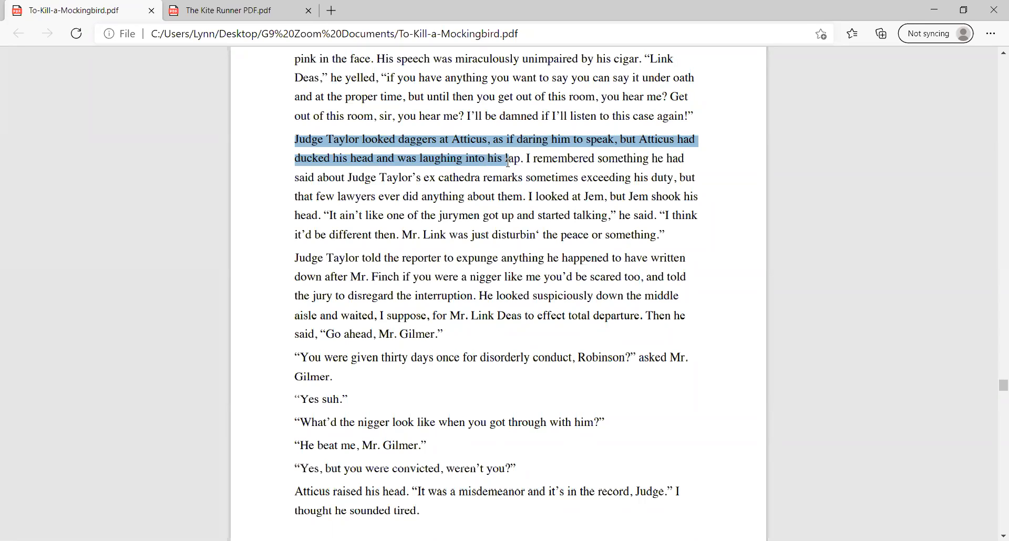
pyautogui.click(527, 158)
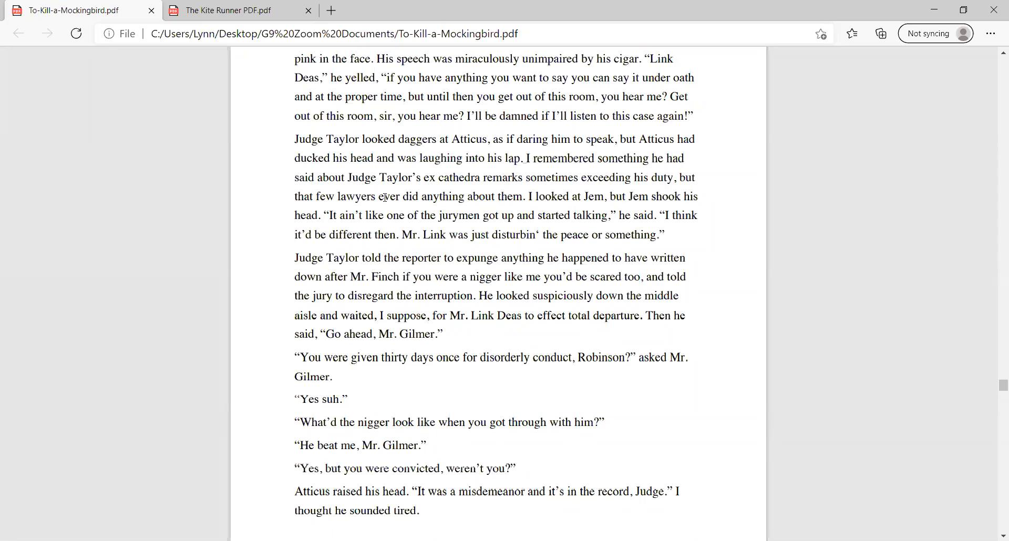
# Step: Select Jem's quoted remark, clear it, then mark the sentence about Mr. Link disturbin' the peace
pyautogui.doubleClick(336, 216)
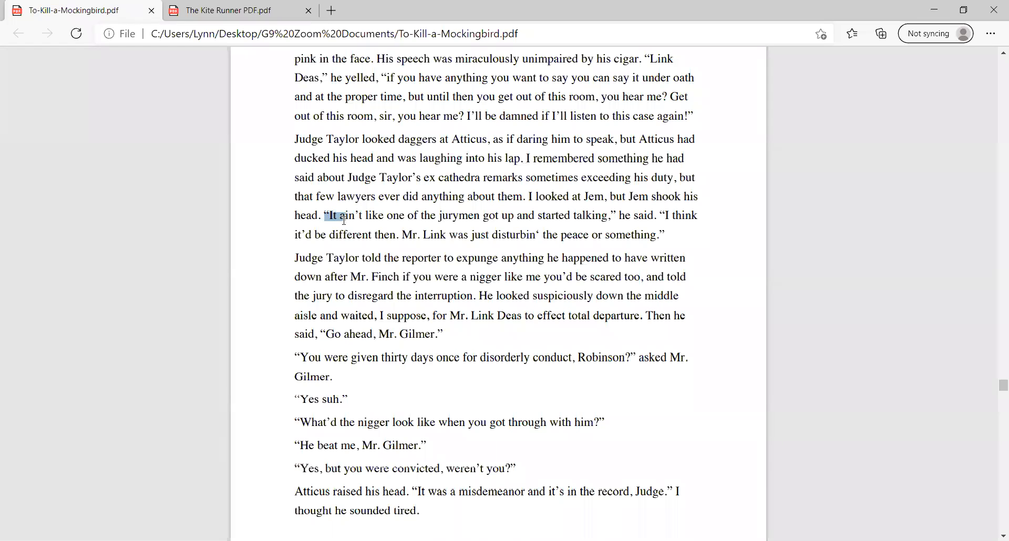
pyautogui.moveTo(342, 215); pyautogui.dragTo(399, 234)
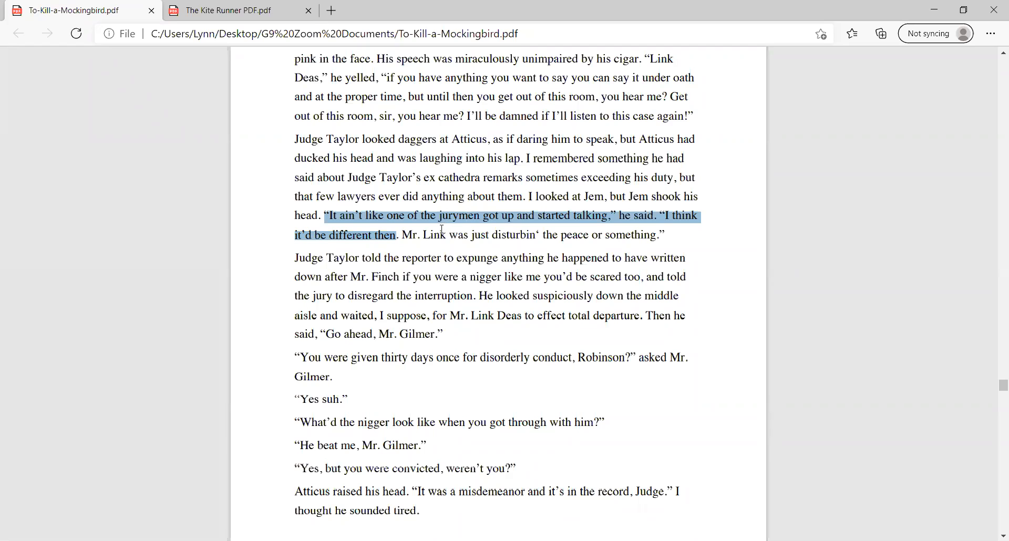
pyautogui.click(418, 235)
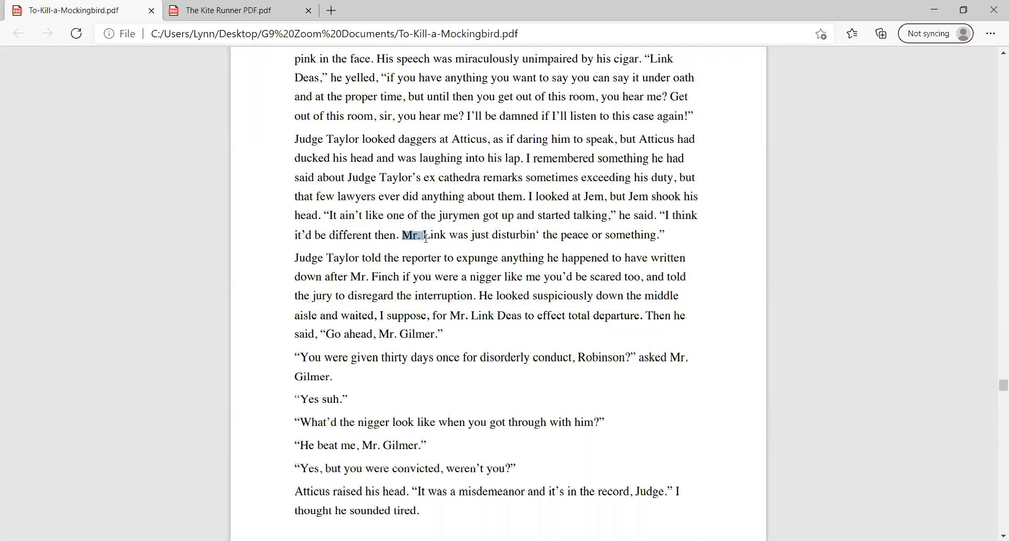
pyautogui.moveTo(402, 235); pyautogui.dragTo(663, 235)
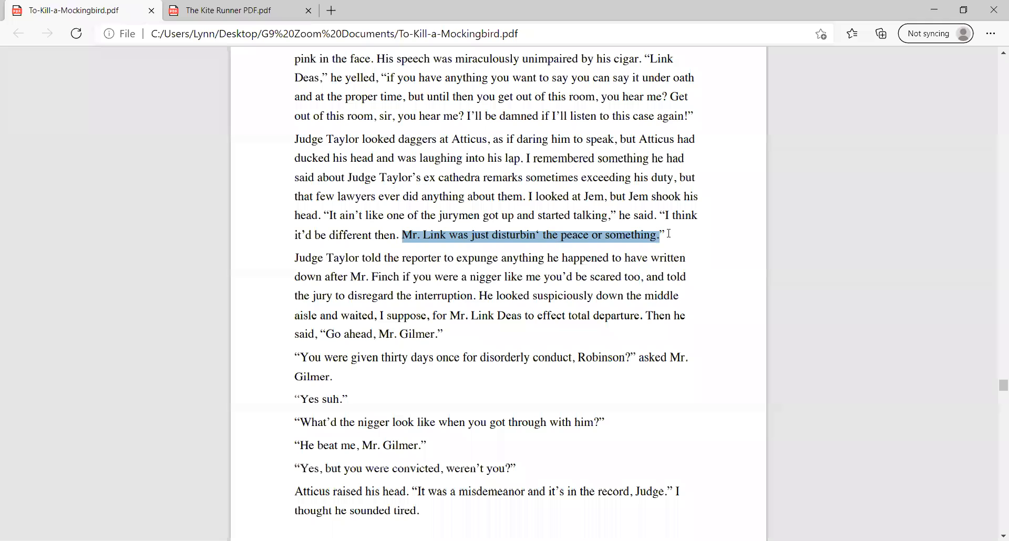
pyautogui.moveTo(676, 251)
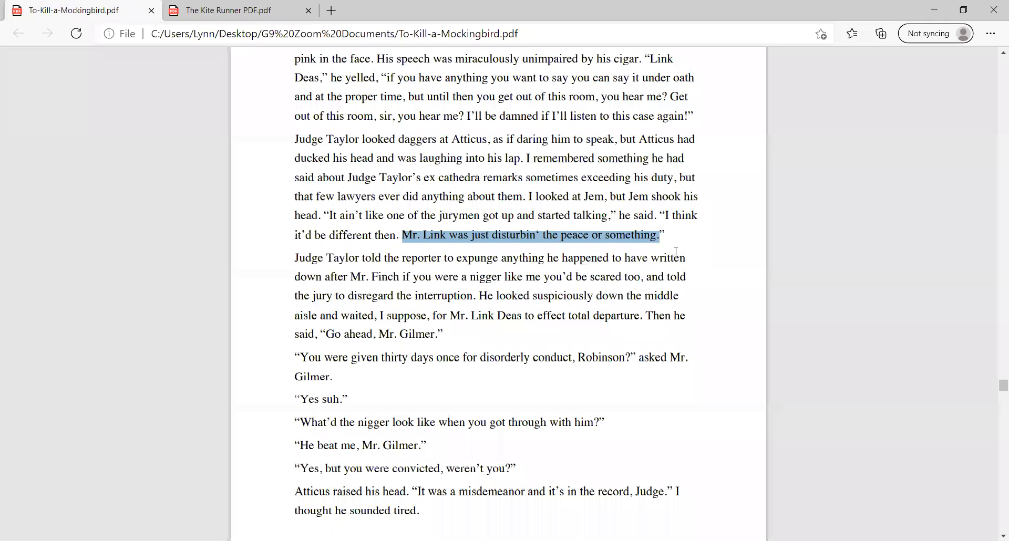
# Step: Select the words about Judge Taylor telling the reporter, then just the word reporter
pyautogui.scroll(-3)
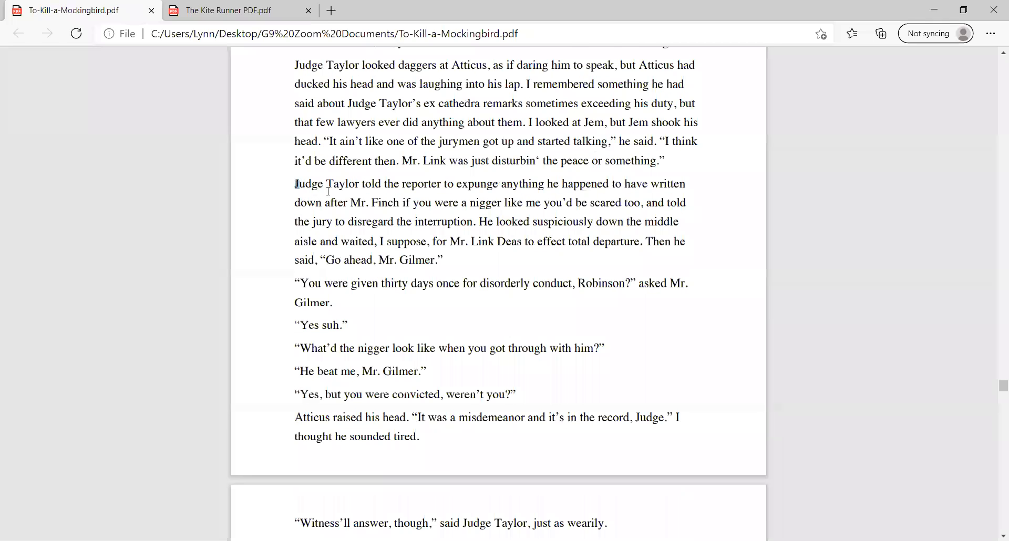
pyautogui.moveTo(295, 184); pyautogui.dragTo(442, 183)
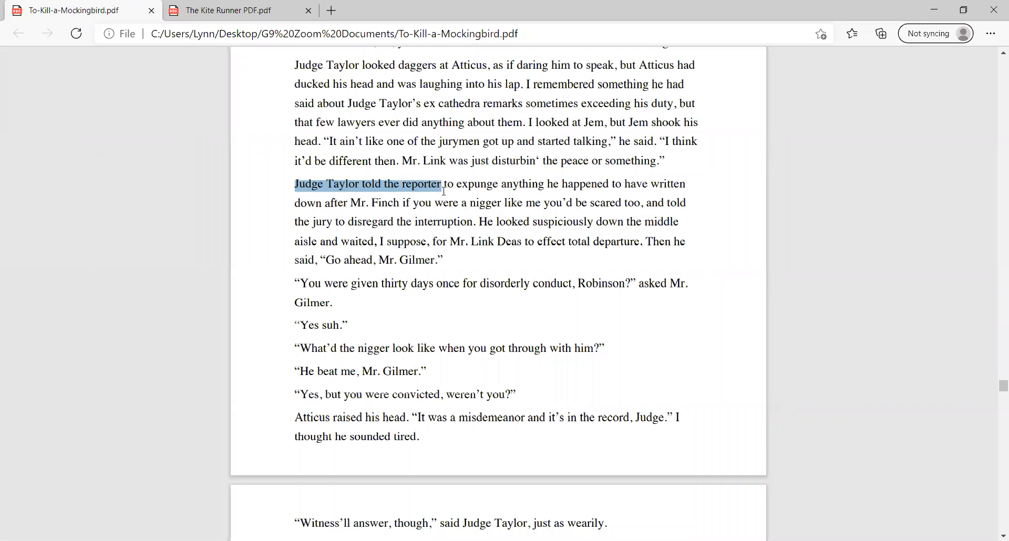
pyautogui.click(418, 184)
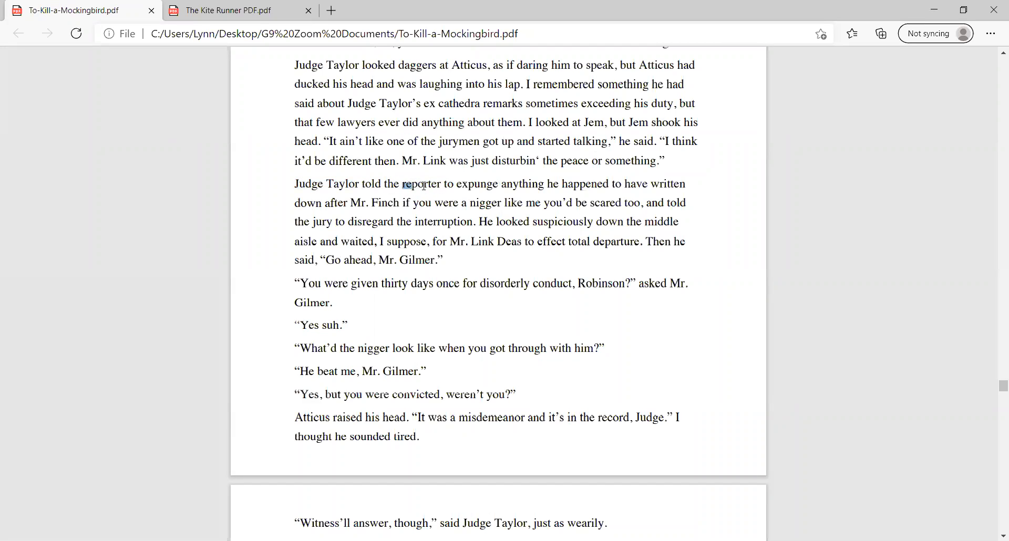
pyautogui.doubleClick(420, 184)
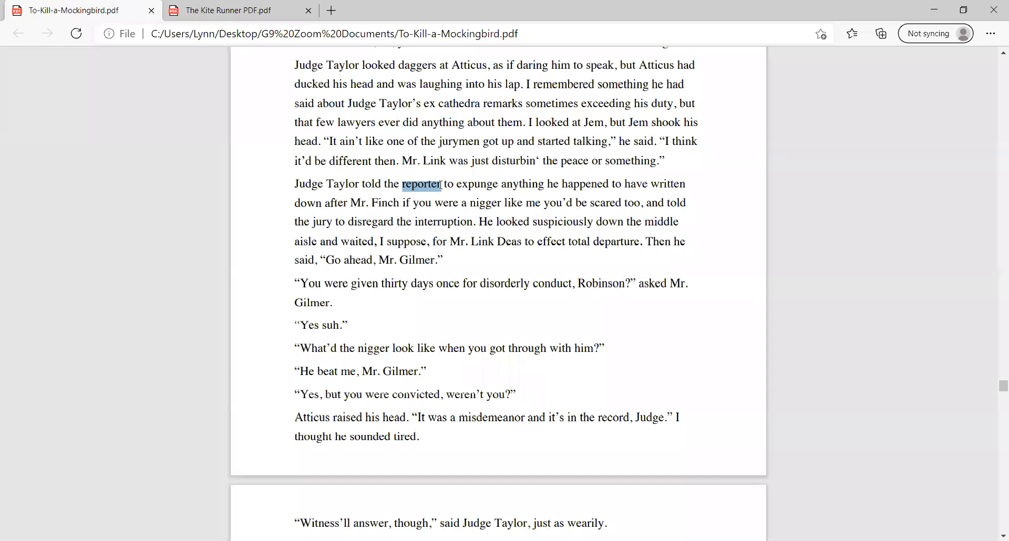
pyautogui.moveTo(441, 184)
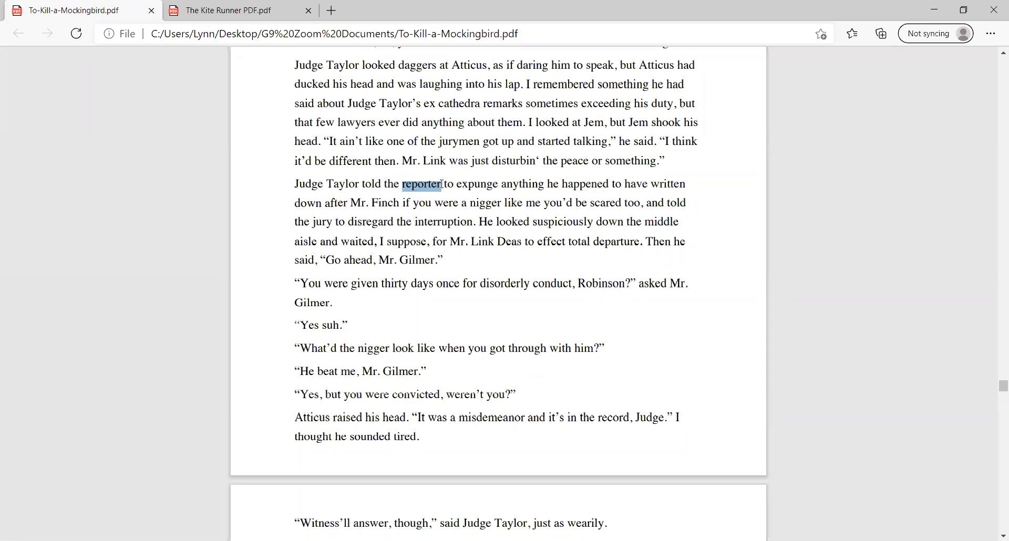
pyautogui.moveTo(310, 188)
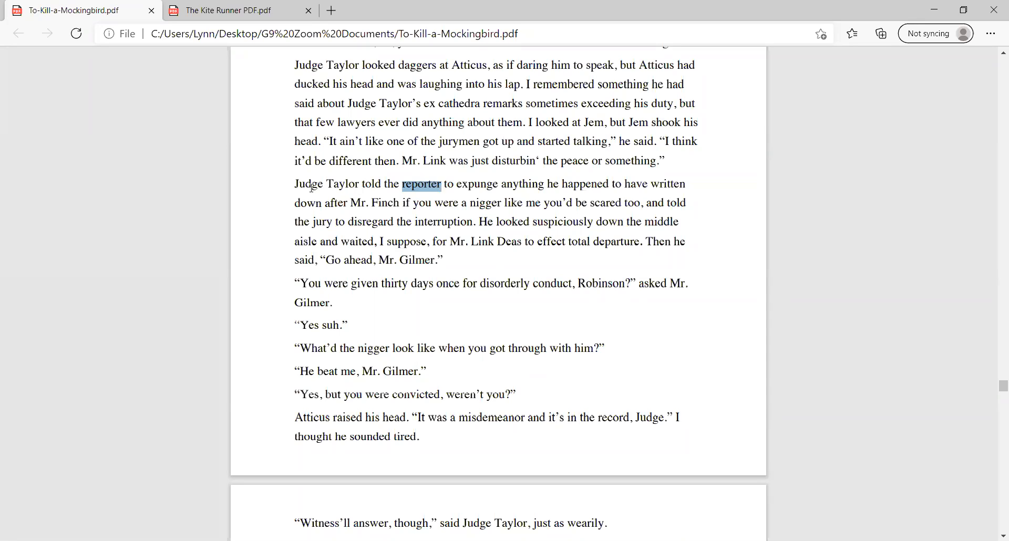
# Step: Select "Judge" and the phrase to expunge, then mark Tom's outburst addressed to Mr. Finch
pyautogui.doubleClick(308, 184)
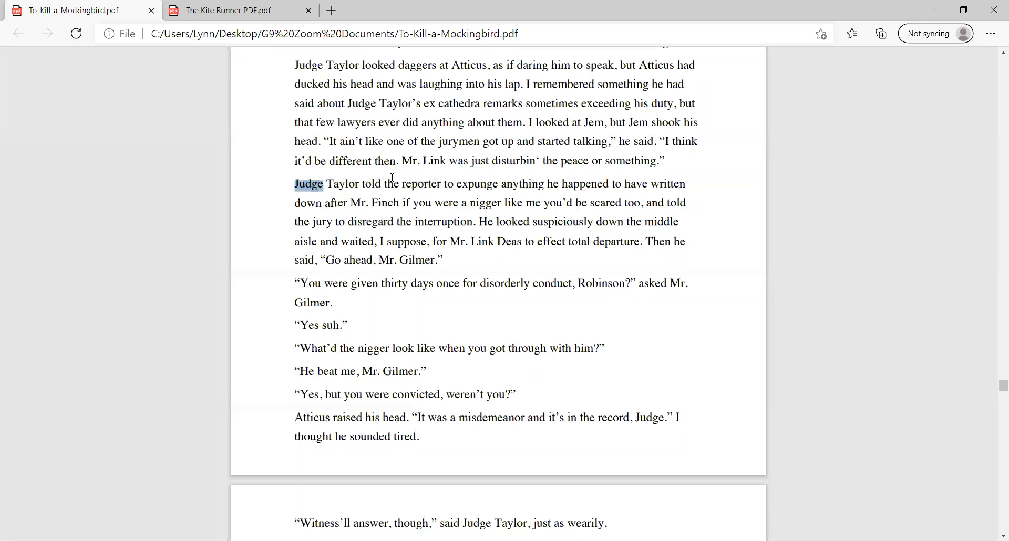
pyautogui.moveTo(308, 184); pyautogui.dragTo(438, 184)
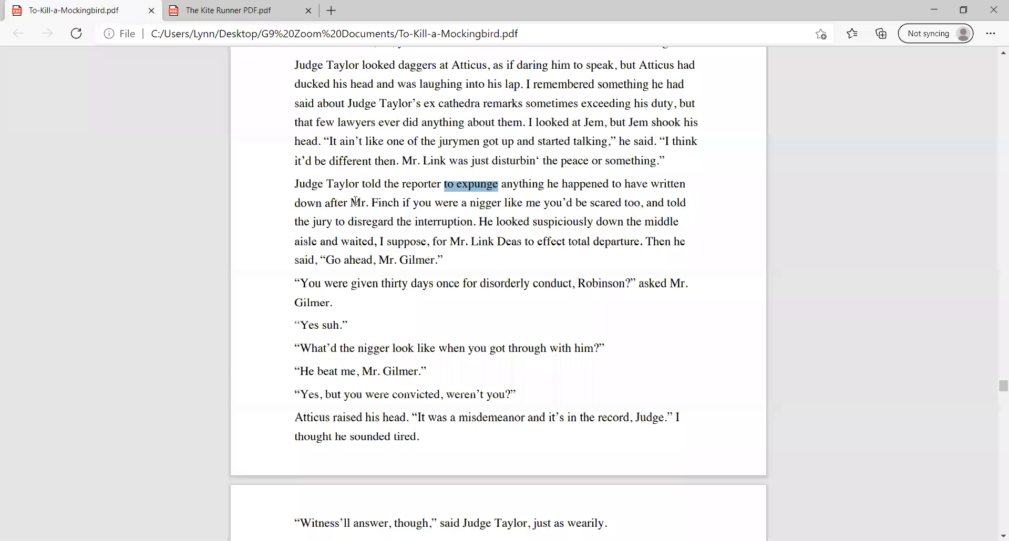
pyautogui.doubleClick(369, 203)
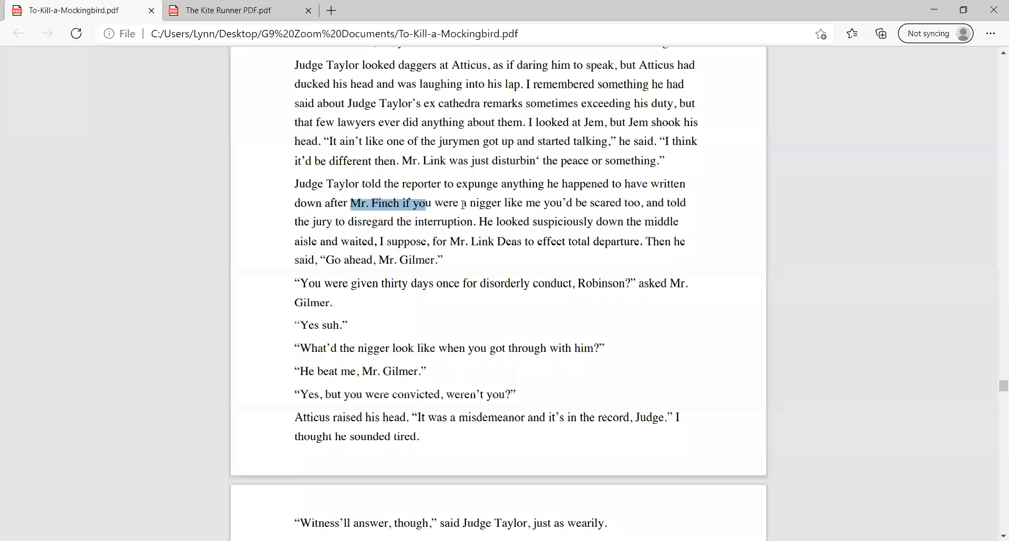
pyautogui.moveTo(436, 203); pyautogui.dragTo(637, 203)
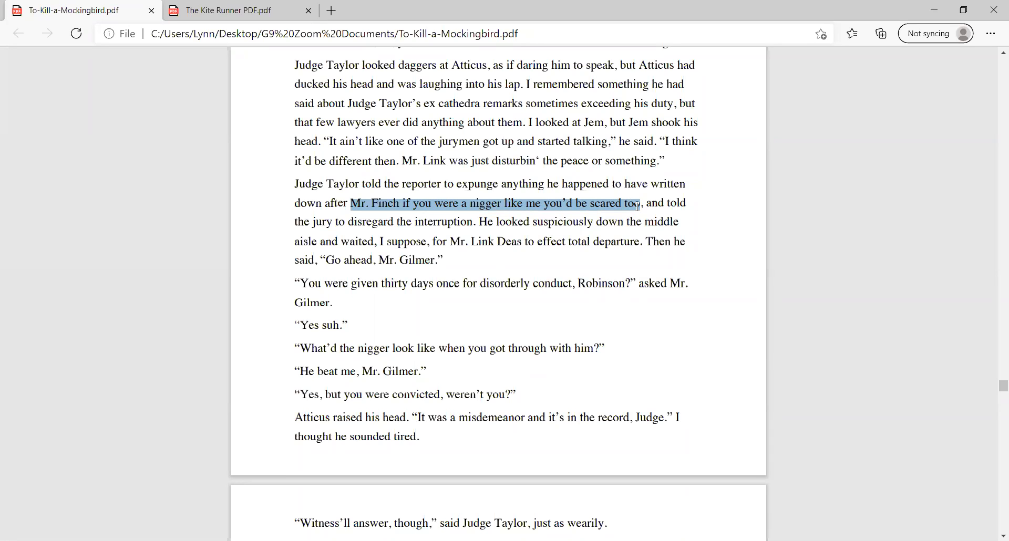
# Step: Scroll to Tom's "I got thirty days" reply and clear the marked disorderly conduct question
pyautogui.scroll(-3)
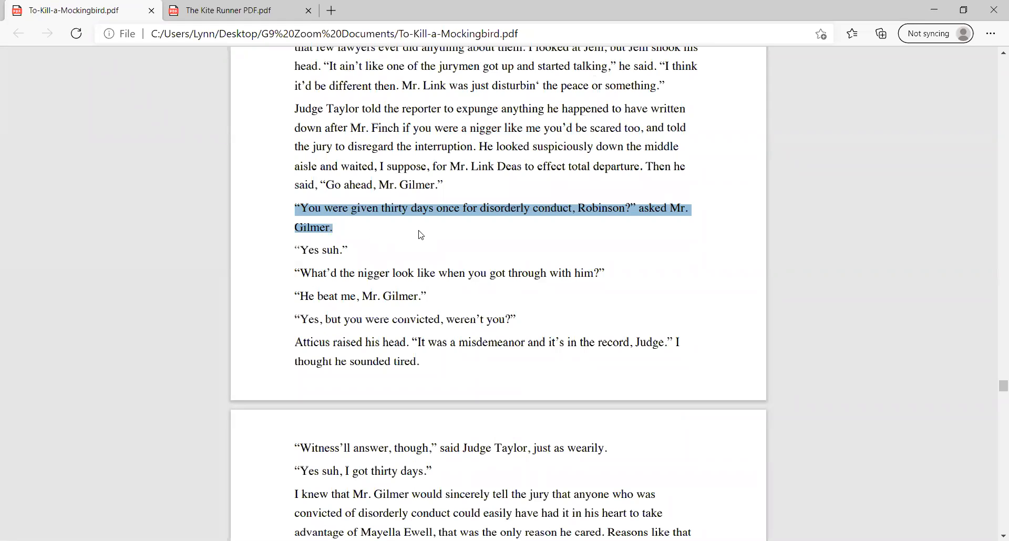
pyautogui.click(396, 233)
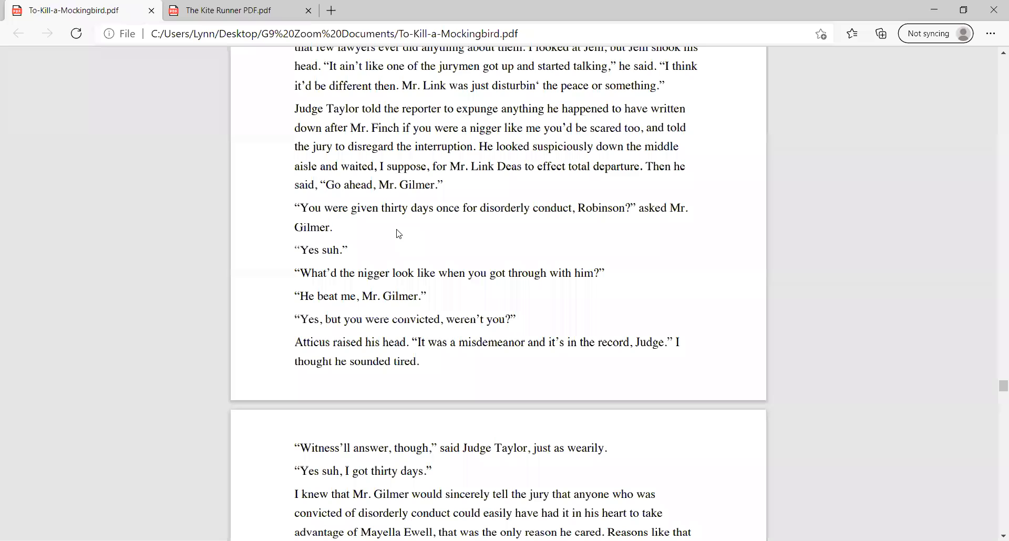
pyautogui.moveTo(693, 274)
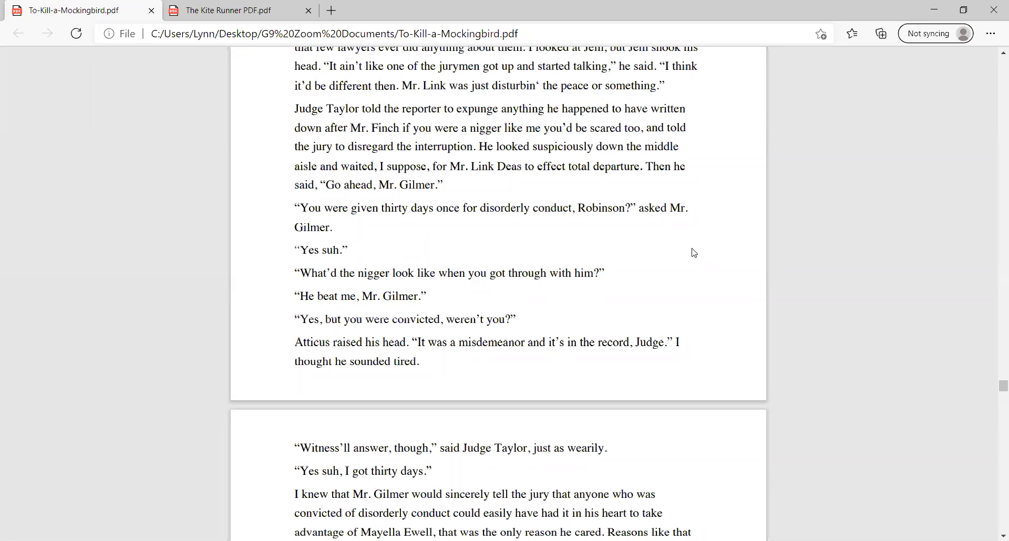
pyautogui.moveTo(694, 238)
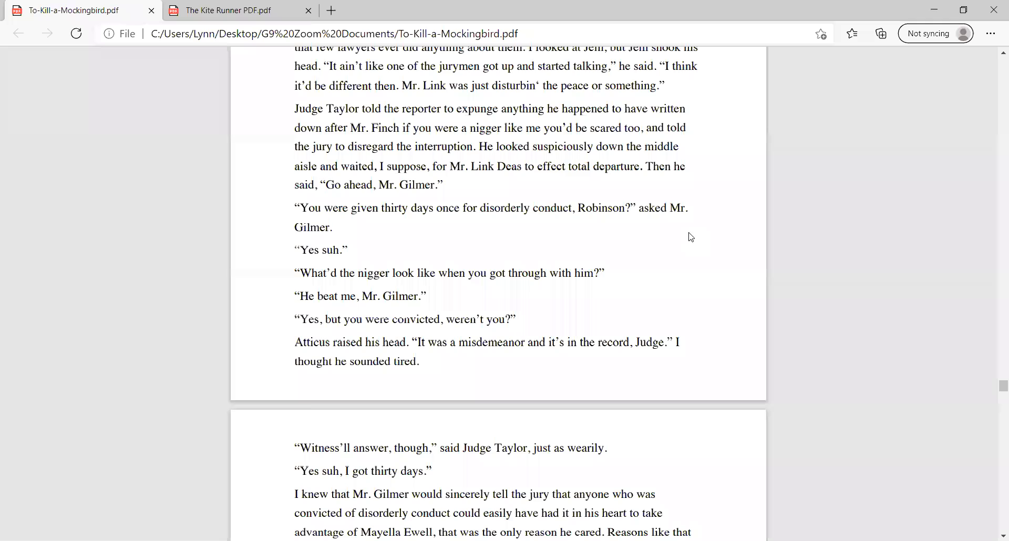
# Step: Scroll down through Mr. Gilmer's cross-examination to Tom hesitating over Miss Ewell's chores
pyautogui.scroll(-3)
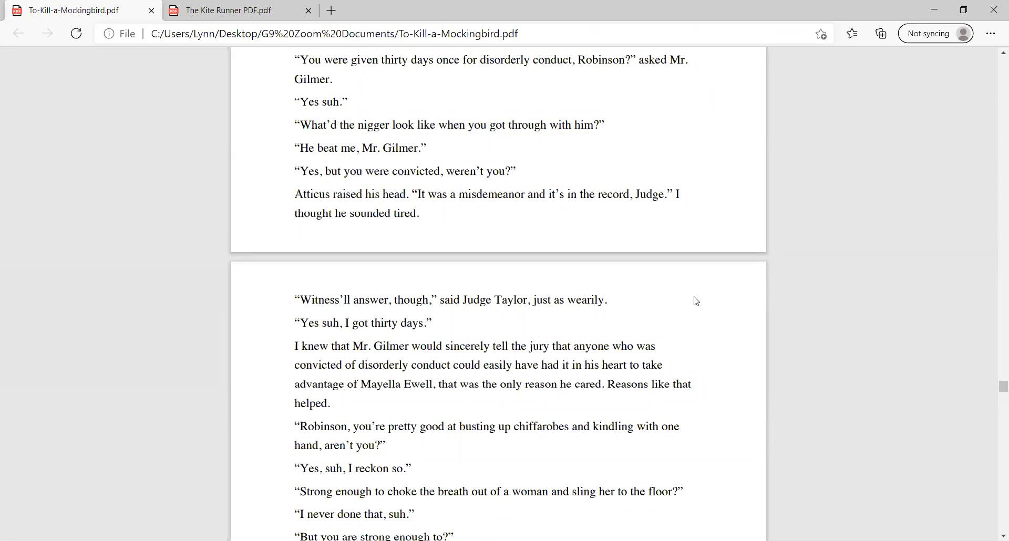
pyautogui.moveTo(464, 194)
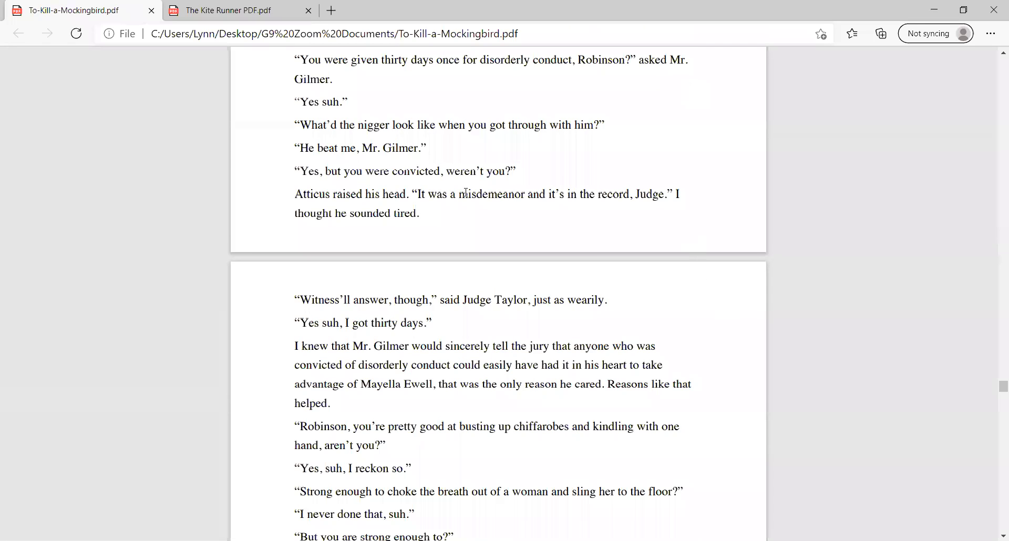
pyautogui.moveTo(470, 227)
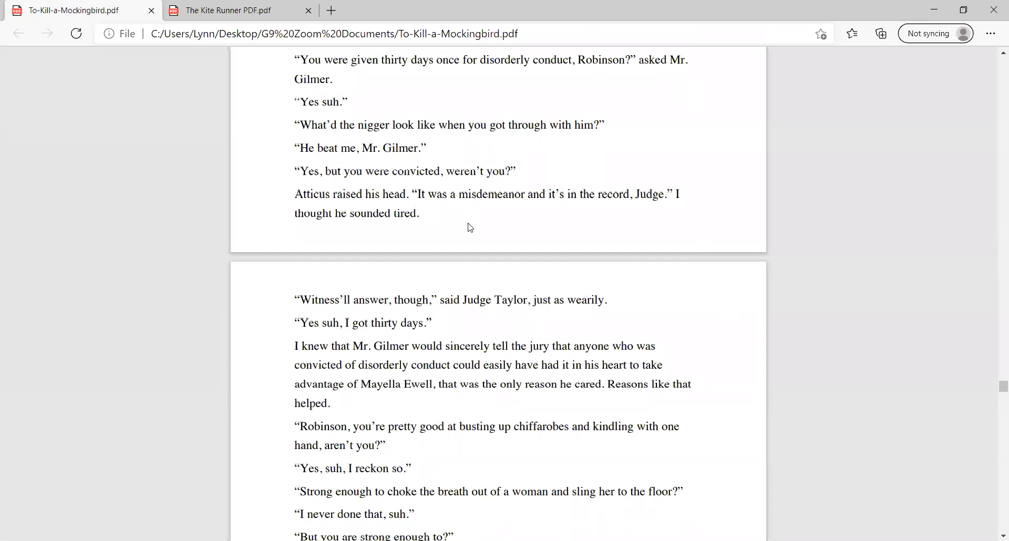
pyautogui.moveTo(731, 330)
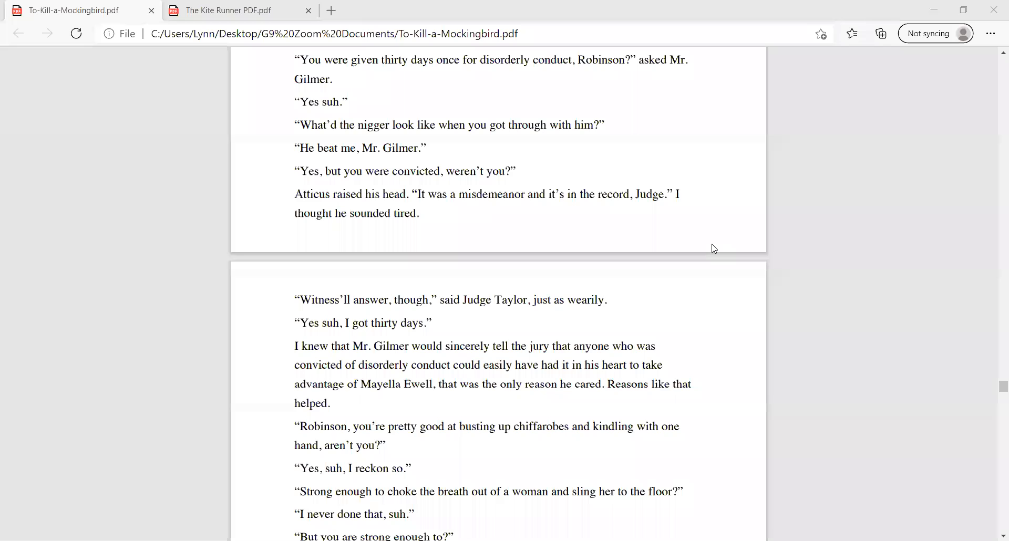
pyautogui.scroll(-3)
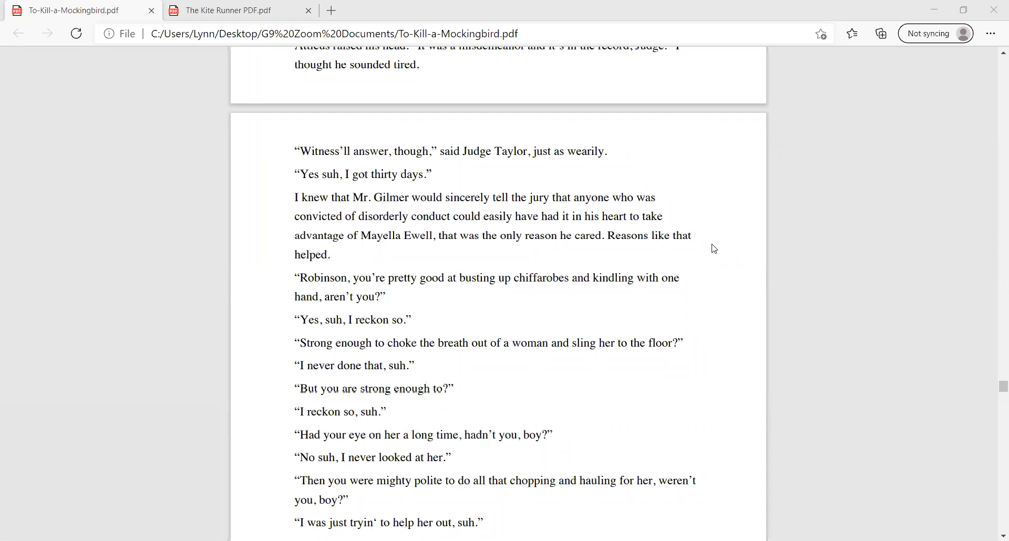
pyautogui.moveTo(654, 327)
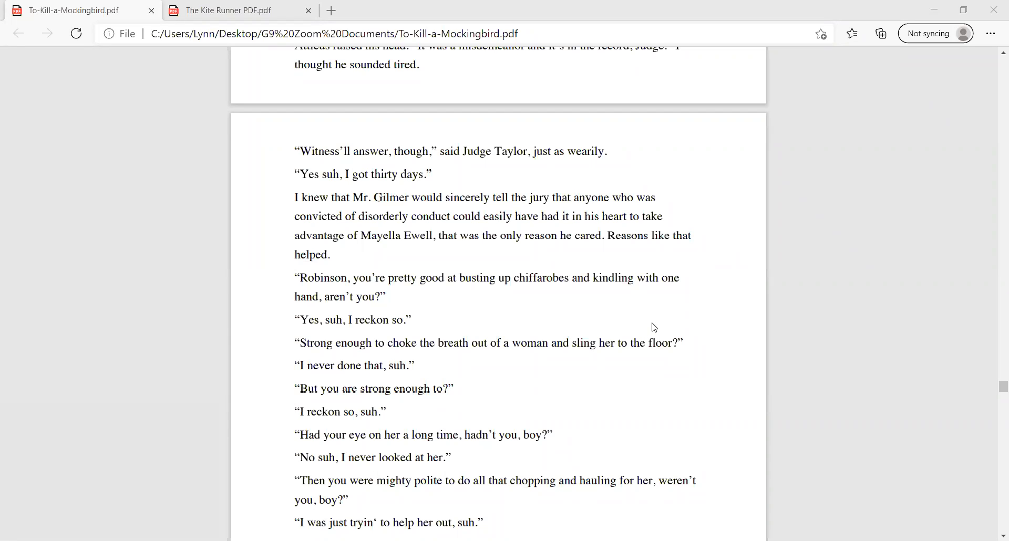
pyautogui.moveTo(656, 313)
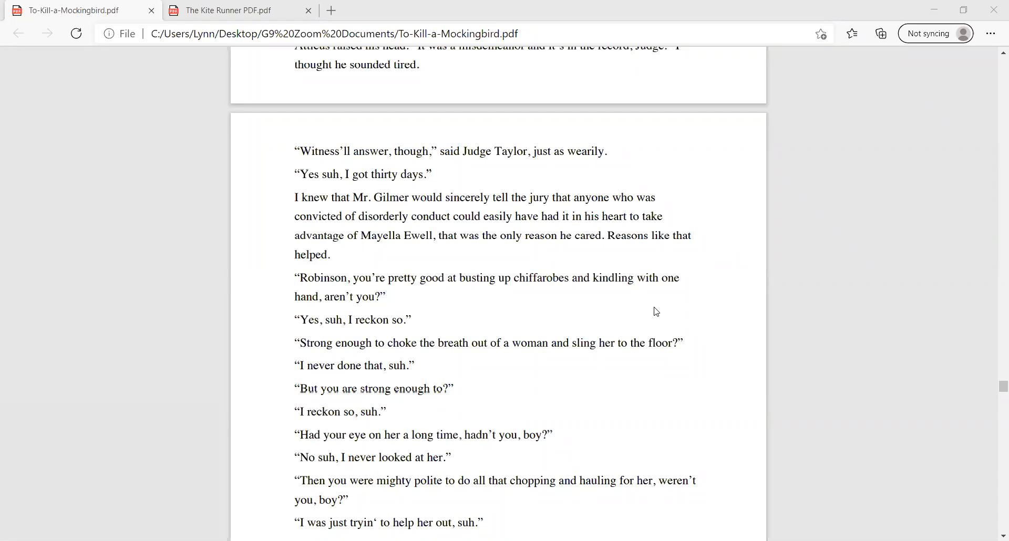
pyautogui.scroll(-3)
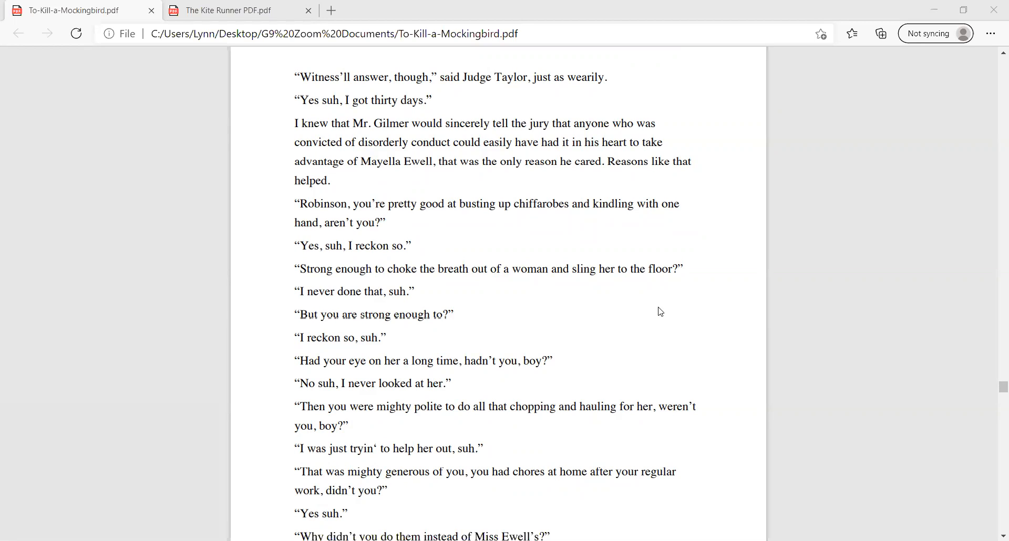
pyautogui.moveTo(682, 322)
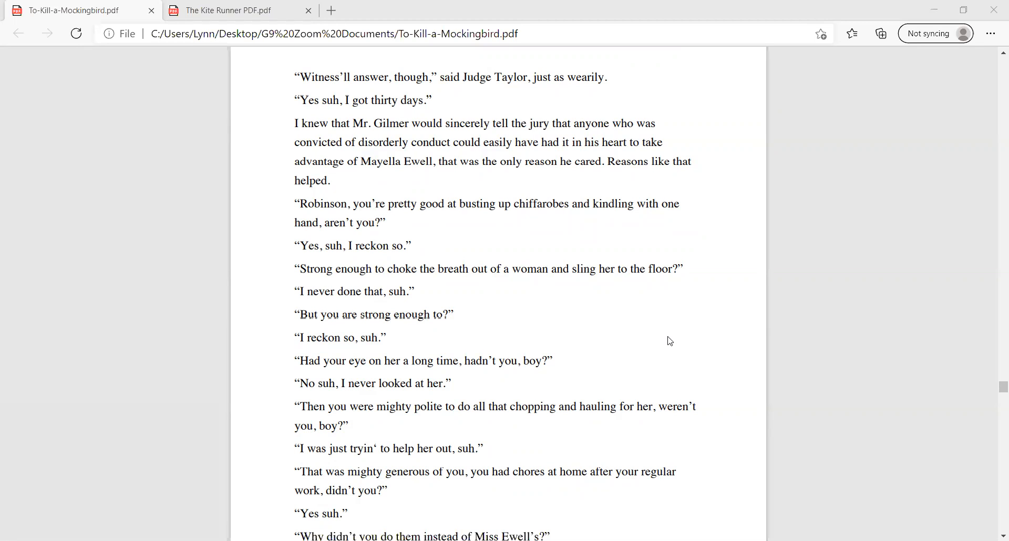
pyautogui.scroll(-3)
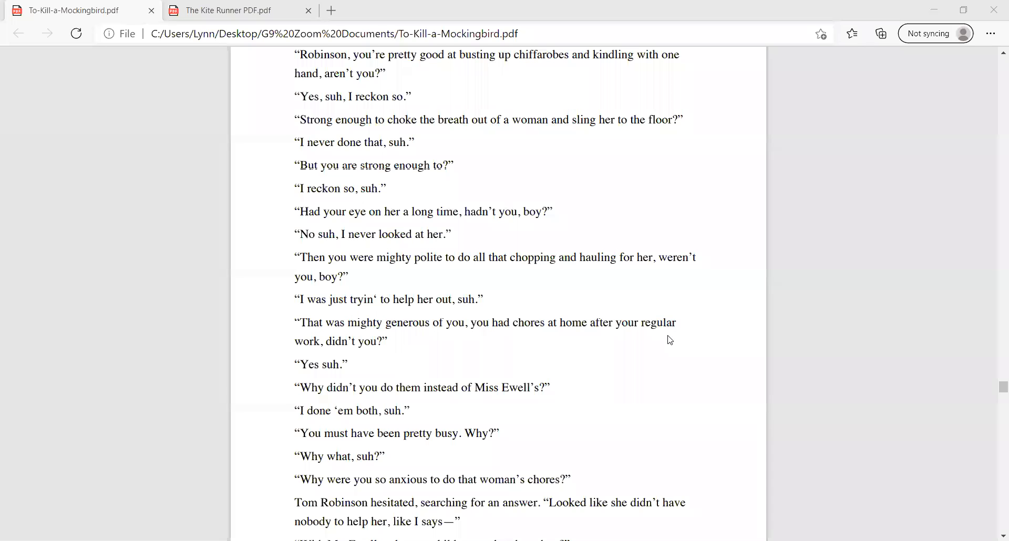
pyautogui.moveTo(487, 289)
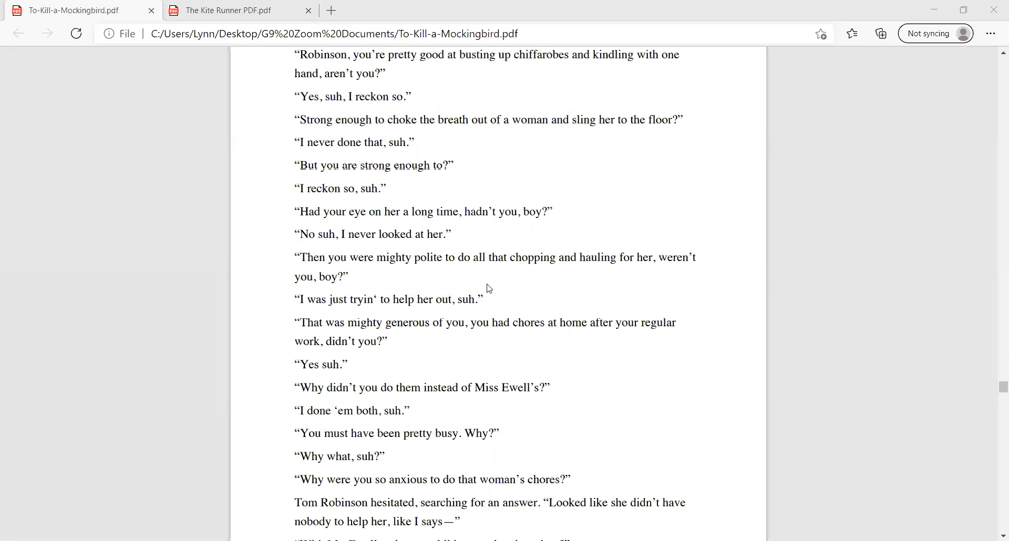
# Step: Briefly mark the chopping and hauling question, clear it, and scroll to the page break
pyautogui.moveTo(297, 257); pyautogui.dragTo(348, 277)
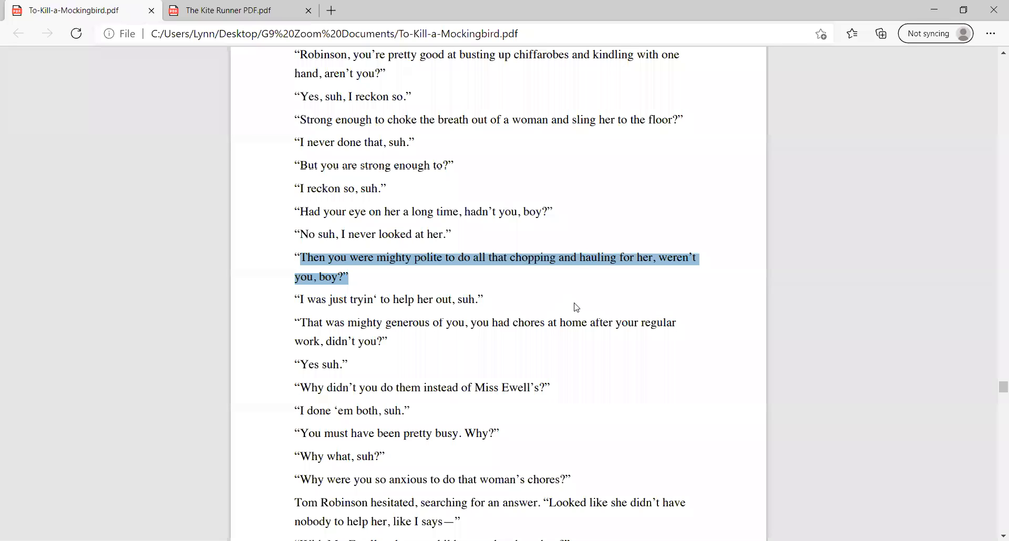
pyautogui.click(415, 287)
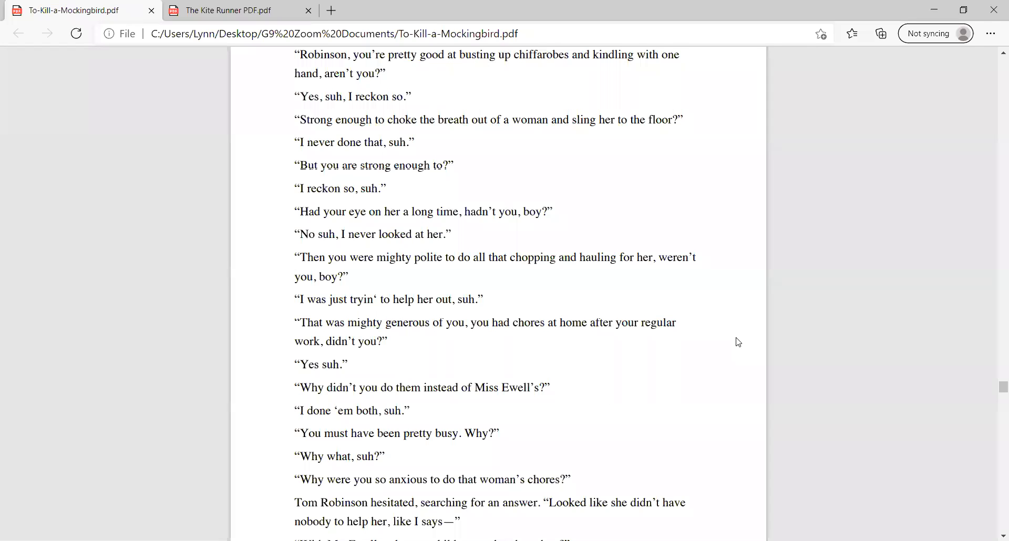
pyautogui.scroll(-3)
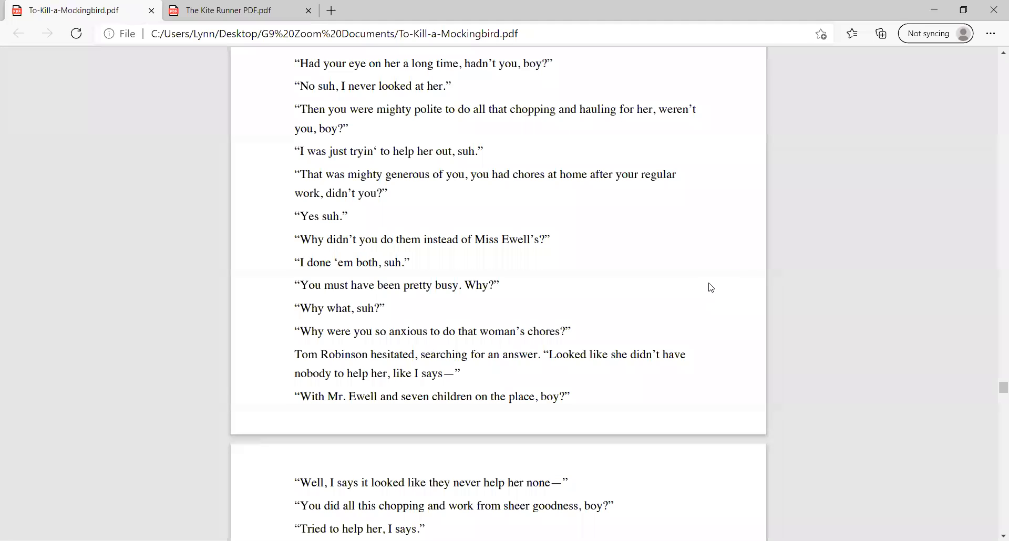
# Step: Scroll past the page break to Tom insisting Mayella is mistaken in her mind
pyautogui.scroll(-3)
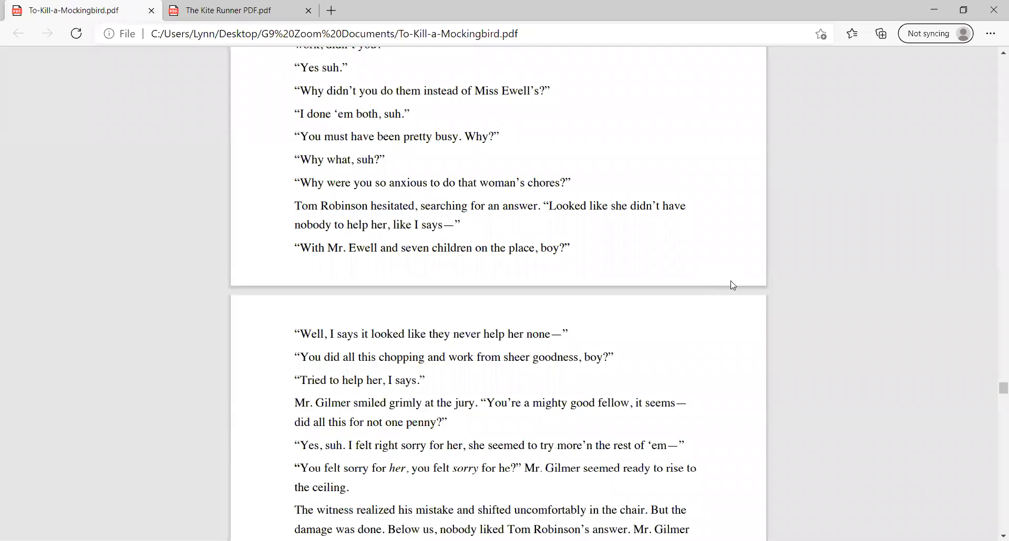
pyautogui.moveTo(735, 288)
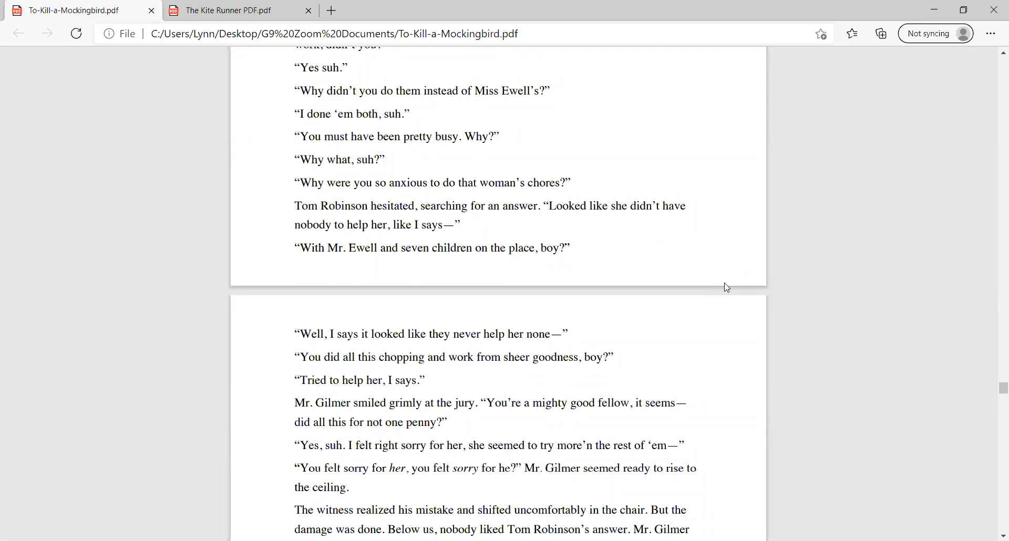
pyautogui.moveTo(722, 290)
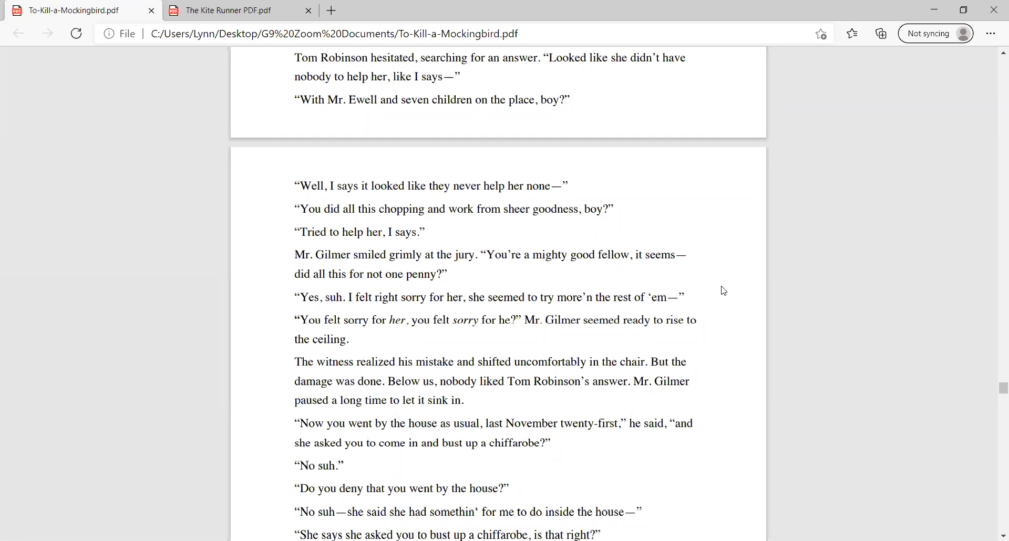
pyautogui.moveTo(682, 244)
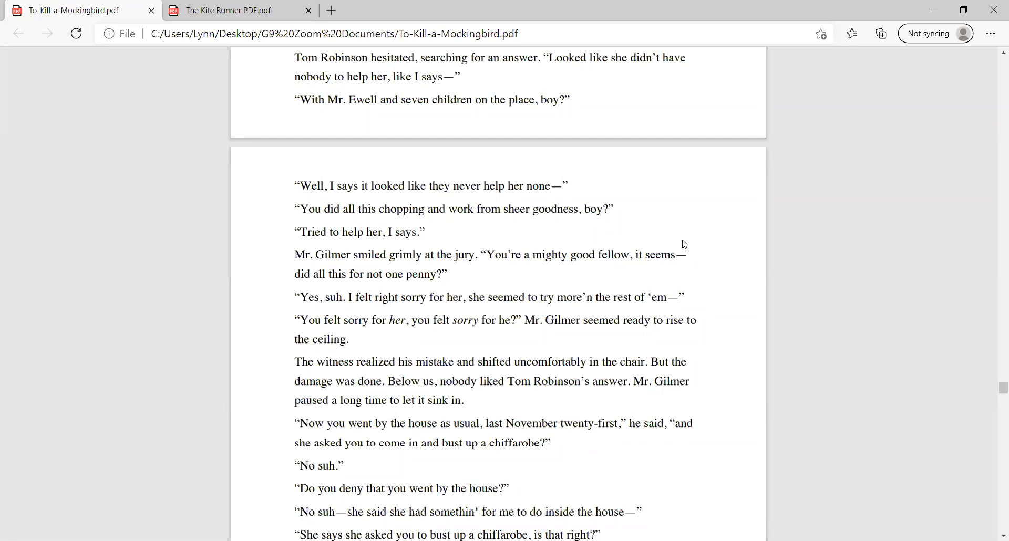
pyautogui.scroll(-3)
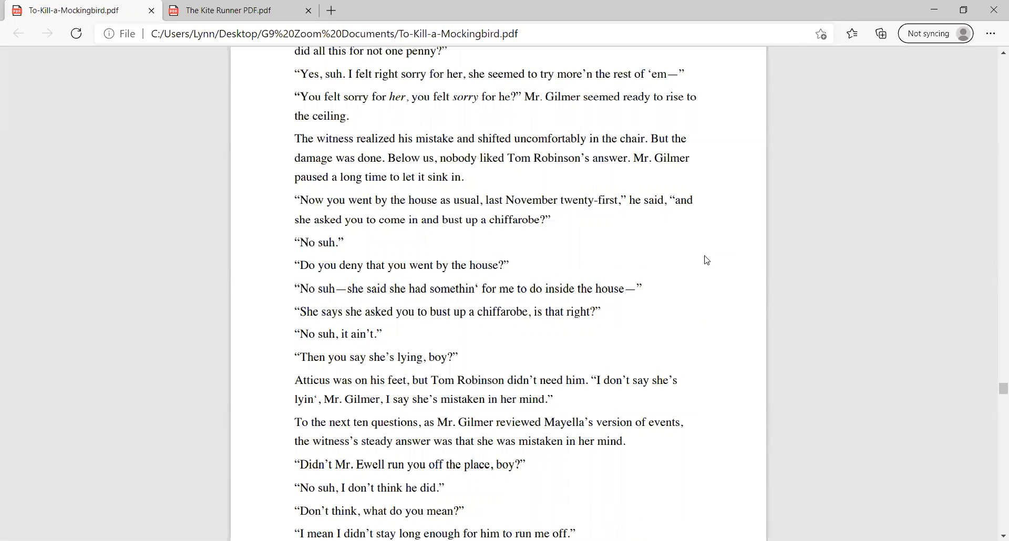
# Step: Select the phrase "Now you went by", clear it, and scroll on to Jem making Scout take Dill out
pyautogui.doubleClick(309, 201)
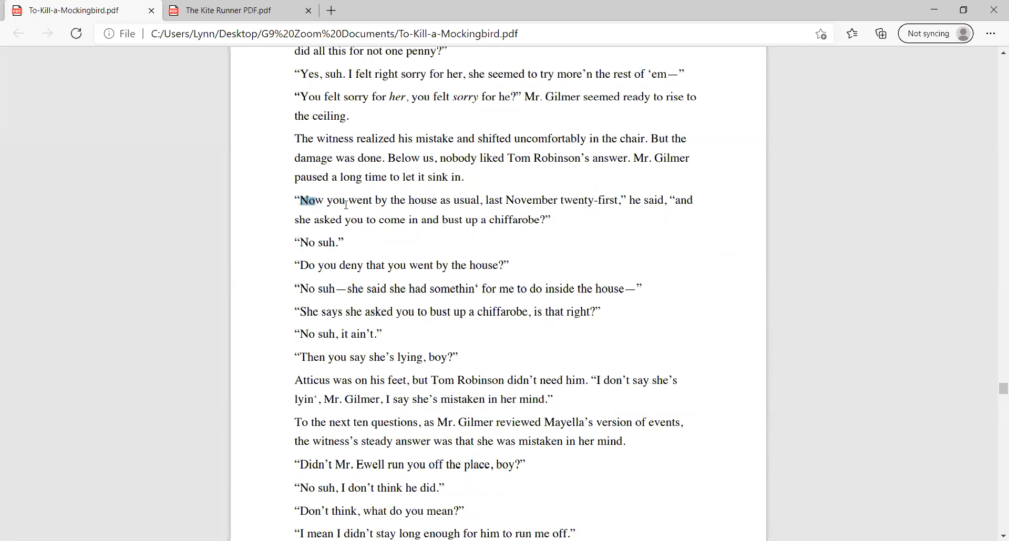
pyautogui.moveTo(299, 200); pyautogui.dragTo(395, 200)
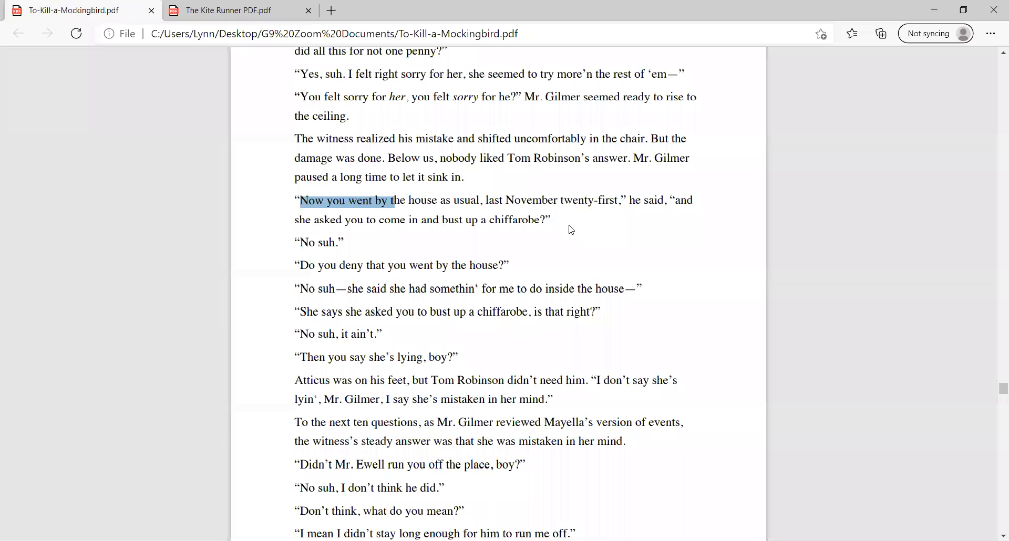
pyautogui.click(567, 230)
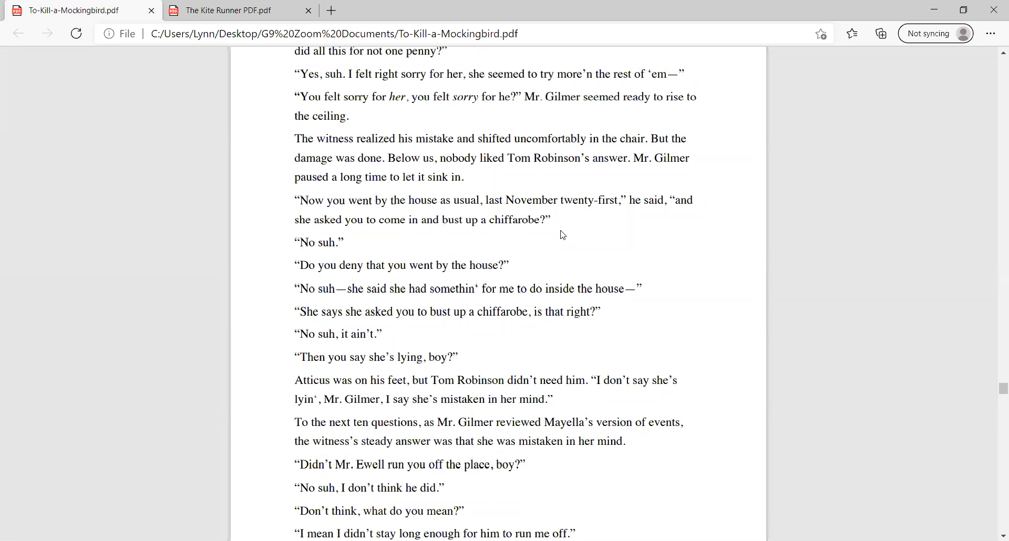
pyautogui.moveTo(578, 240)
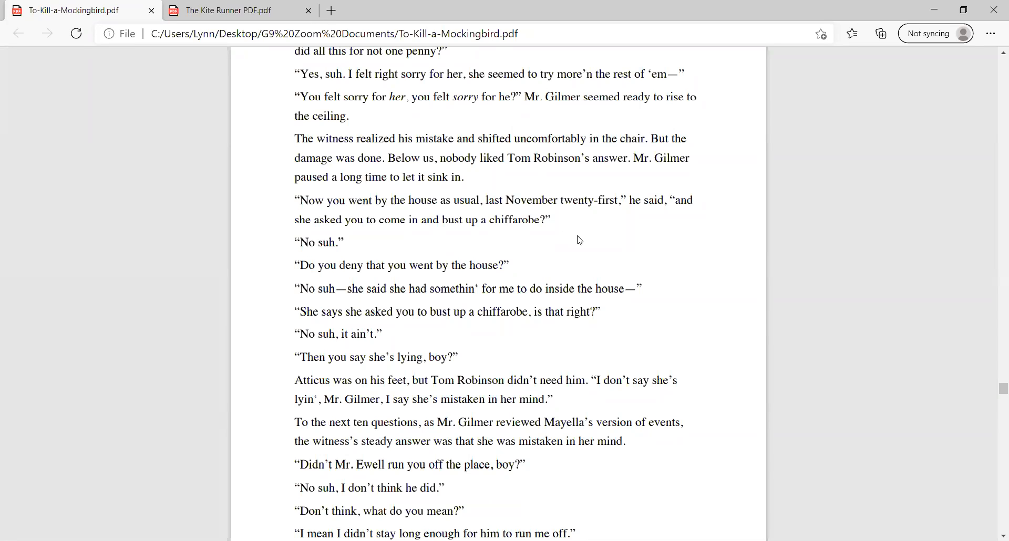
pyautogui.moveTo(691, 316)
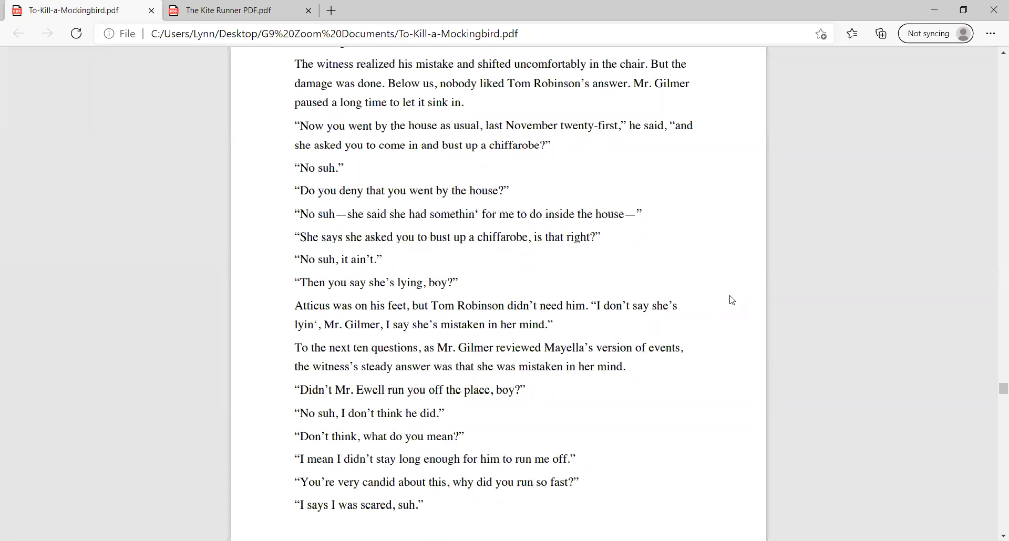
pyautogui.scroll(-3)
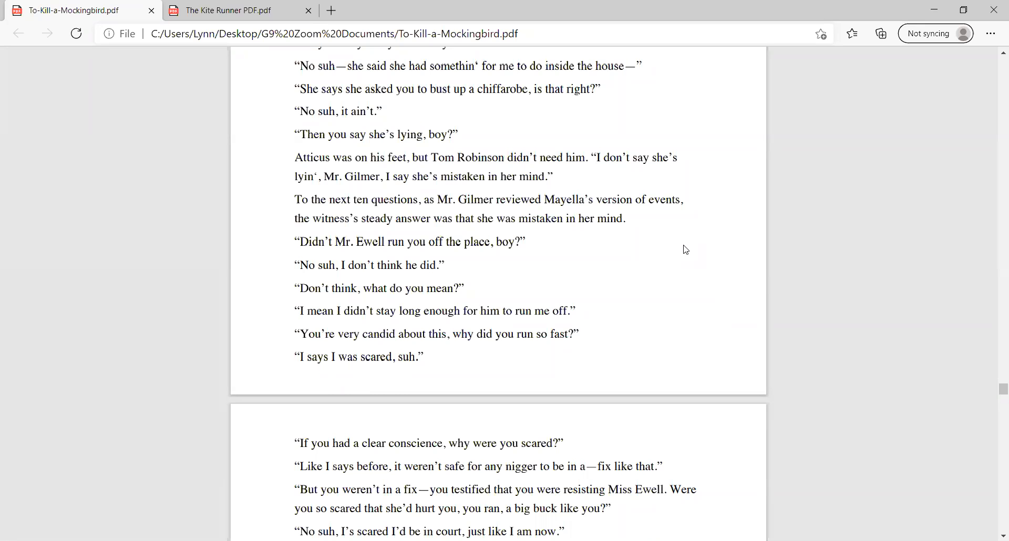
pyautogui.scroll(-3)
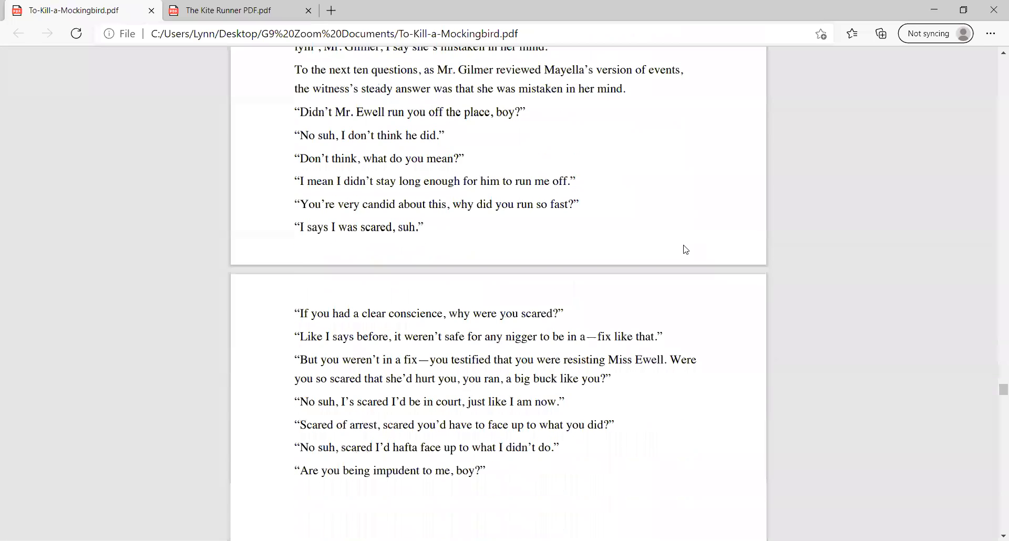
pyautogui.scroll(-3)
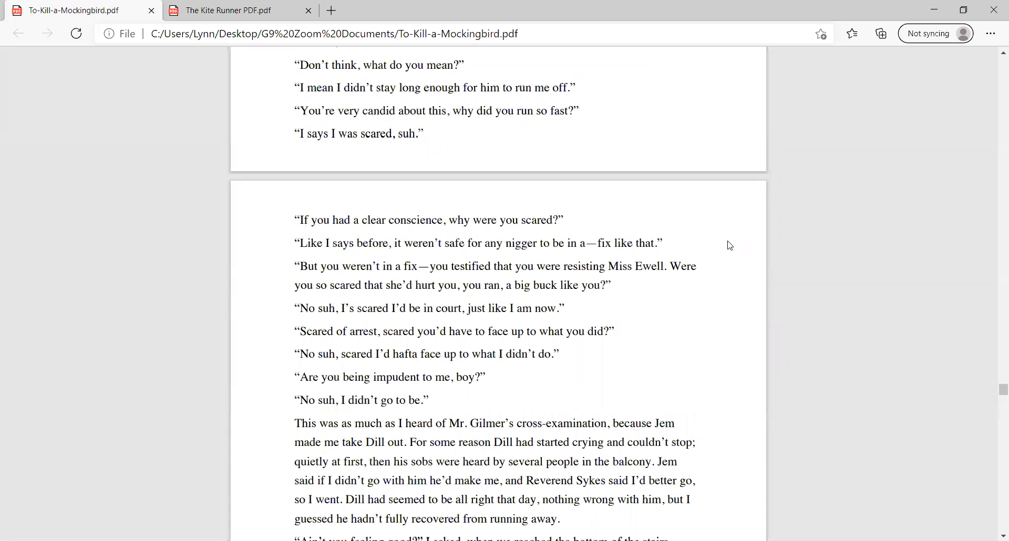
pyautogui.moveTo(717, 309)
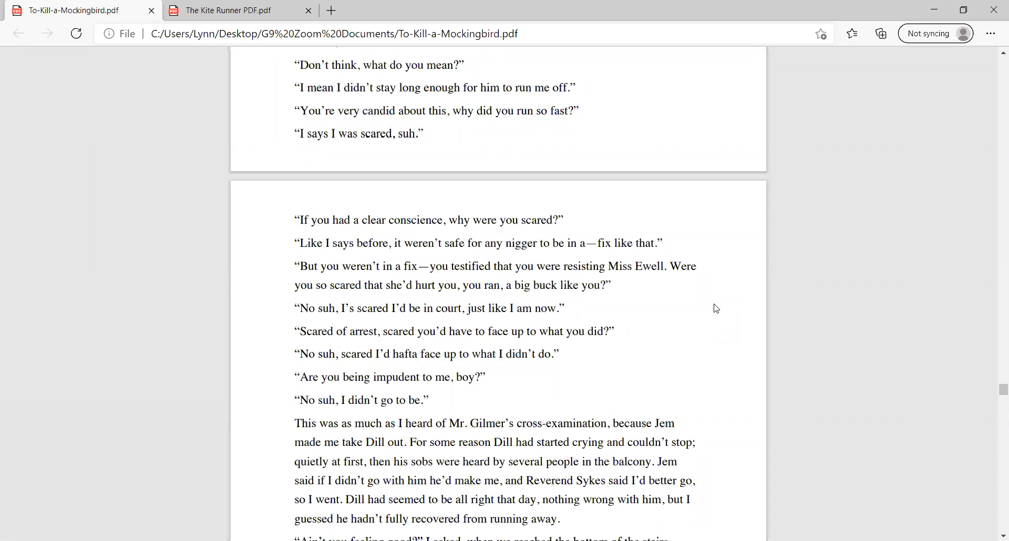
pyautogui.moveTo(716, 304)
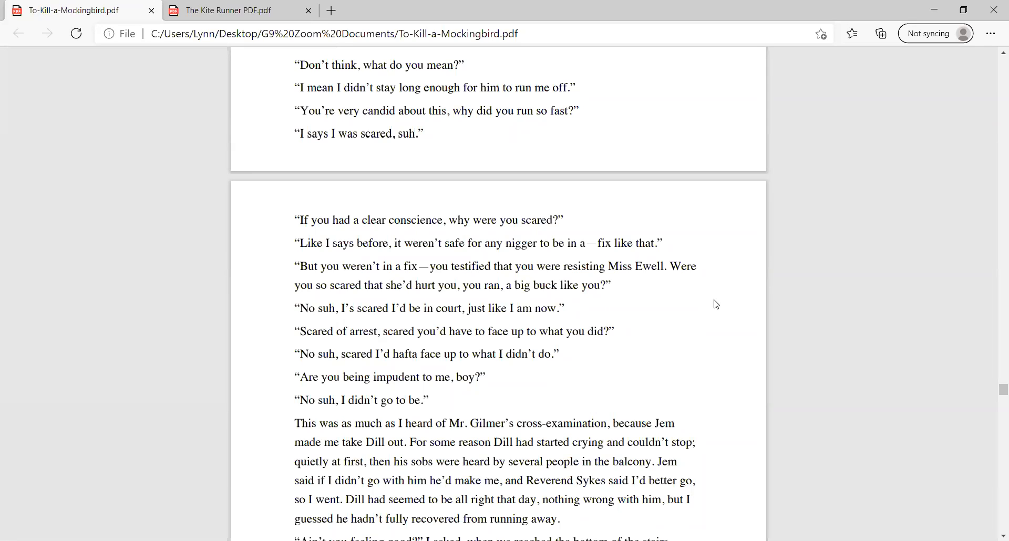
# Step: Scroll down to Dill under the live oak complaining Mr. Gilmer talked hatefully to Tom
pyautogui.scroll(-3)
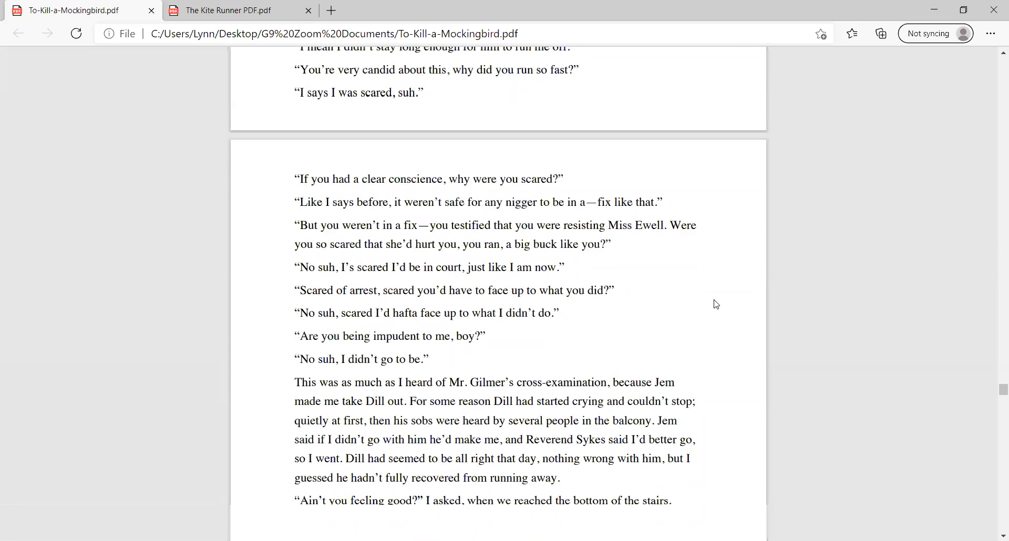
pyautogui.scroll(-3)
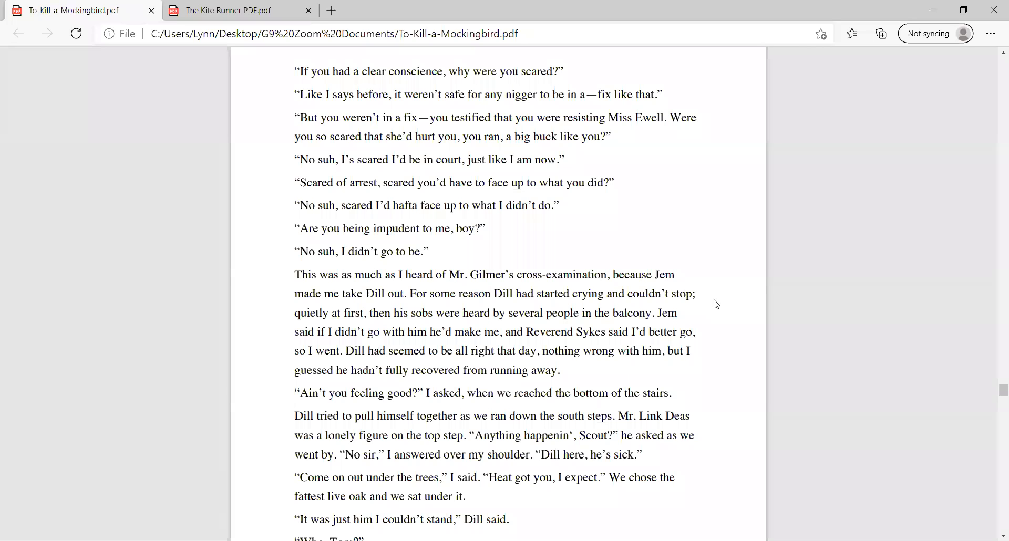
pyautogui.moveTo(725, 376)
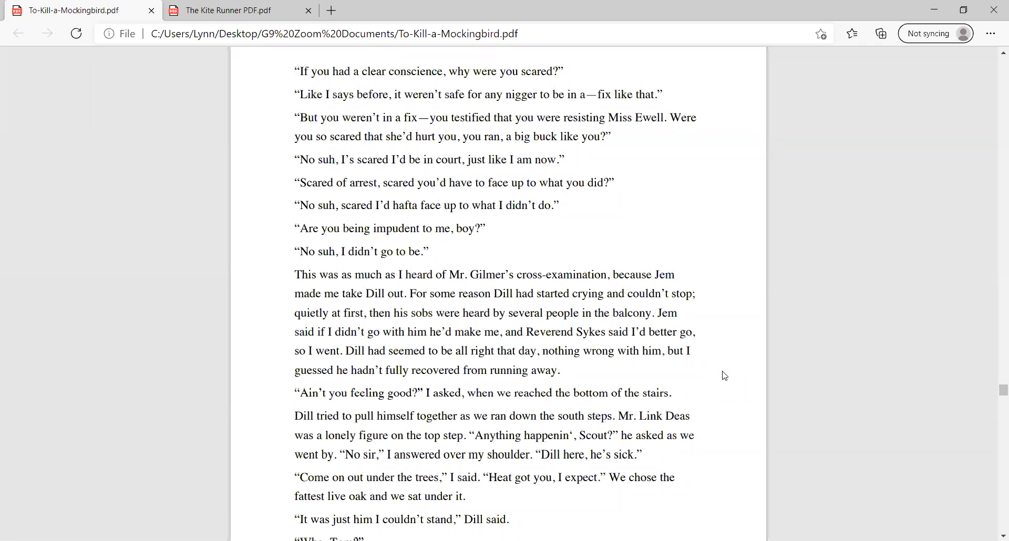
pyautogui.scroll(-3)
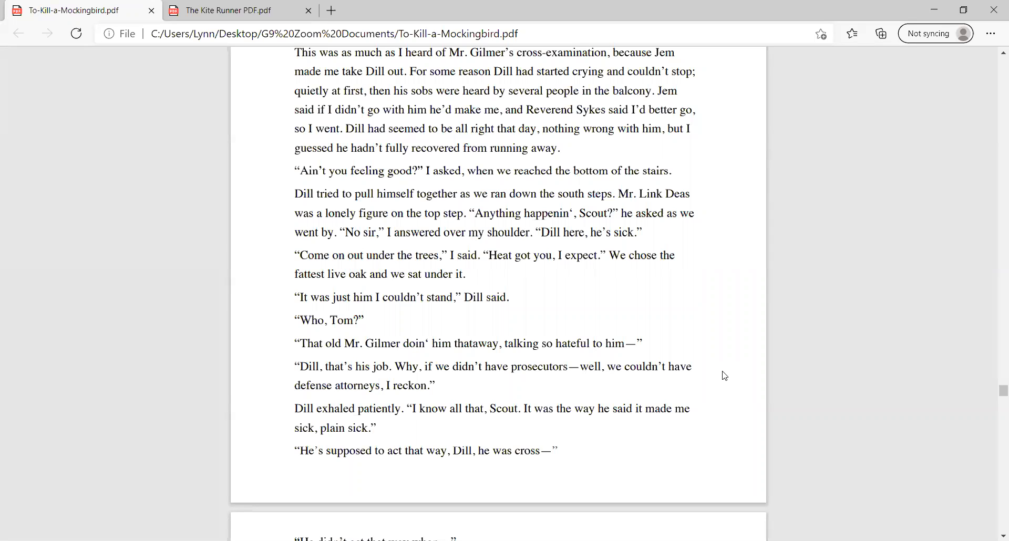
pyautogui.moveTo(660, 316)
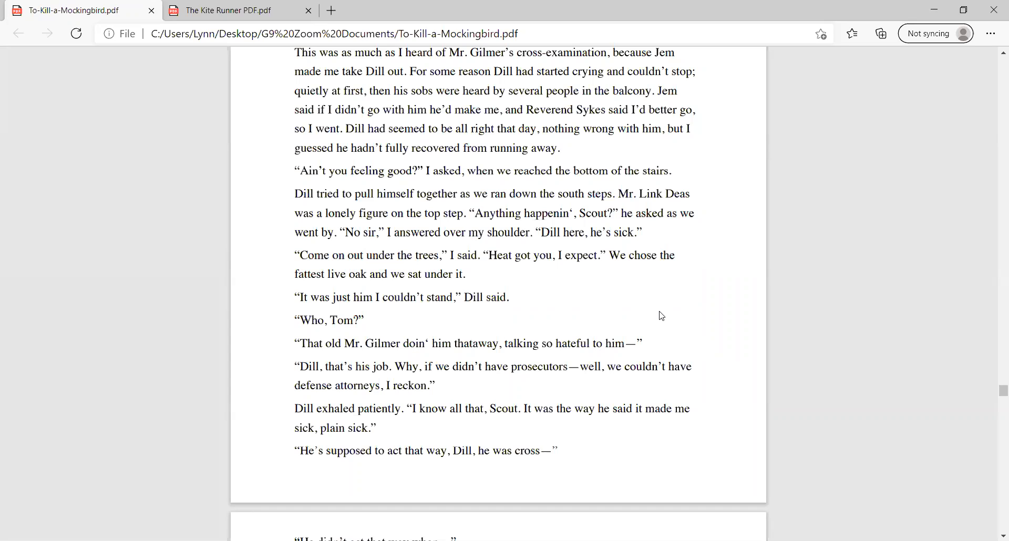
pyautogui.moveTo(686, 283)
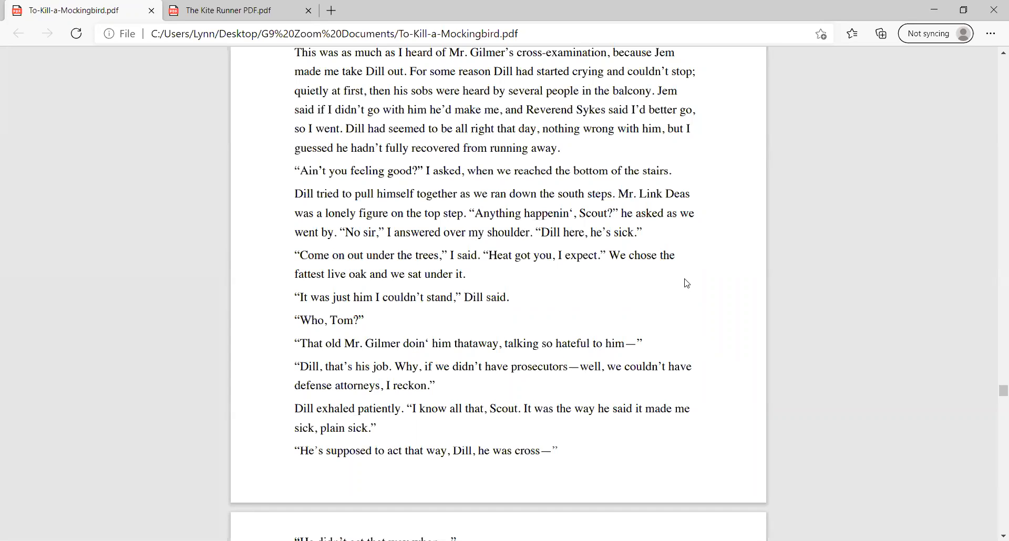
pyautogui.moveTo(702, 288)
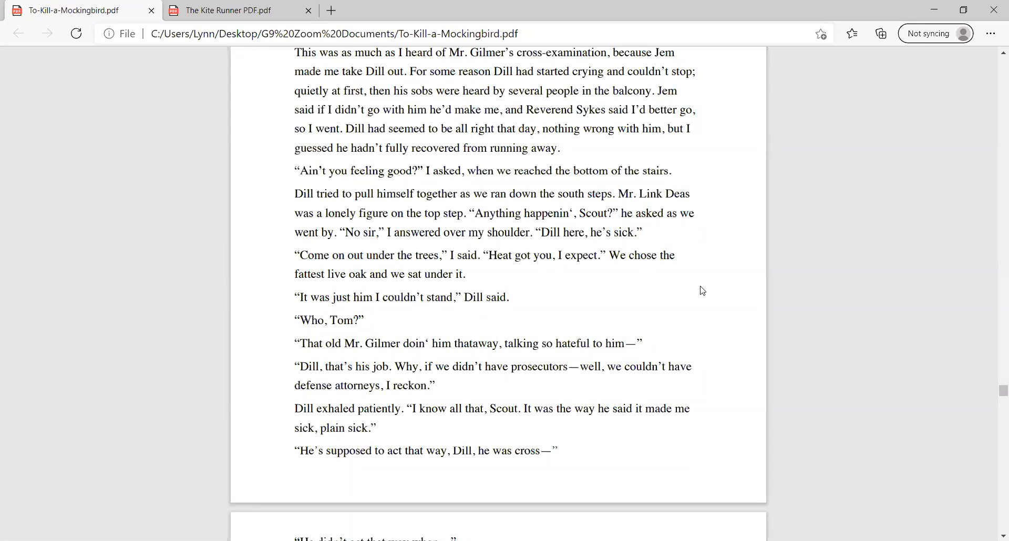
pyautogui.moveTo(701, 292)
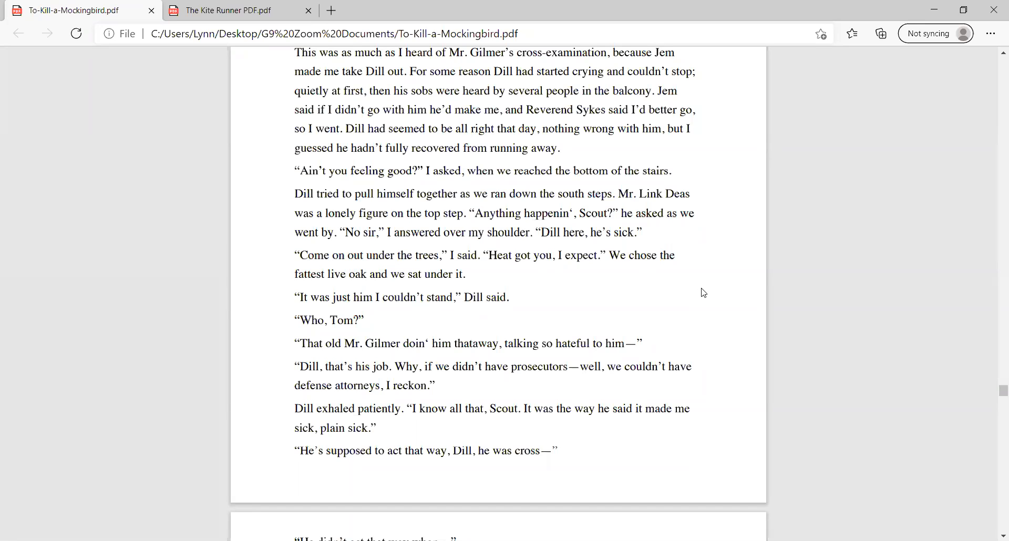
pyautogui.moveTo(608, 307)
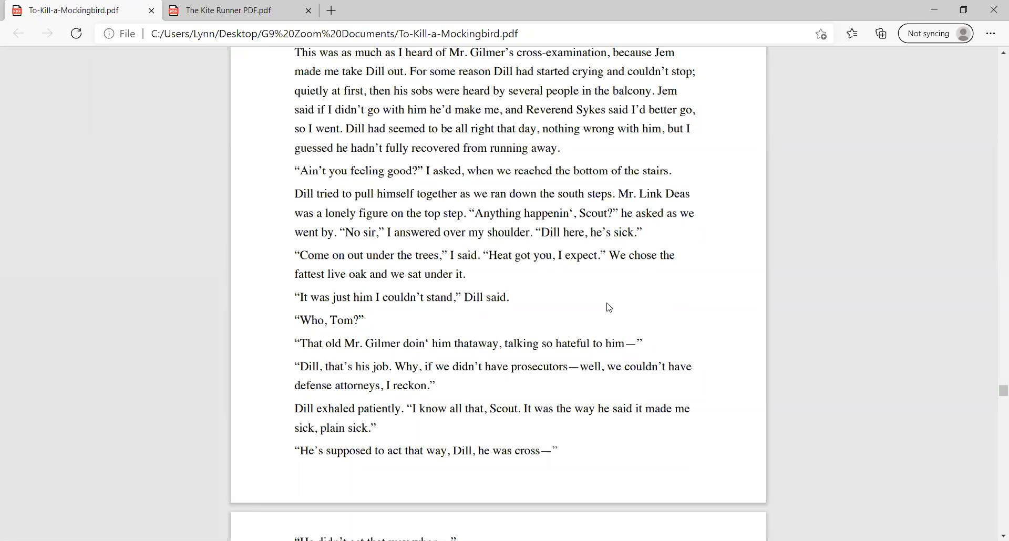
pyautogui.scroll(-3)
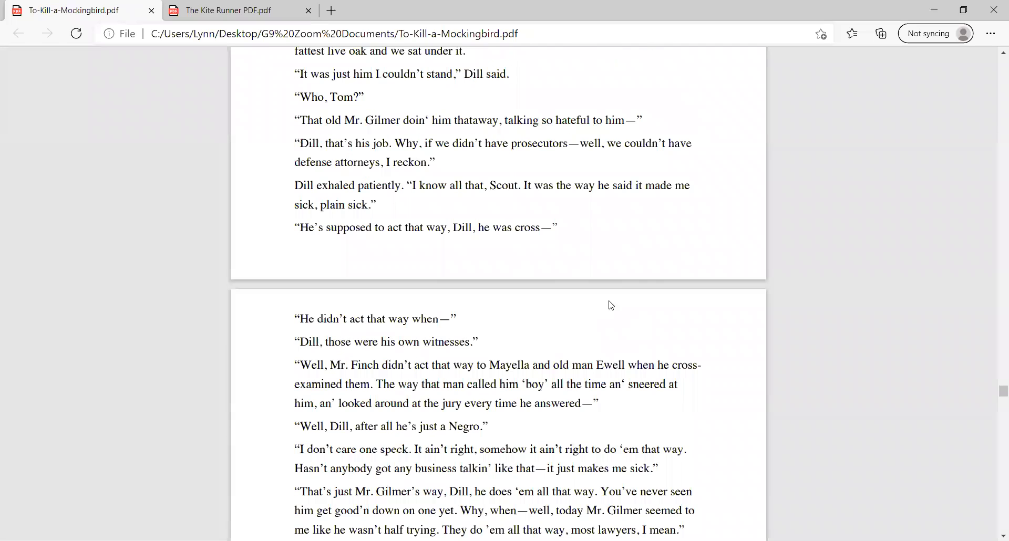
pyautogui.moveTo(729, 252)
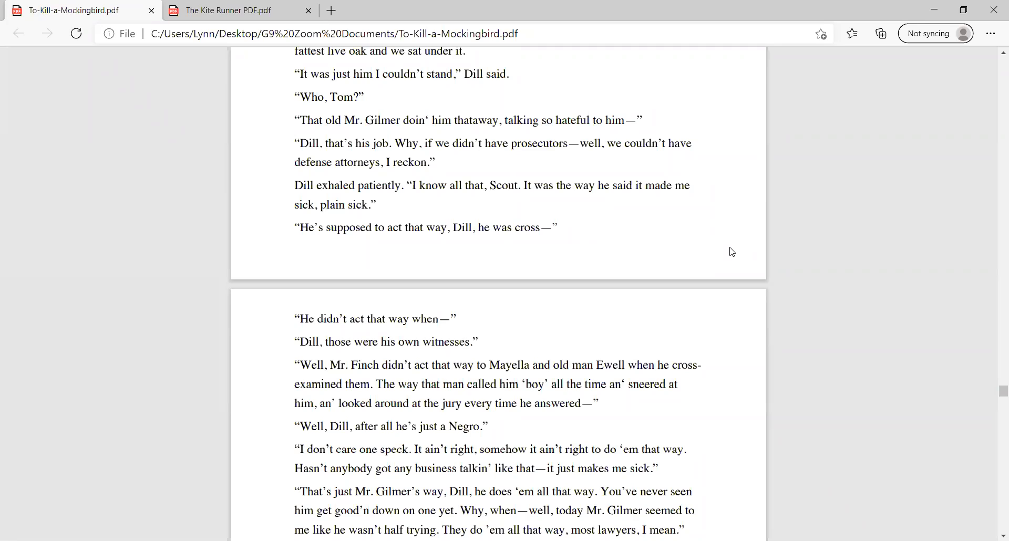
pyautogui.moveTo(734, 254)
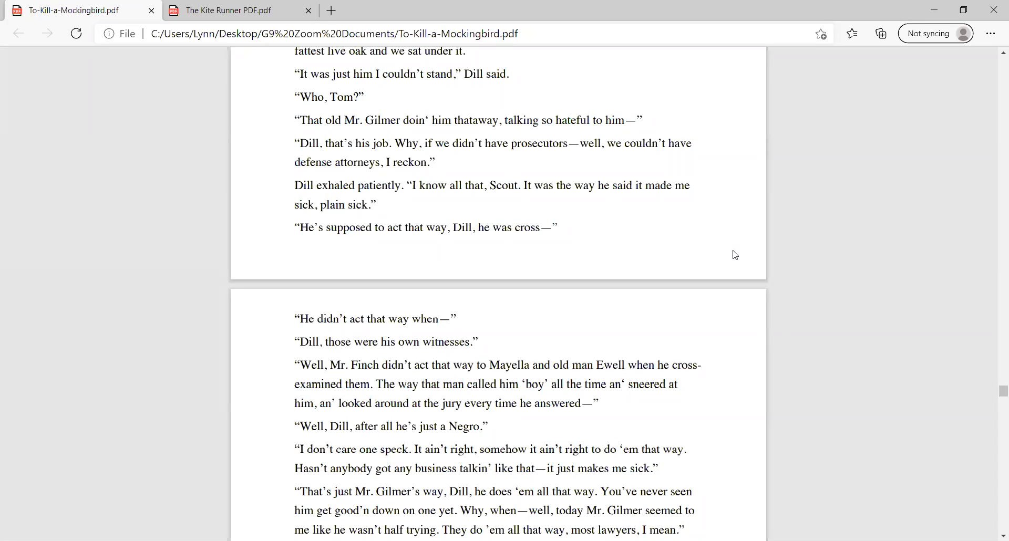
pyautogui.scroll(-3)
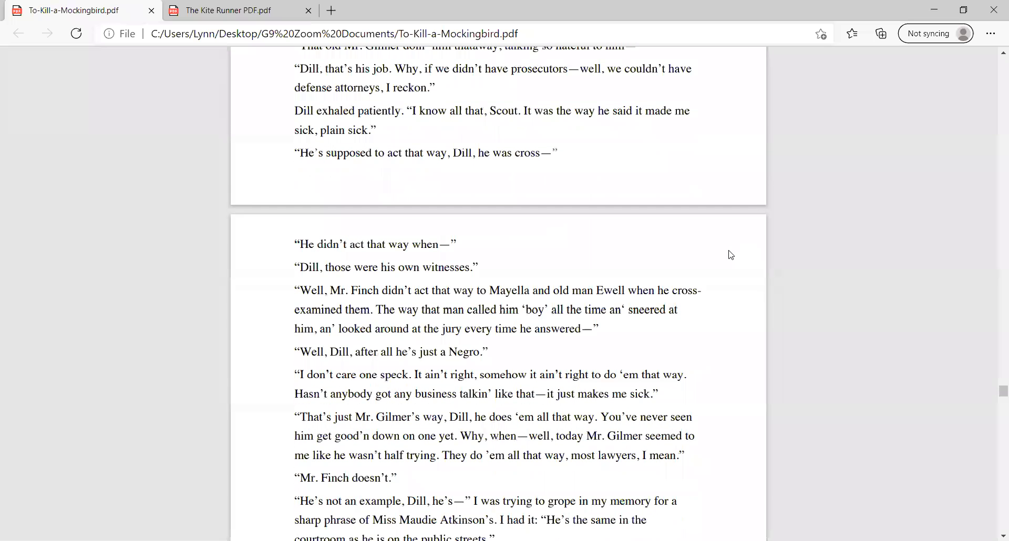
pyautogui.scroll(-3)
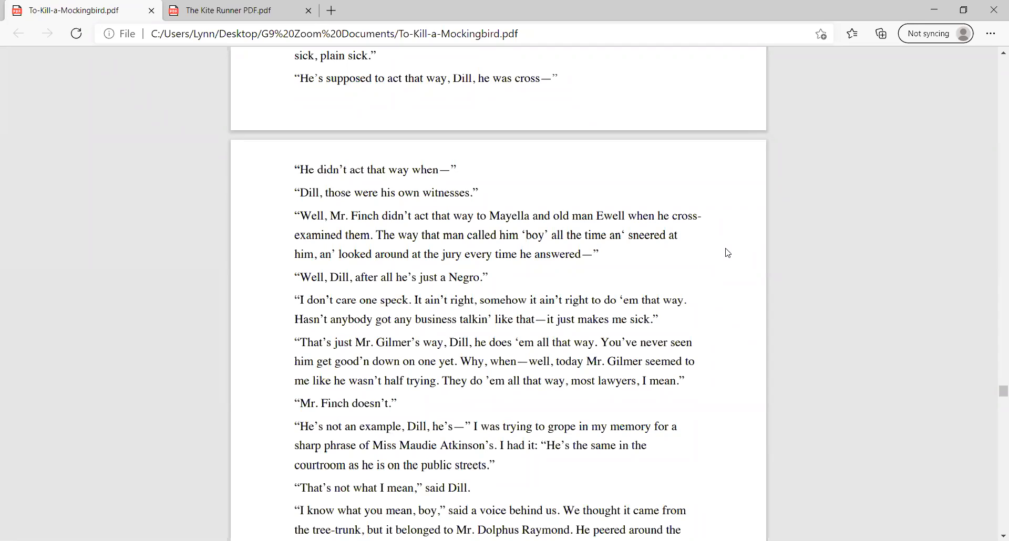
pyautogui.moveTo(730, 253)
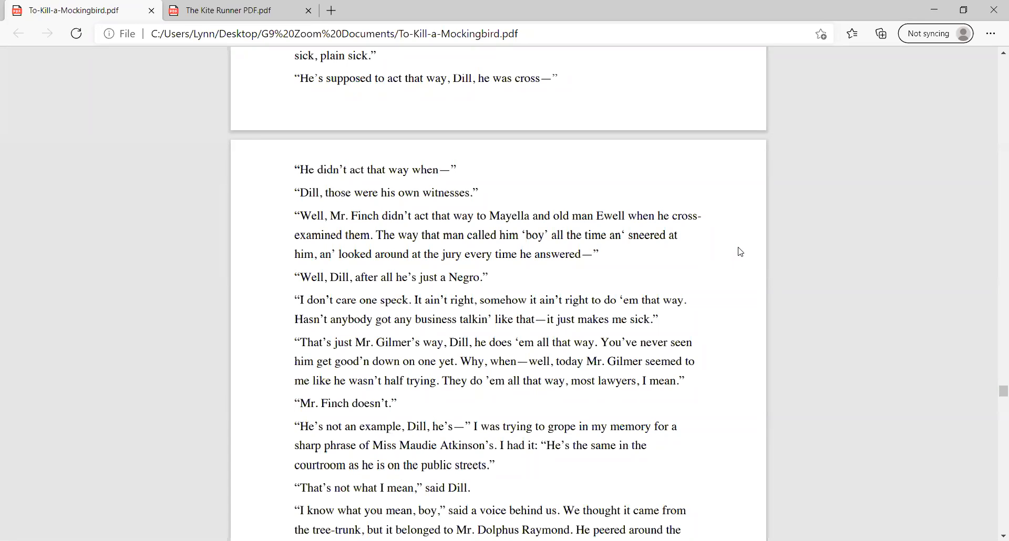
pyautogui.moveTo(741, 254)
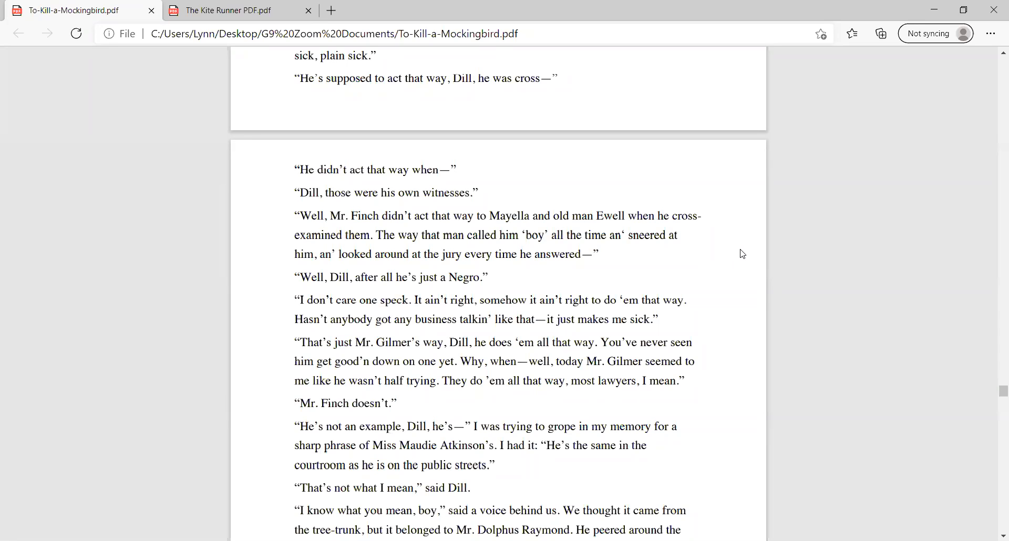
pyautogui.moveTo(745, 255)
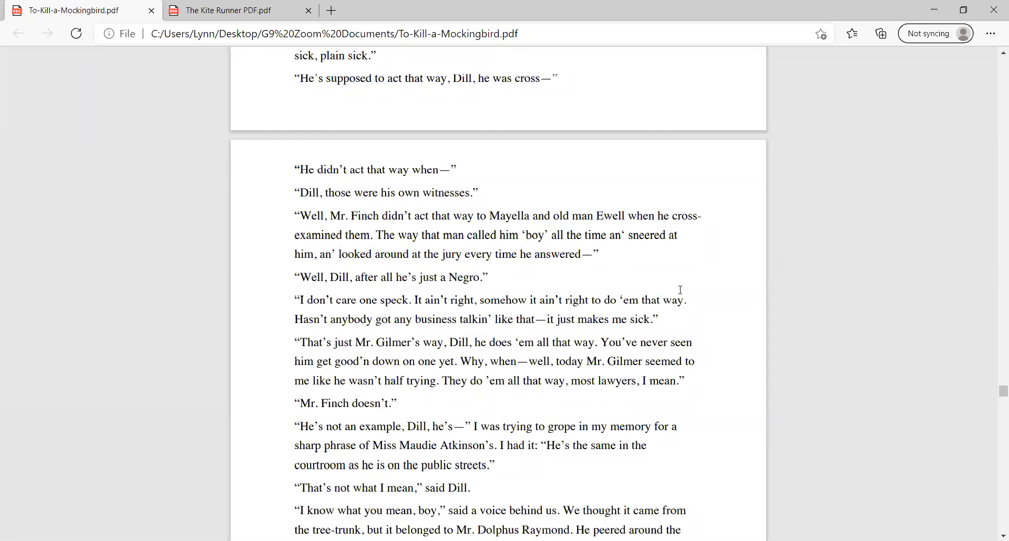
# Step: Scroll to the page where Scout takes Dill out, ending at "he was cross—"
pyautogui.scroll(-3)
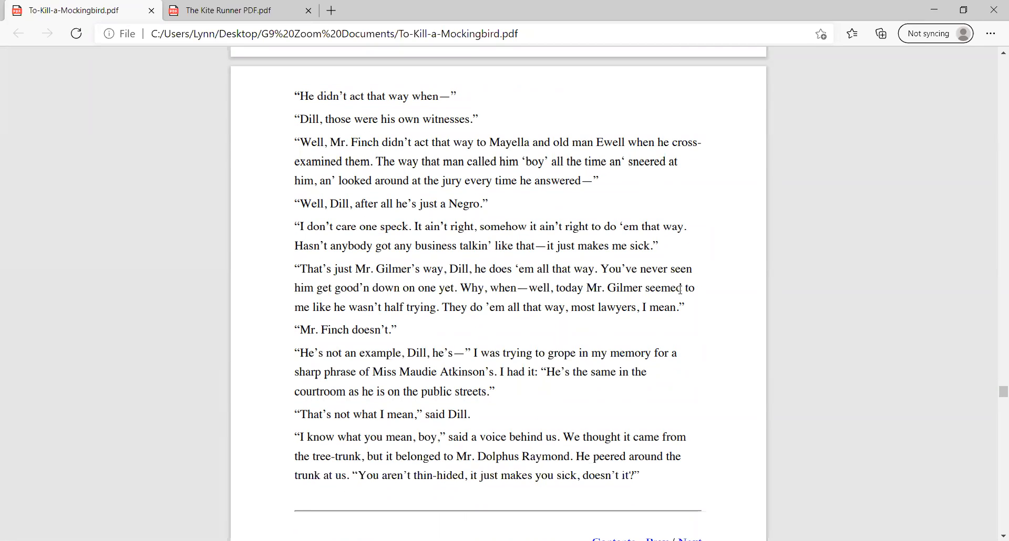
pyautogui.scroll(-3)
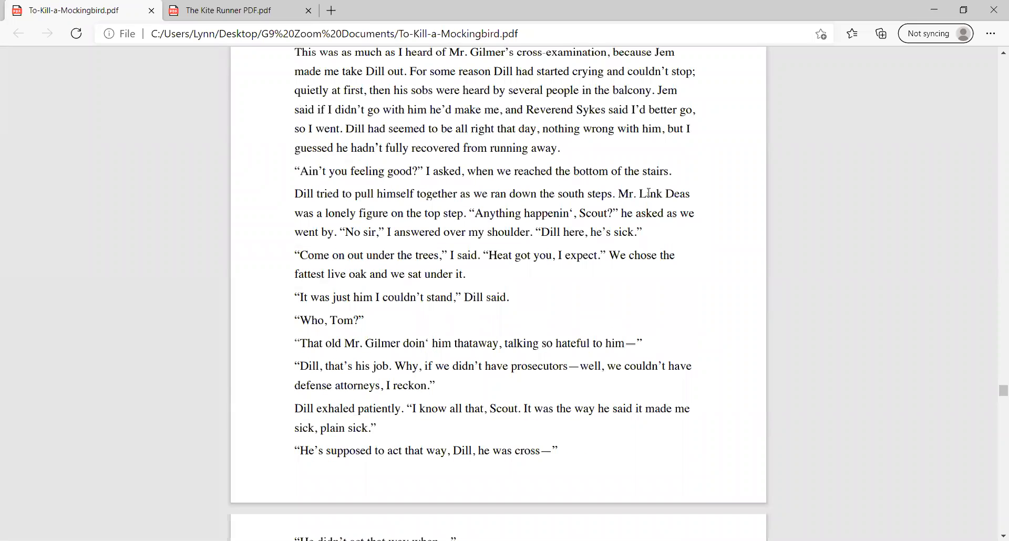
# Step: Select 'Link Deas' and scroll to Mr. Dolphus Raymond's "it just makes you sick, doesn't it?"
pyautogui.doubleClick(657, 194)
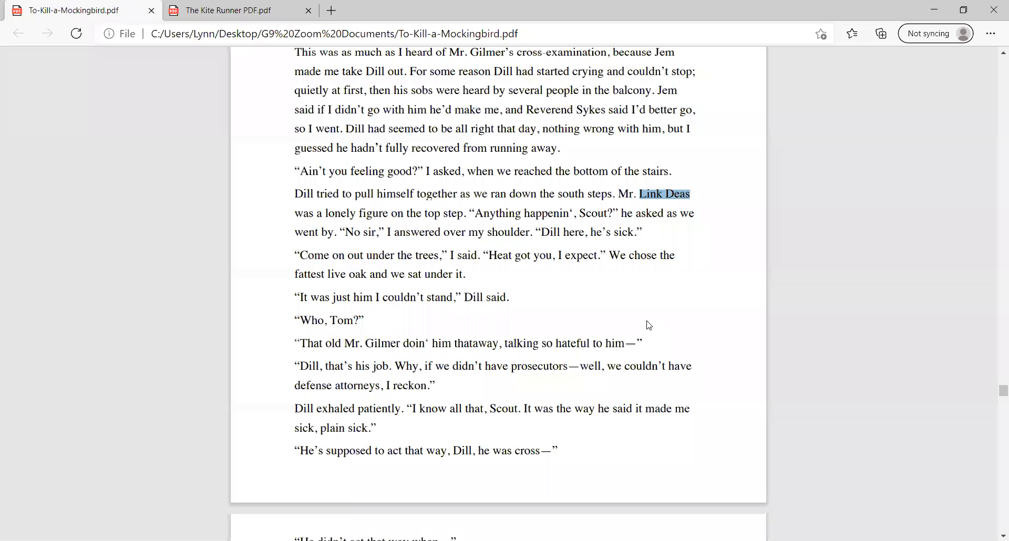
pyautogui.scroll(-3)
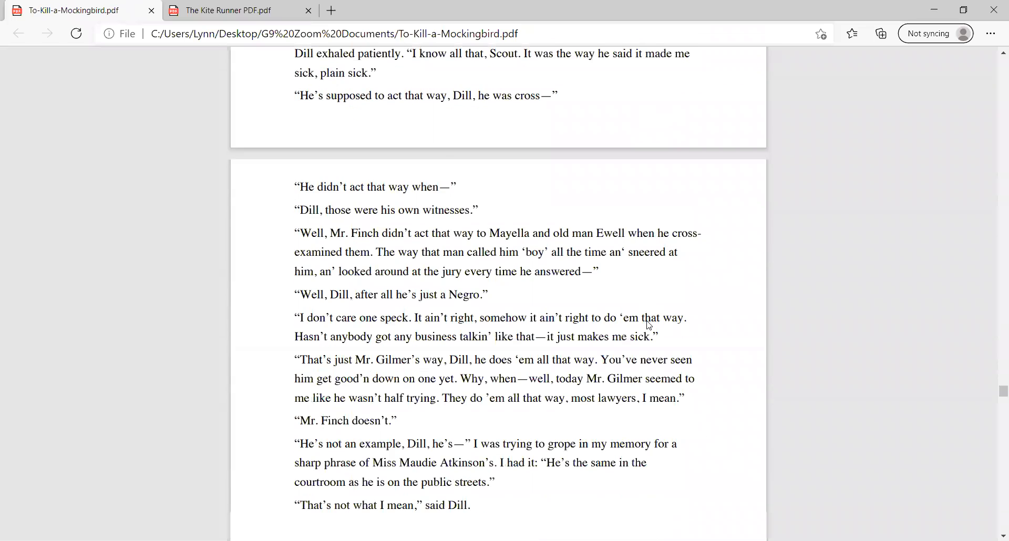
pyautogui.scroll(-3)
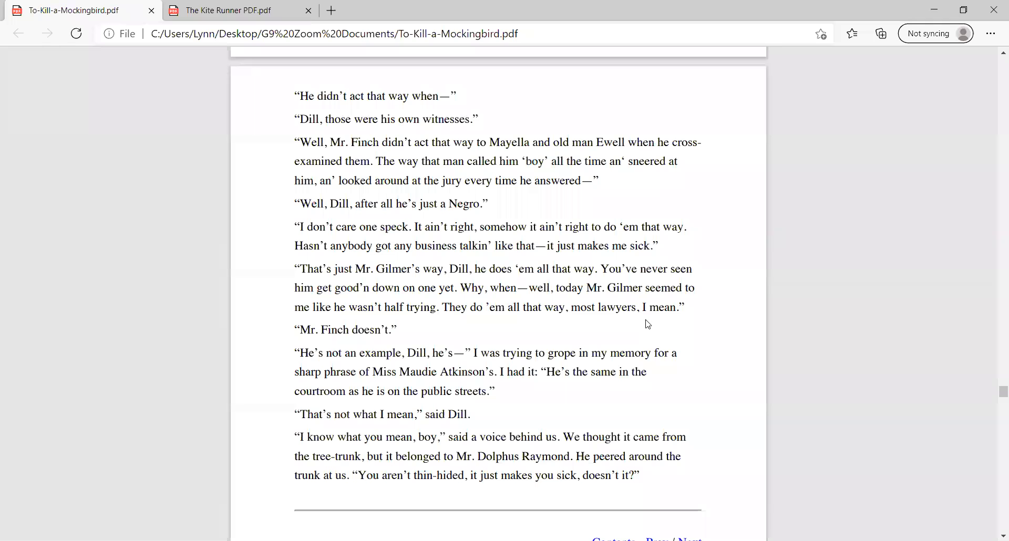
pyautogui.moveTo(635, 319)
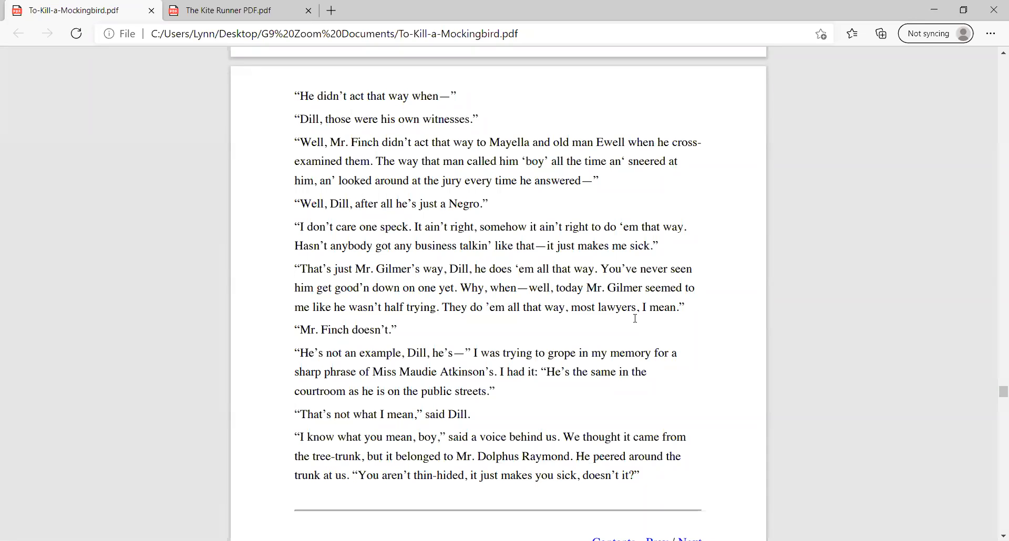
# Step: Scroll down until the Chapter 20 heading shows below Mr. Dolphus Raymond's question
pyautogui.scroll(-3)
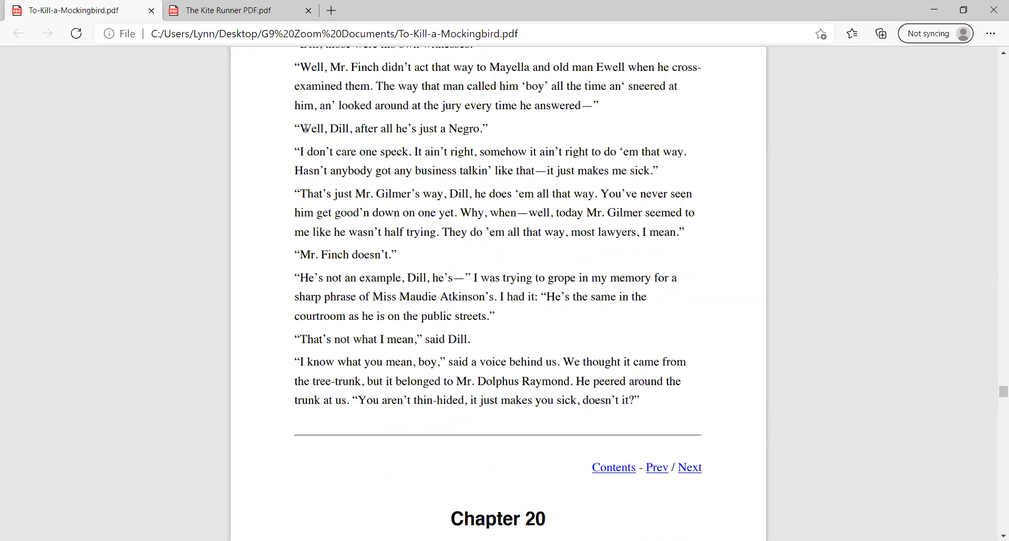
pyautogui.moveTo(465, 186)
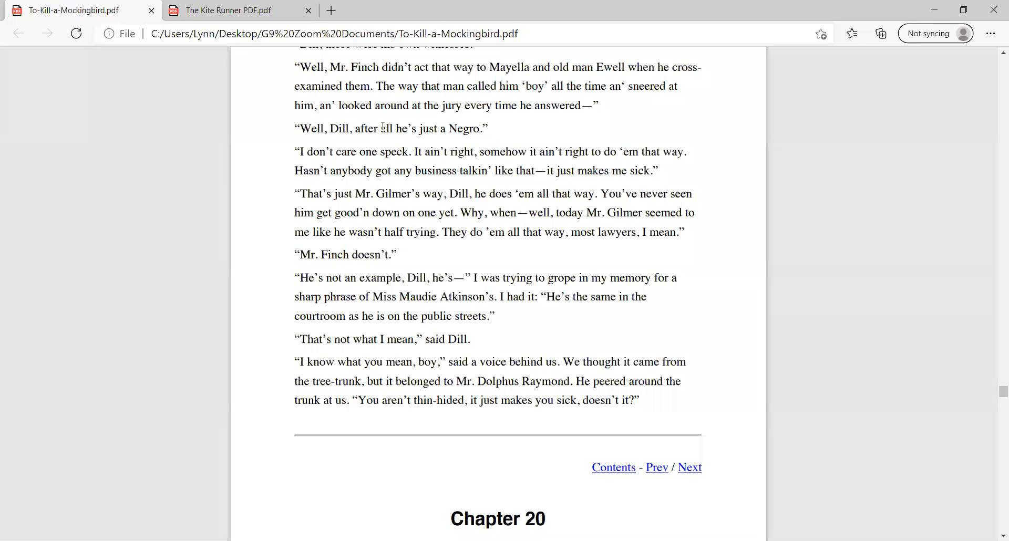
pyautogui.doubleClick(386, 128)
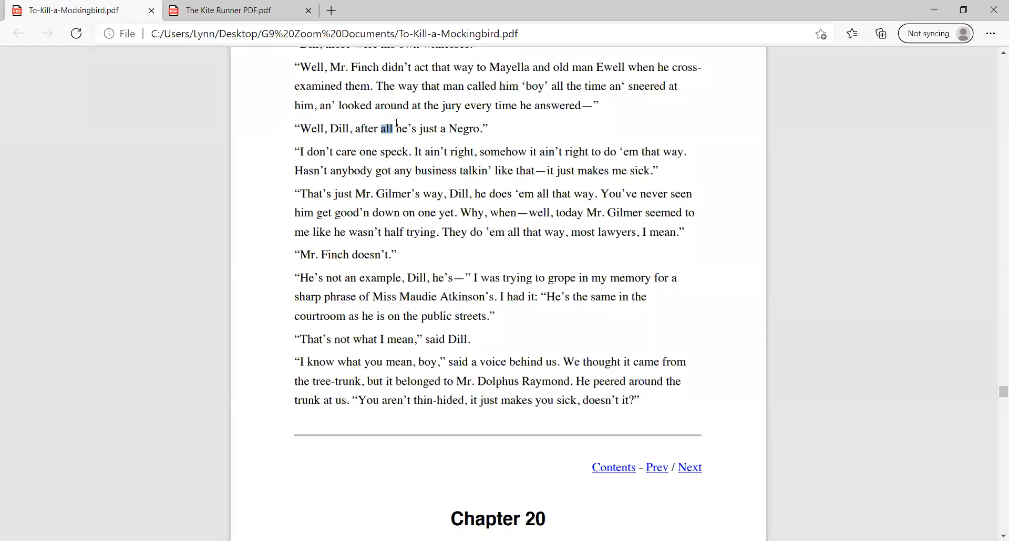
pyautogui.moveTo(391, 128); pyautogui.dragTo(488, 129)
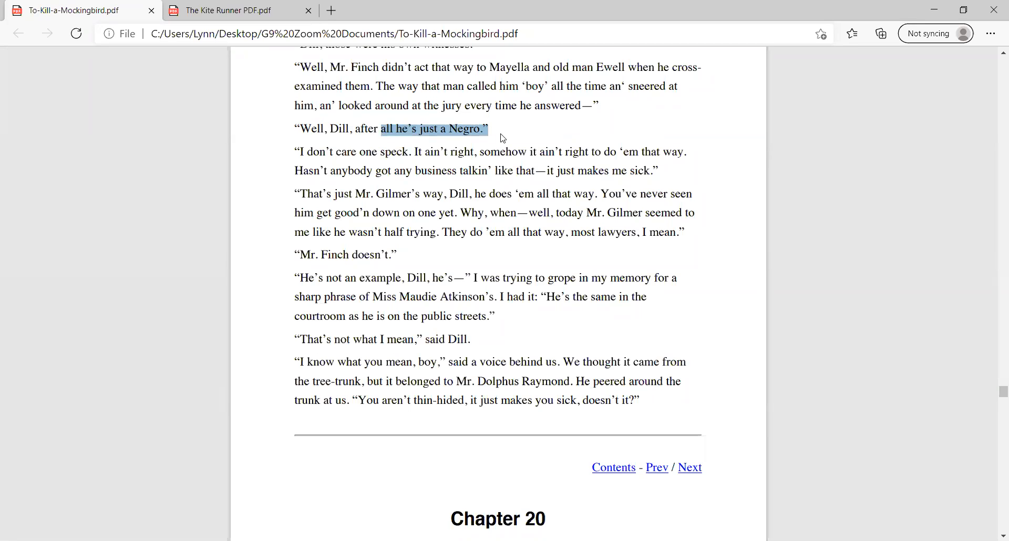
pyautogui.moveTo(491, 132)
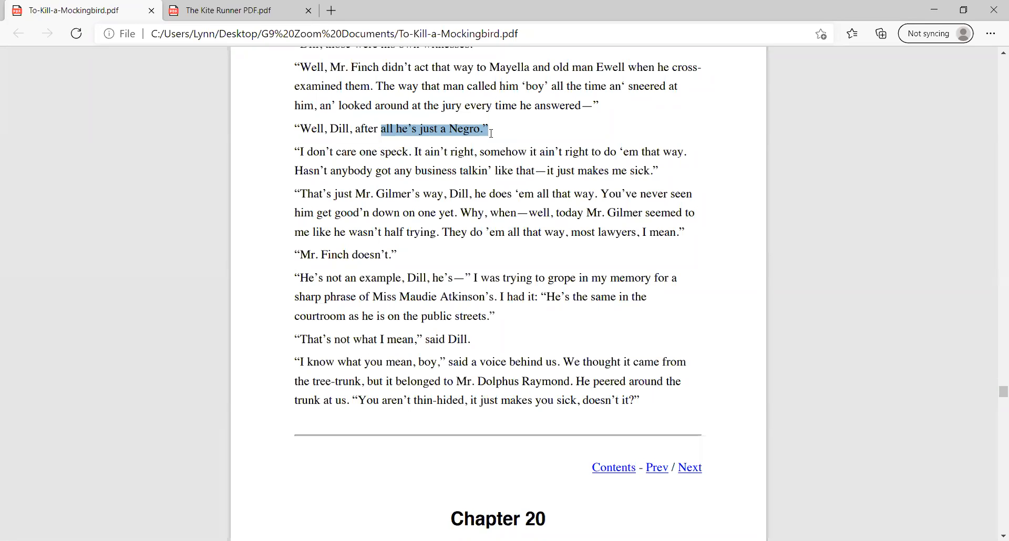
pyautogui.click(417, 303)
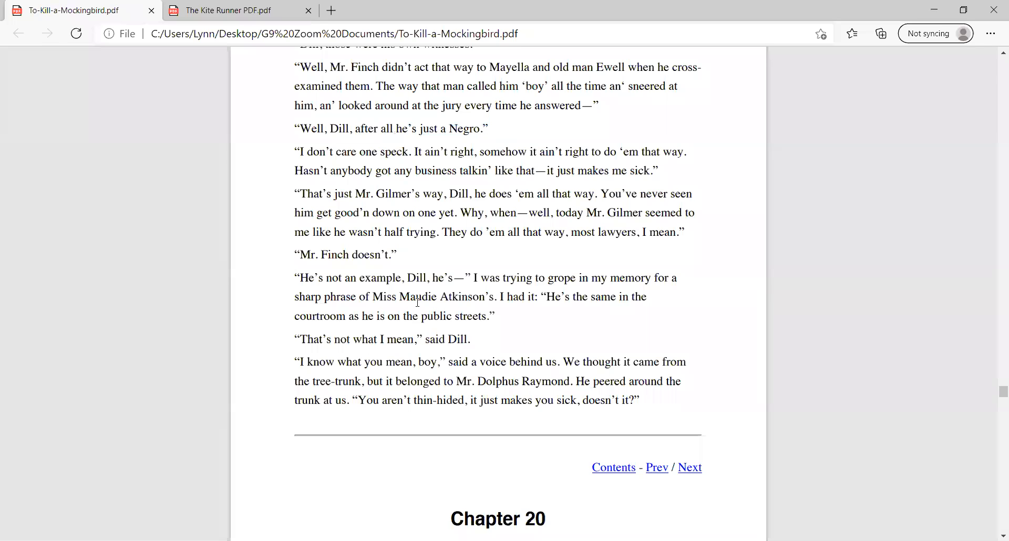
# Step: Select the 'He's not an example' paragraph, clear it, and reveal Chapter 20's first lines
pyautogui.doubleClick(305, 255)
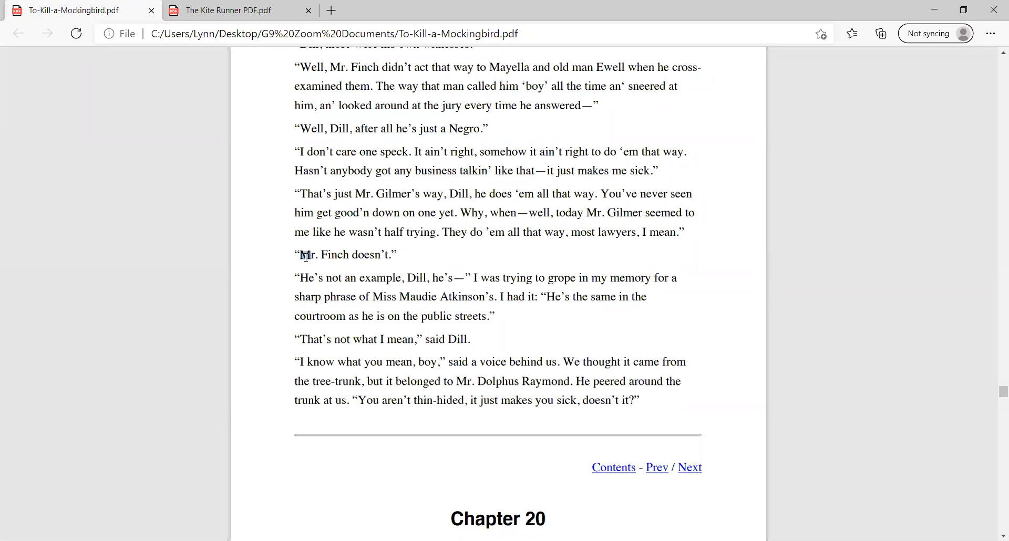
pyautogui.moveTo(296, 255); pyautogui.dragTo(398, 255)
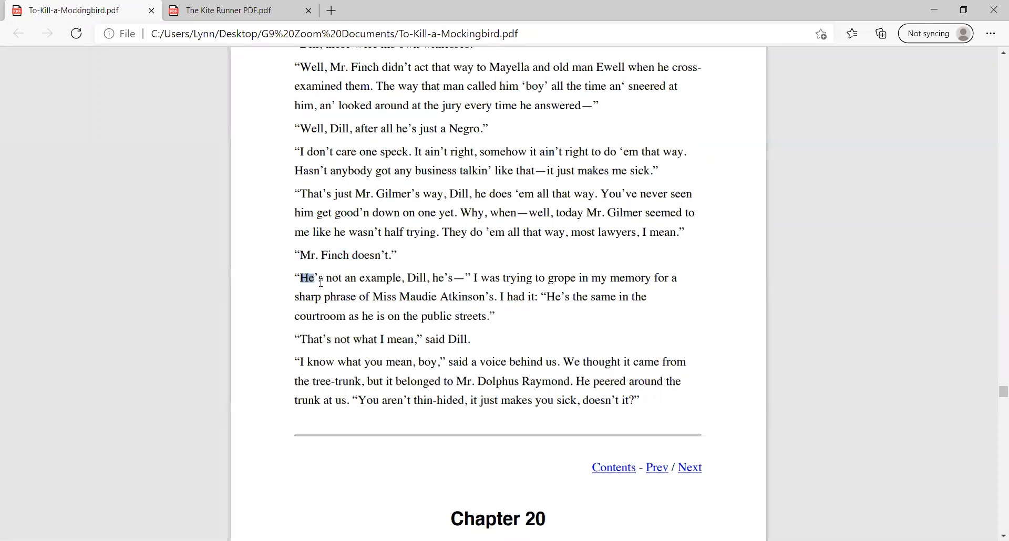
pyautogui.moveTo(300, 278); pyautogui.dragTo(493, 315)
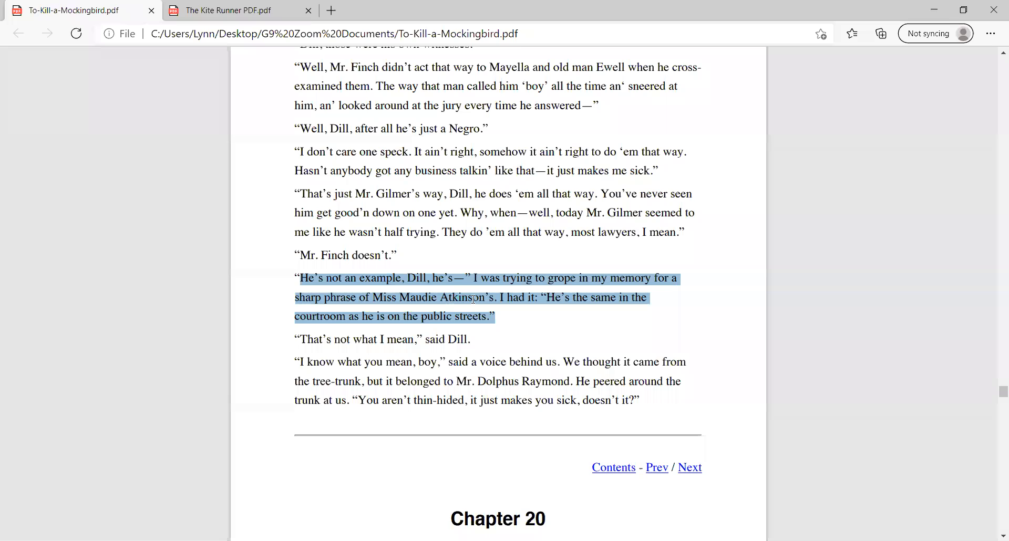
pyautogui.click(544, 306)
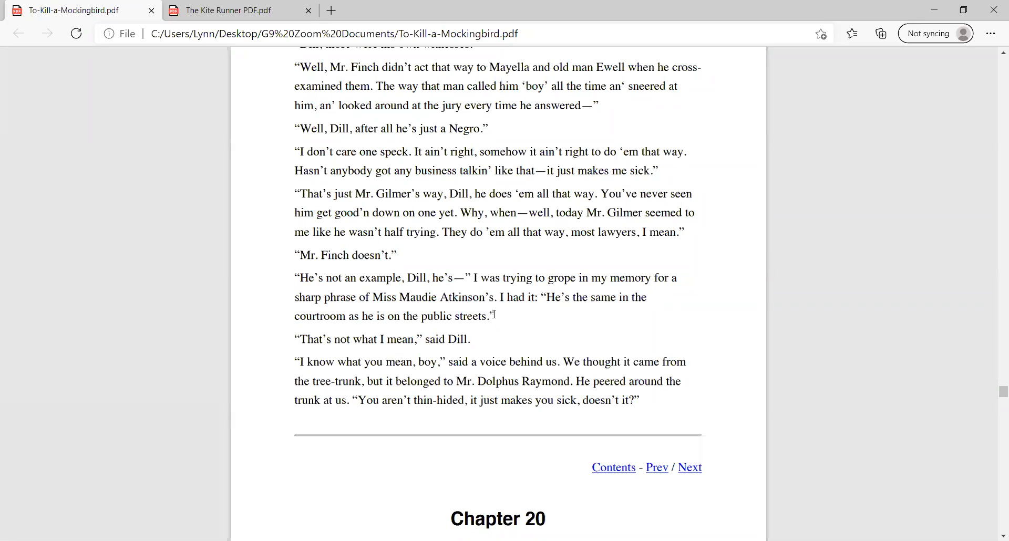
pyautogui.moveTo(544, 297)
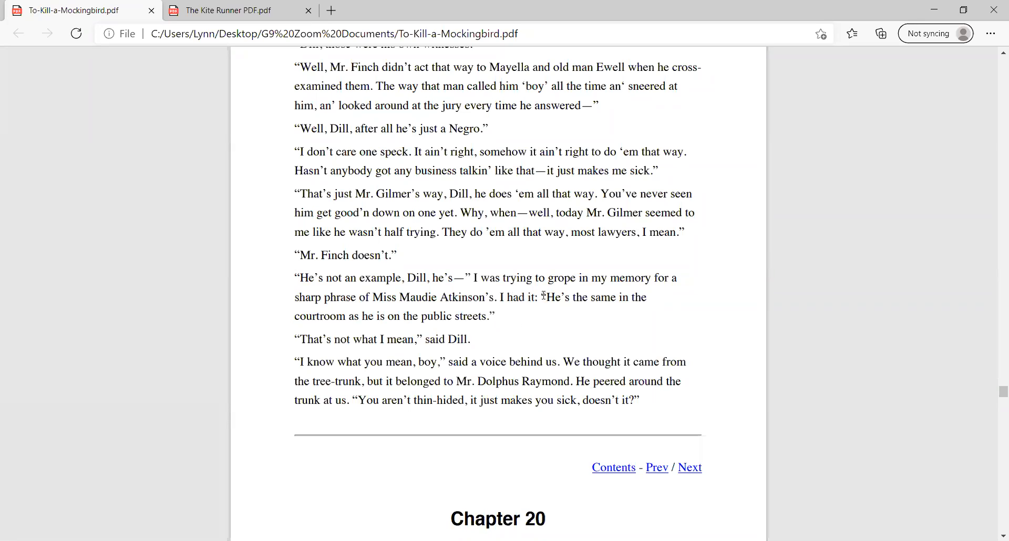
pyautogui.moveTo(541, 297); pyautogui.dragTo(494, 316)
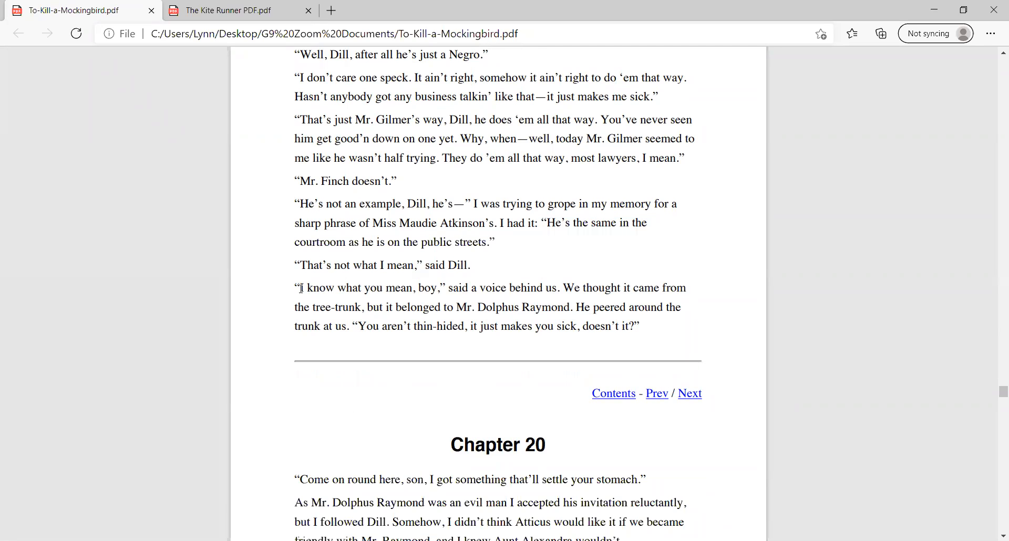
pyautogui.moveTo(299, 287); pyautogui.dragTo(437, 288)
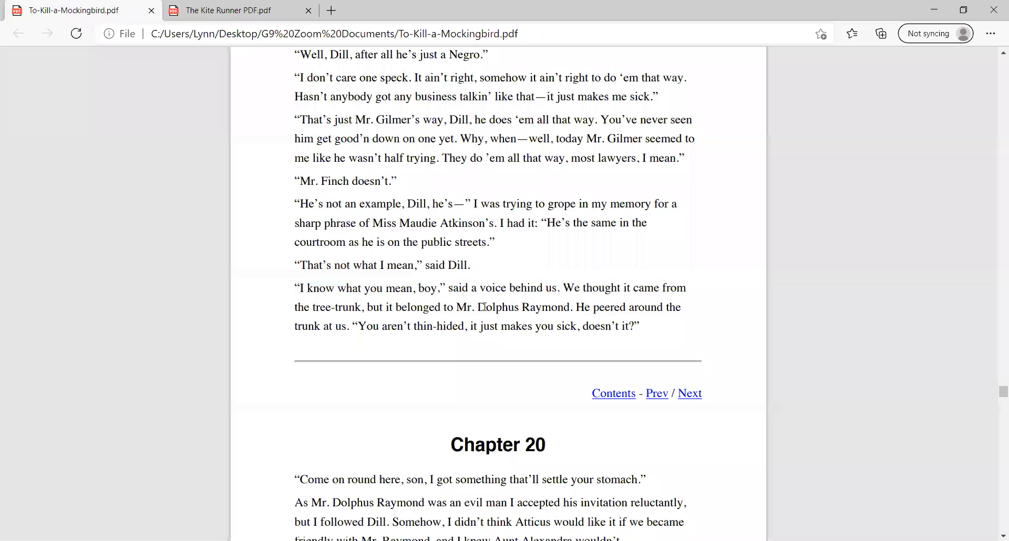
pyautogui.moveTo(457, 307); pyautogui.dragTo(571, 307)
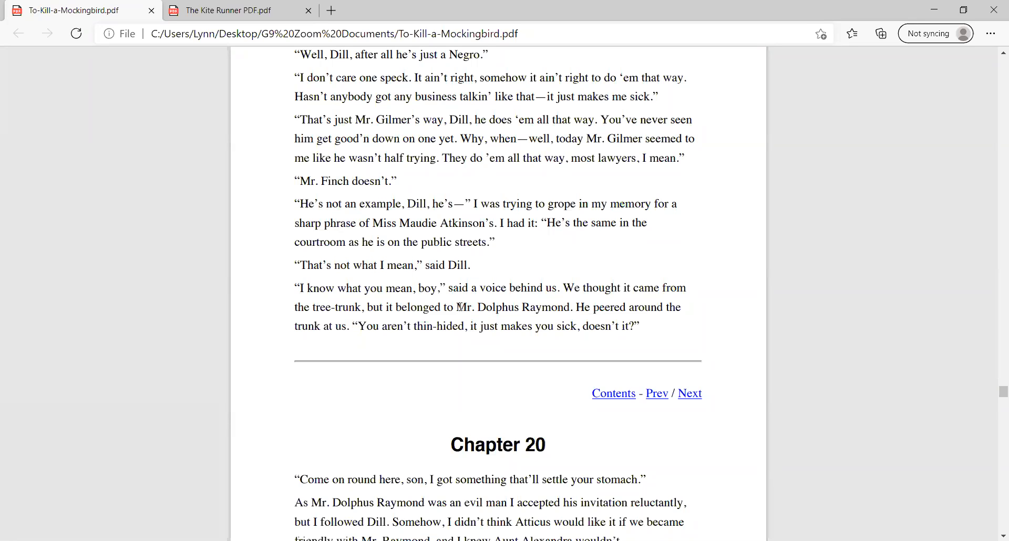
pyautogui.moveTo(456, 307); pyautogui.dragTo(571, 307)
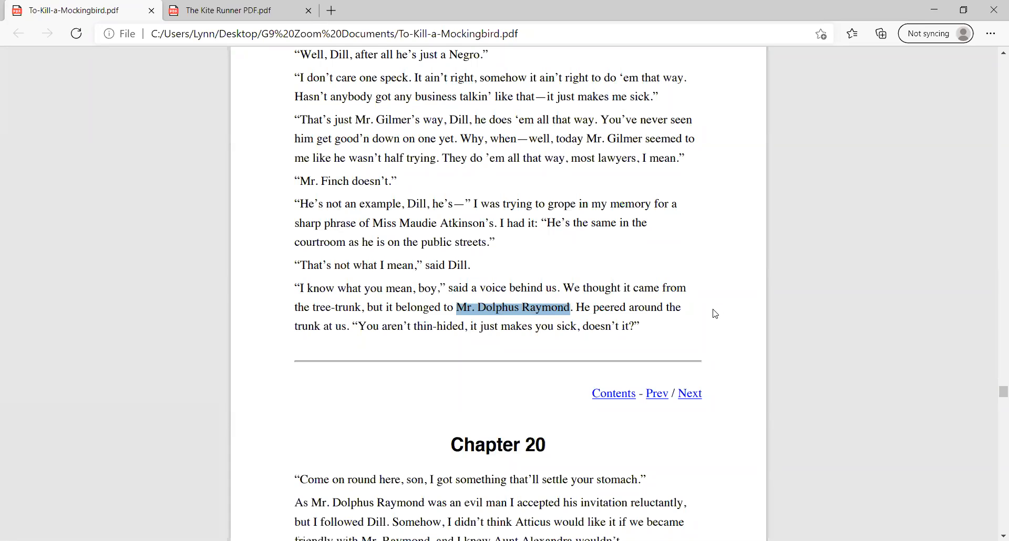
pyautogui.scroll(-3)
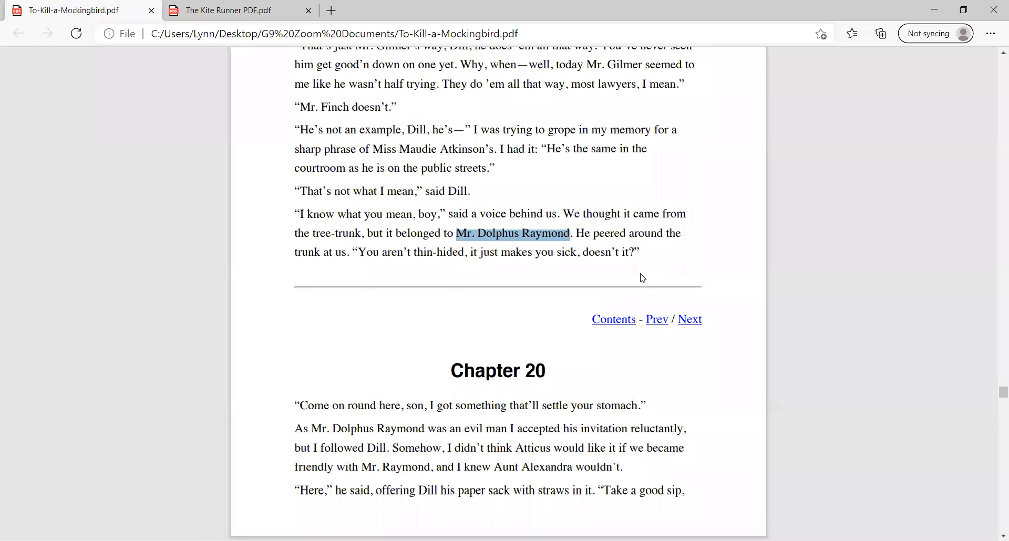
pyautogui.moveTo(571, 233); pyautogui.dragTo(642, 252)
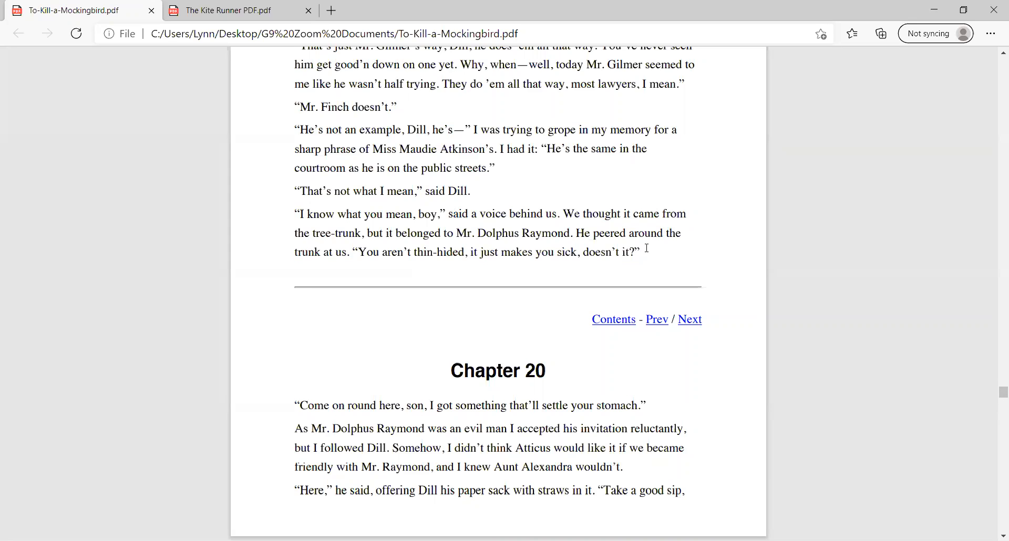
# Step: Scroll so Chapter 20's opening shows Dill finding only Coca-Cola in the sack
pyautogui.scroll(-3)
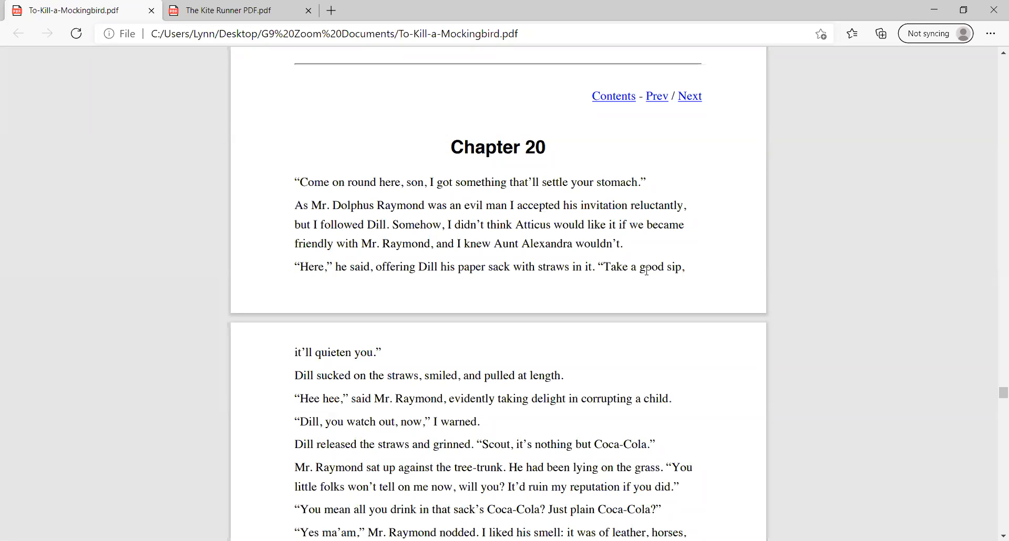
pyautogui.moveTo(749, 225)
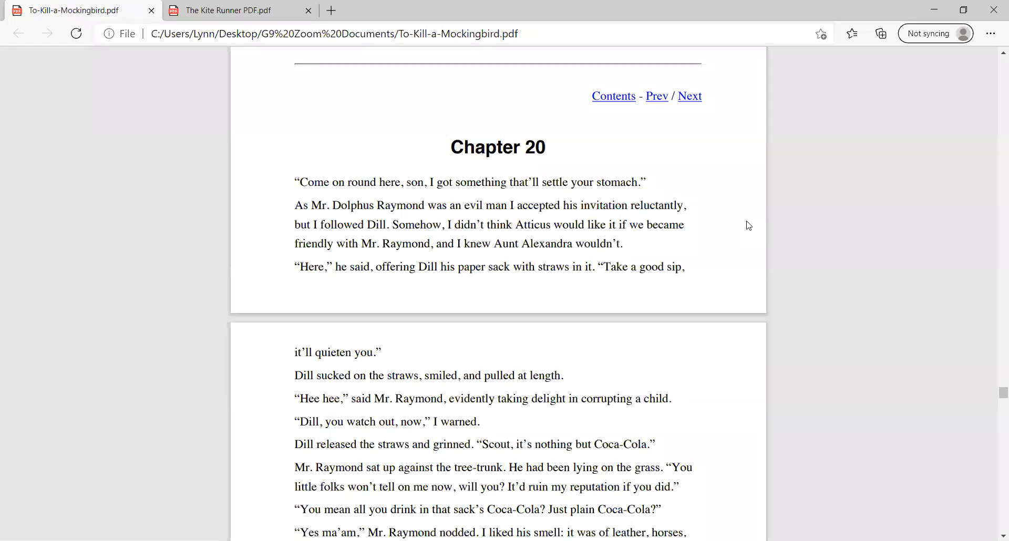
pyautogui.moveTo(663, 244)
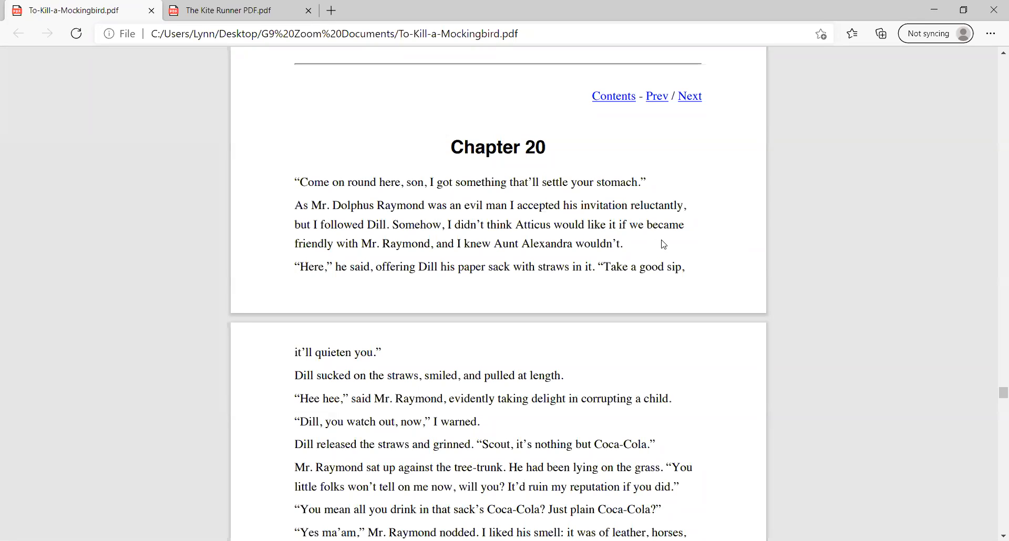
pyautogui.moveTo(691, 247)
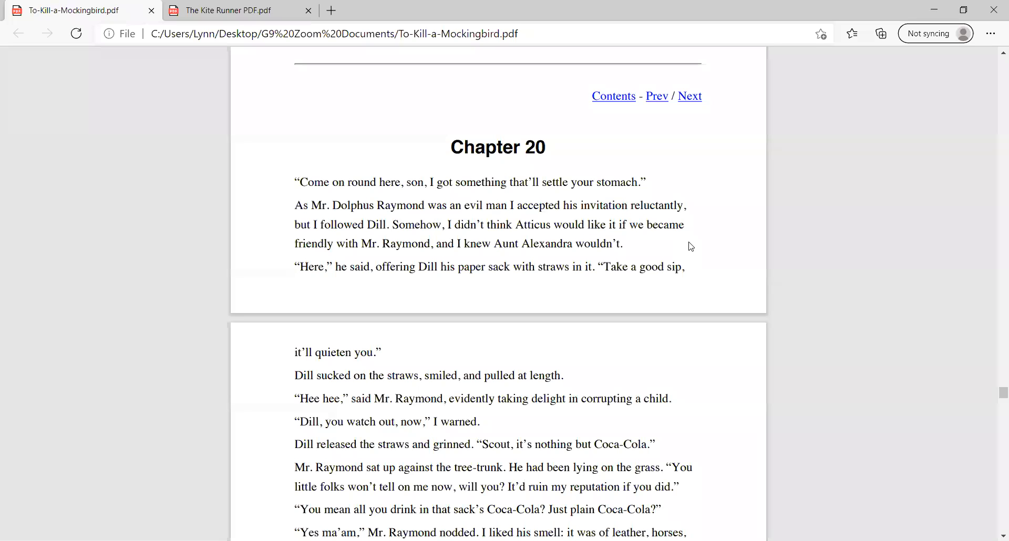
pyautogui.moveTo(667, 282)
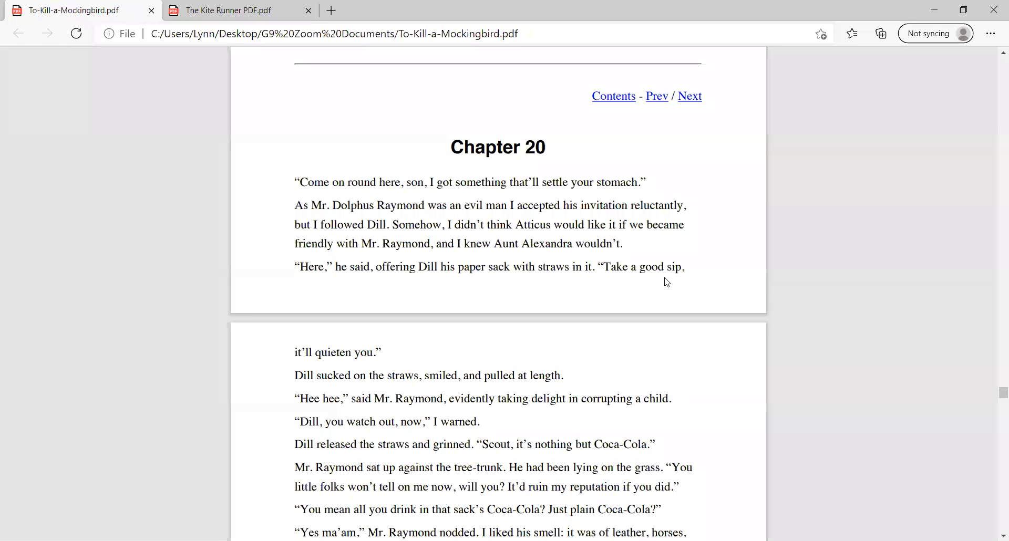
pyautogui.moveTo(691, 254)
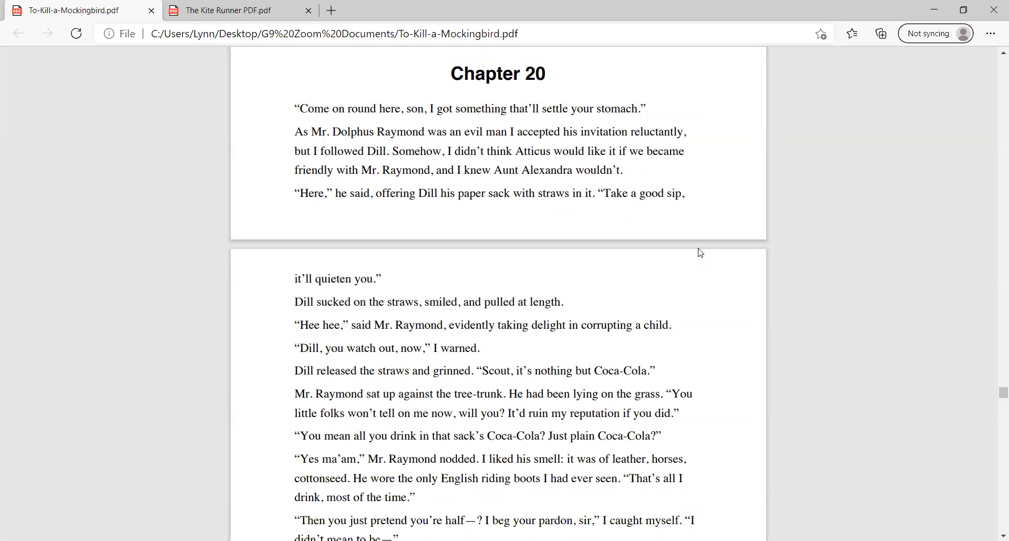
pyautogui.moveTo(731, 292)
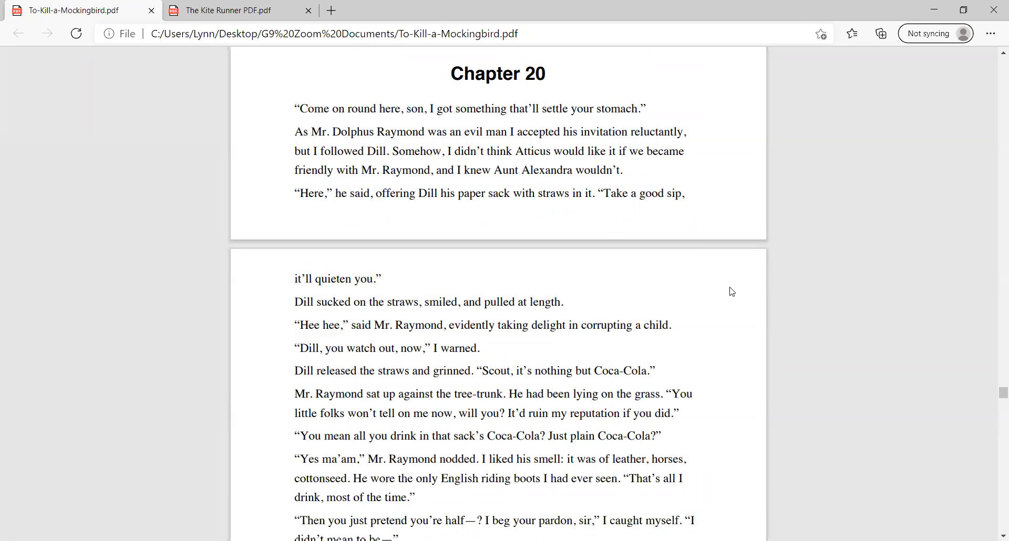
pyautogui.moveTo(728, 293)
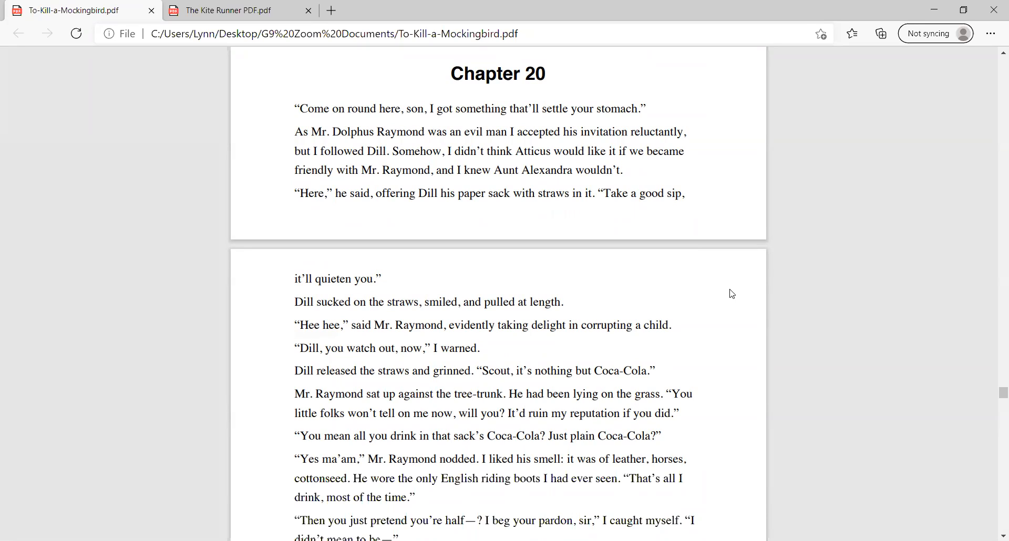
pyautogui.moveTo(727, 289)
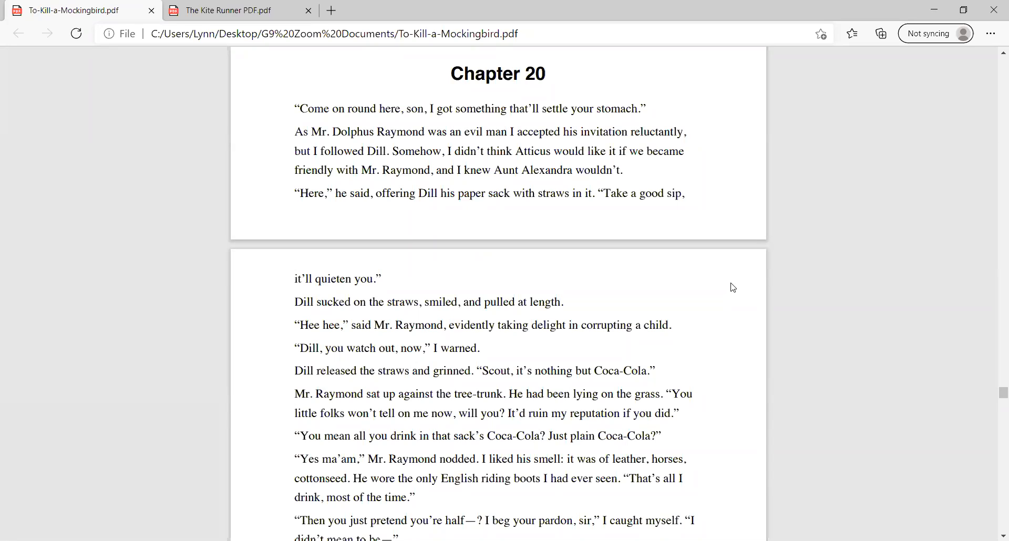
pyautogui.moveTo(712, 304)
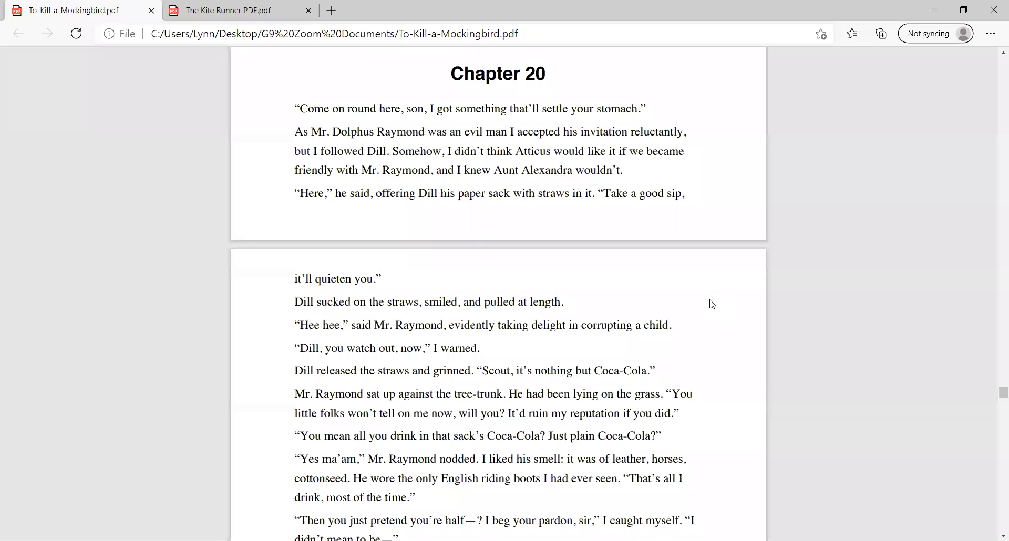
# Step: Scroll to Mr. Raymond admitting he's not much of a drinker and lives as he wants
pyautogui.scroll(-3)
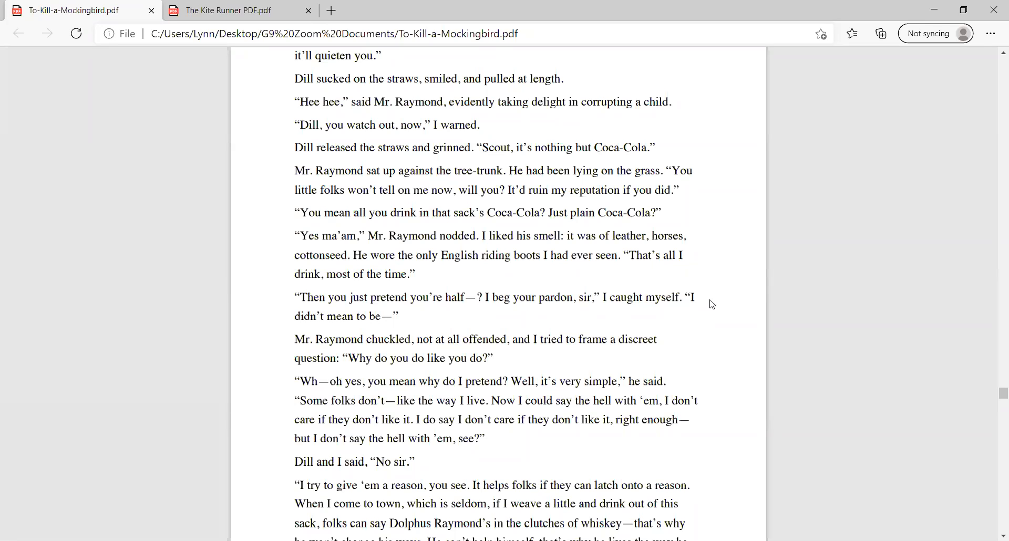
pyautogui.moveTo(732, 281)
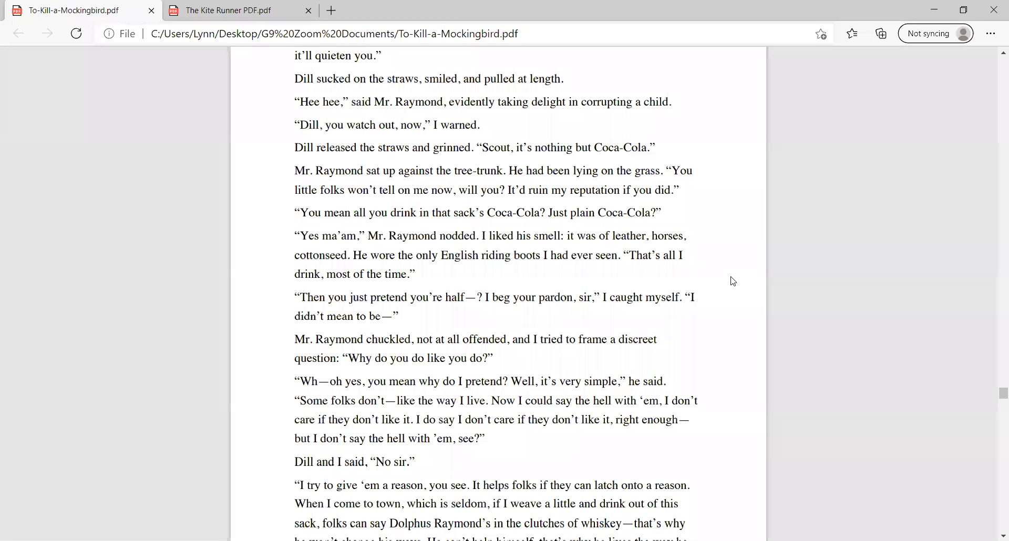
pyautogui.moveTo(748, 280)
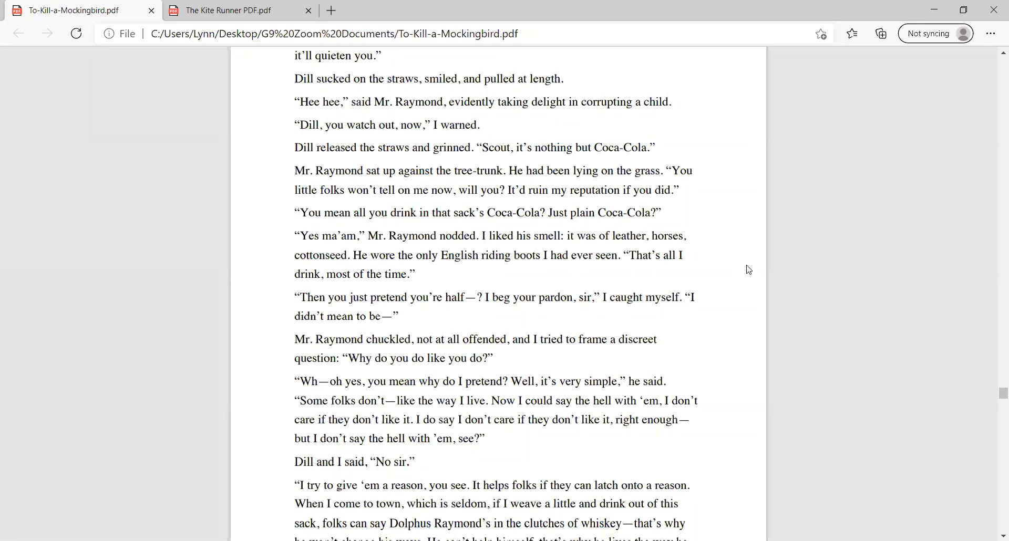
pyautogui.moveTo(731, 289)
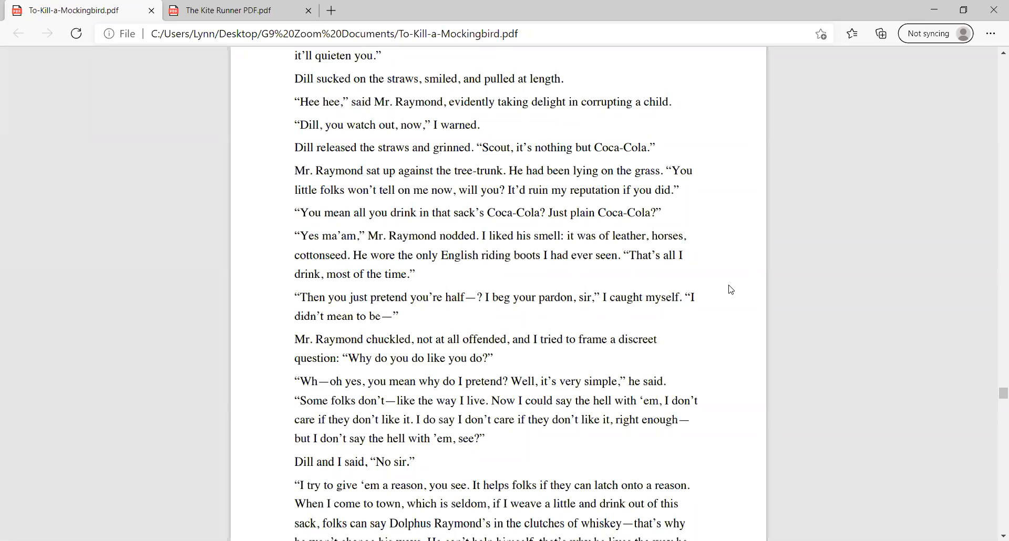
pyautogui.moveTo(737, 270)
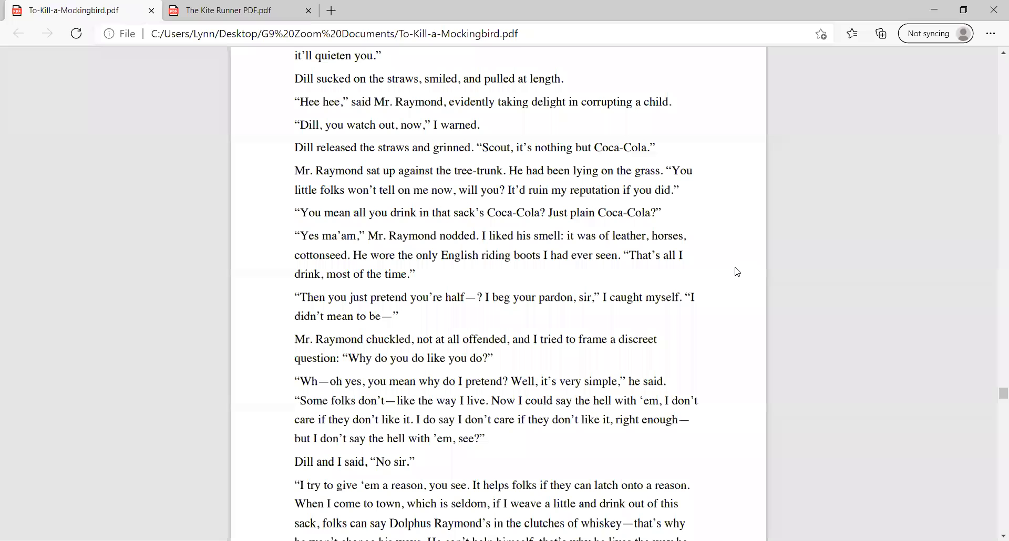
pyautogui.scroll(-3)
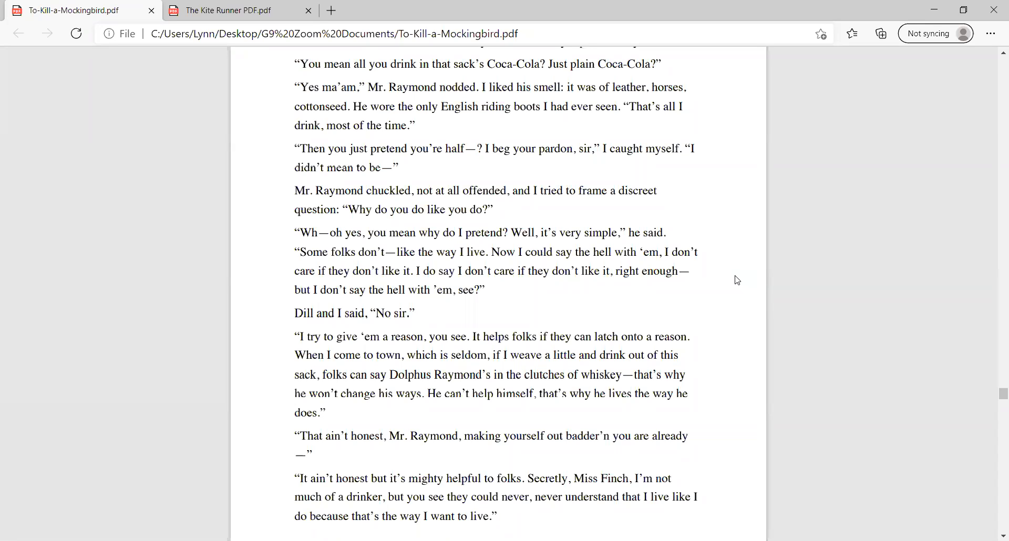
pyautogui.moveTo(739, 281)
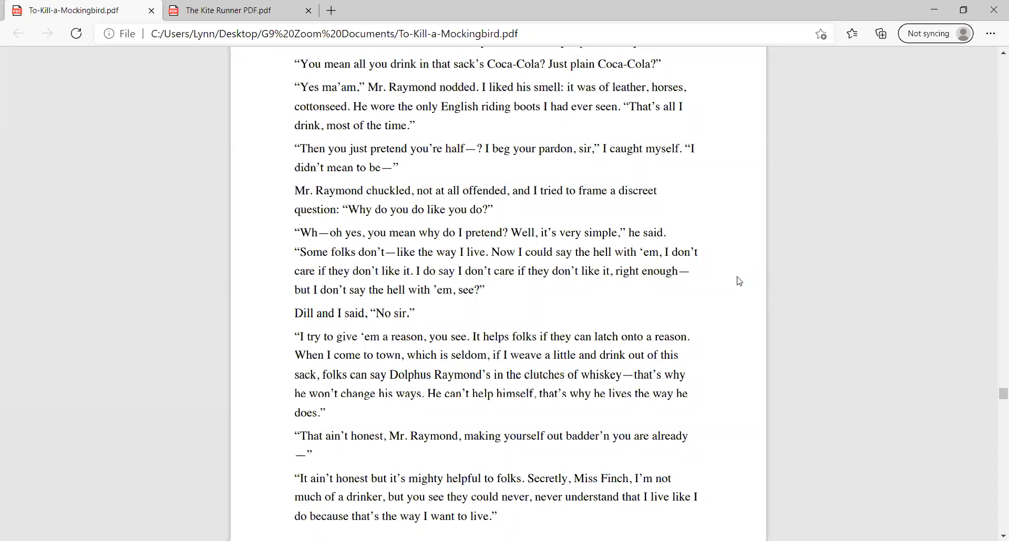
pyautogui.moveTo(647, 322)
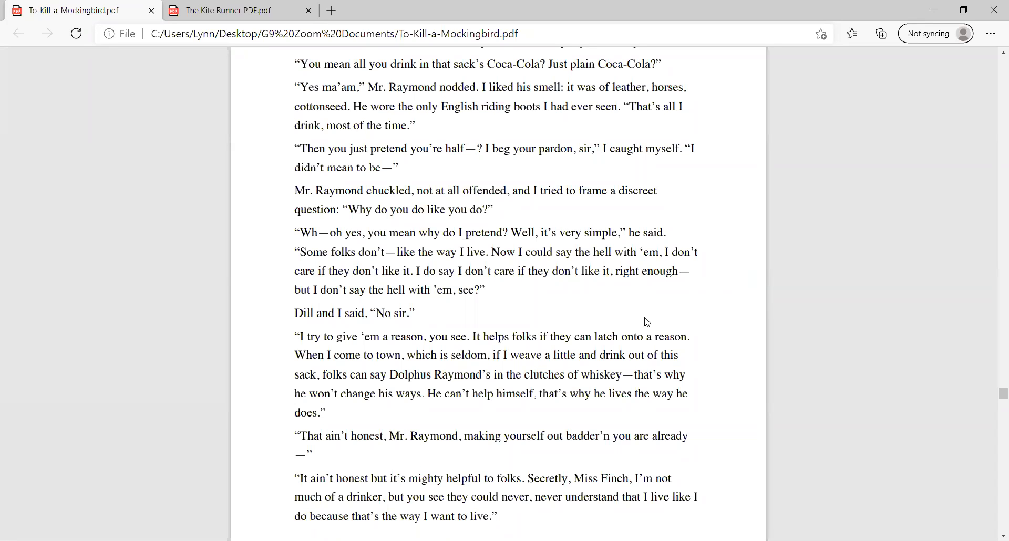
# Step: Scroll past Mr. Raymond's confession to the next page, through Dill asking "Cry about what?"
pyautogui.scroll(-3)
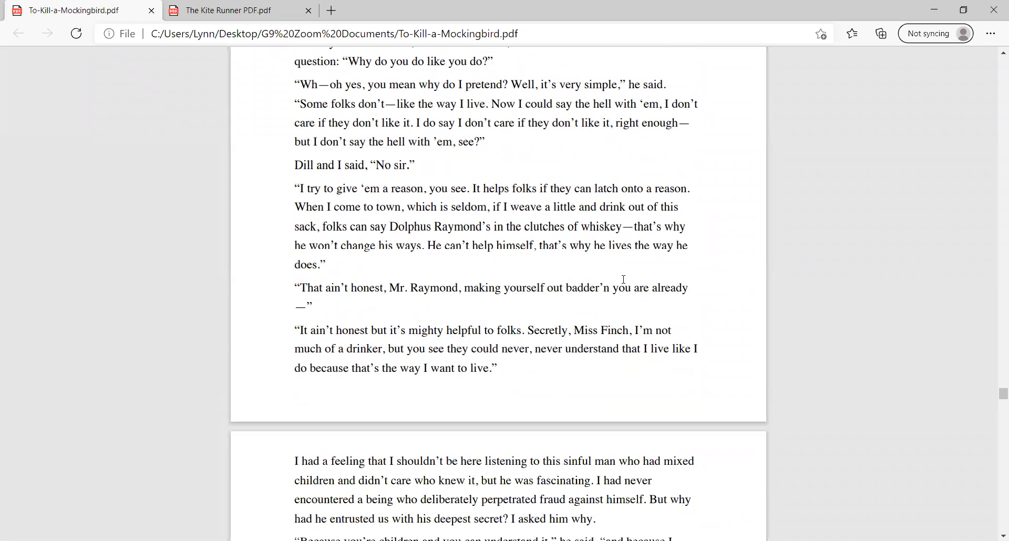
pyautogui.moveTo(974, 370)
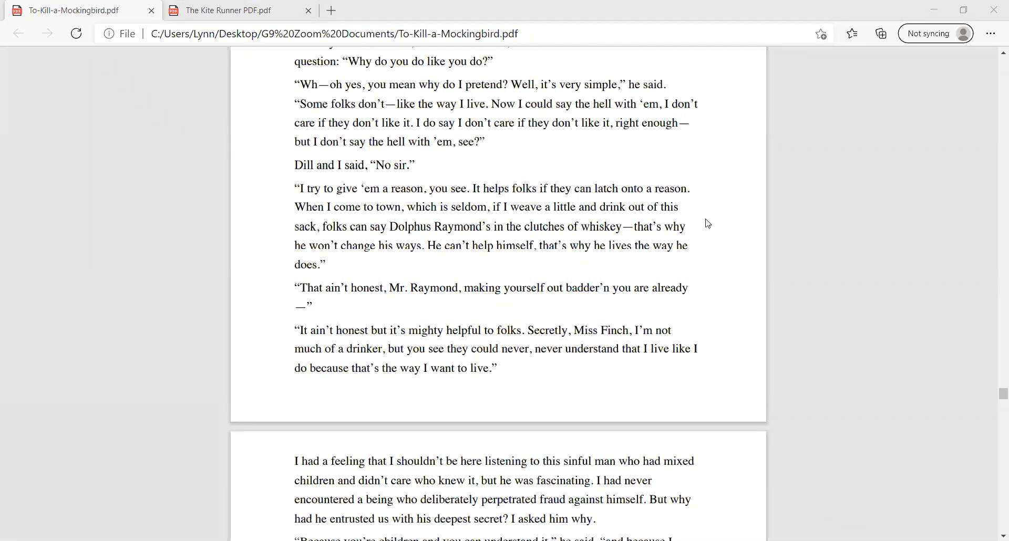
pyautogui.moveTo(721, 232)
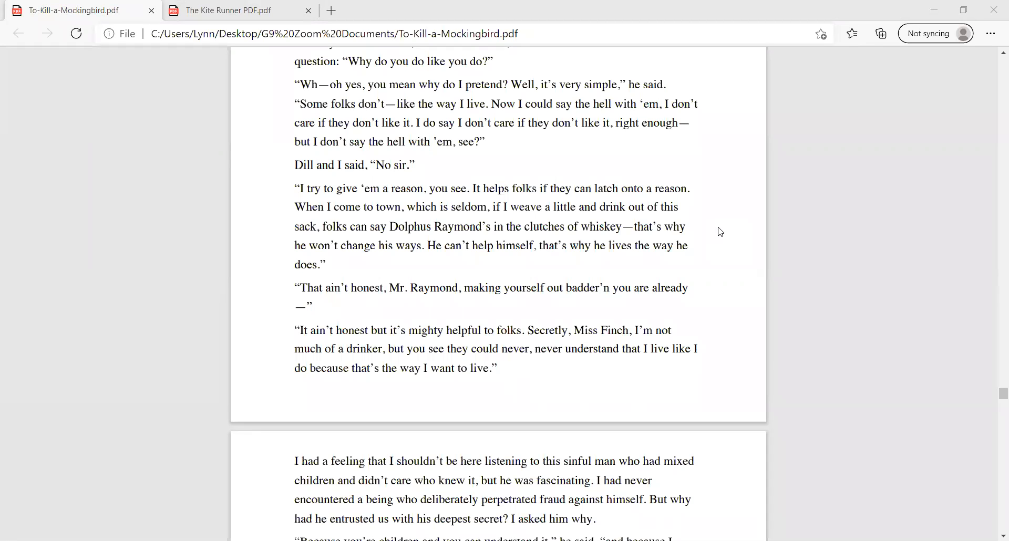
pyautogui.scroll(-3)
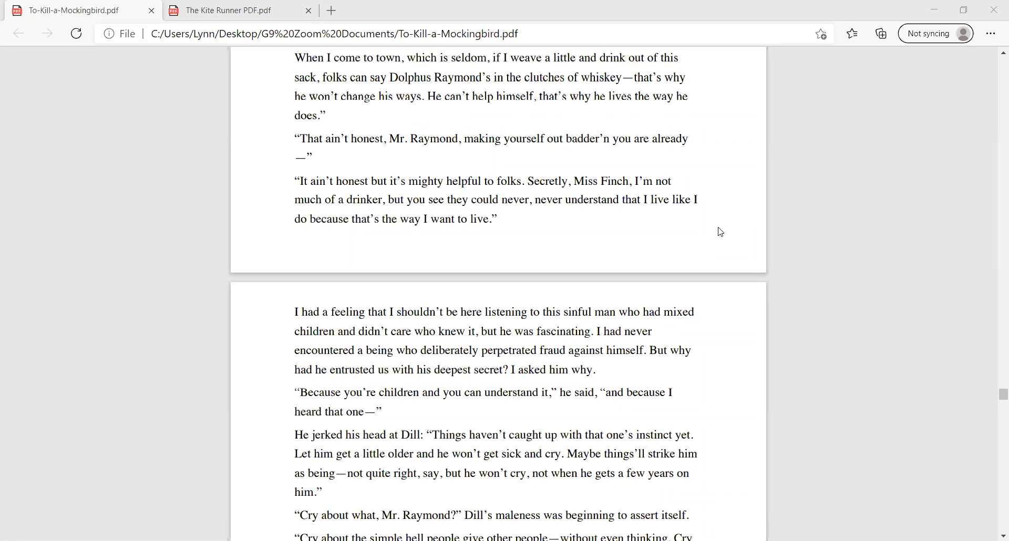
pyautogui.moveTo(699, 226)
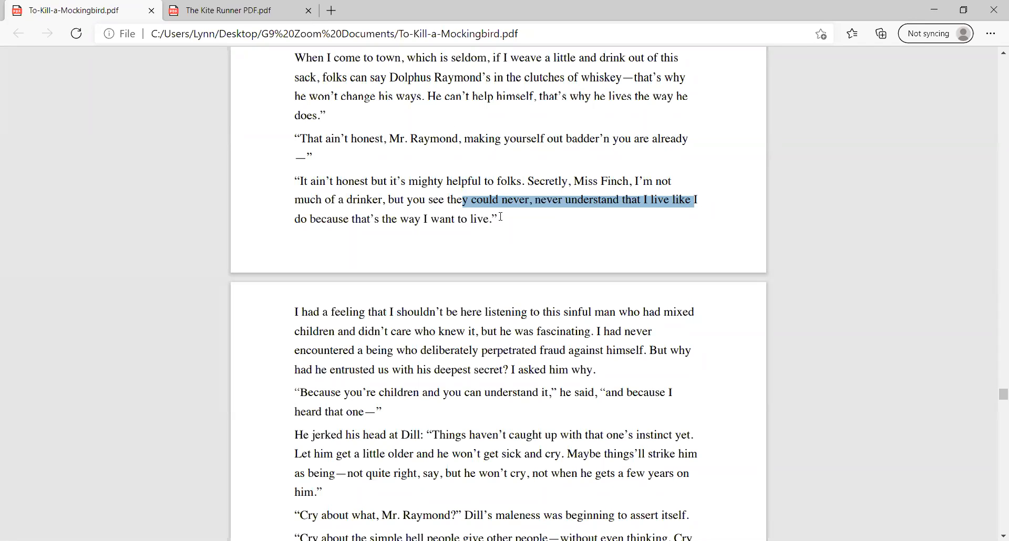
pyautogui.scroll(-3)
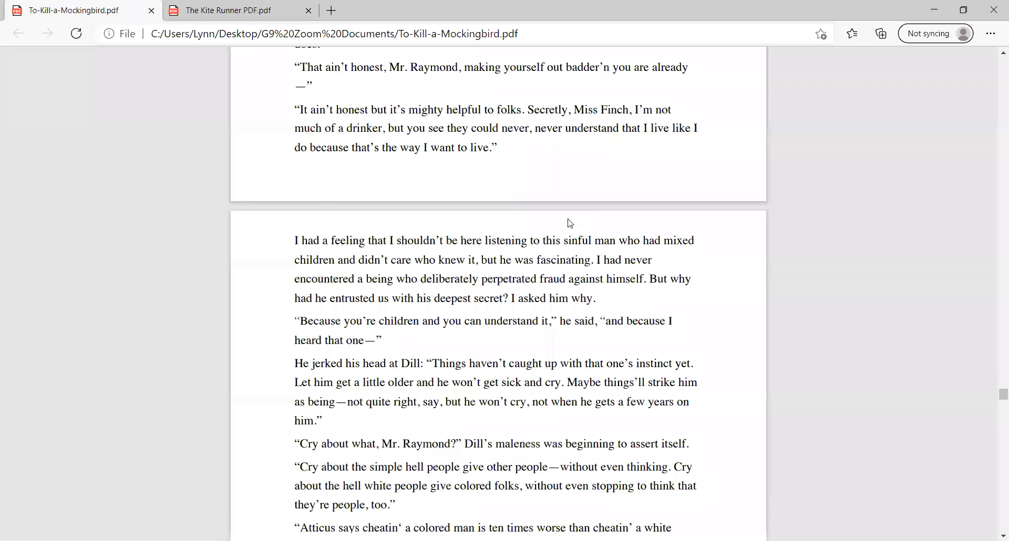
pyautogui.scroll(-3)
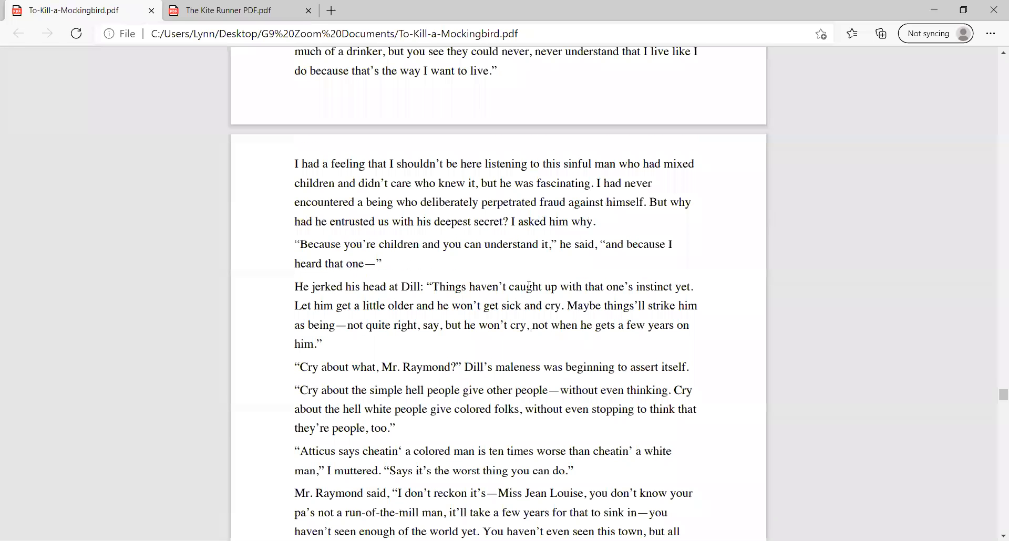
pyautogui.scroll(-3)
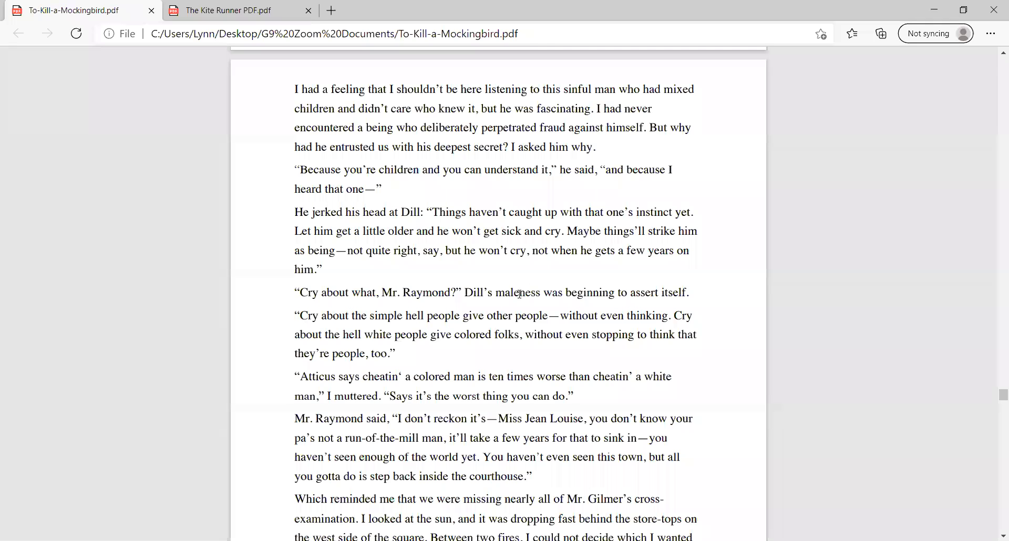
pyautogui.scroll(3)
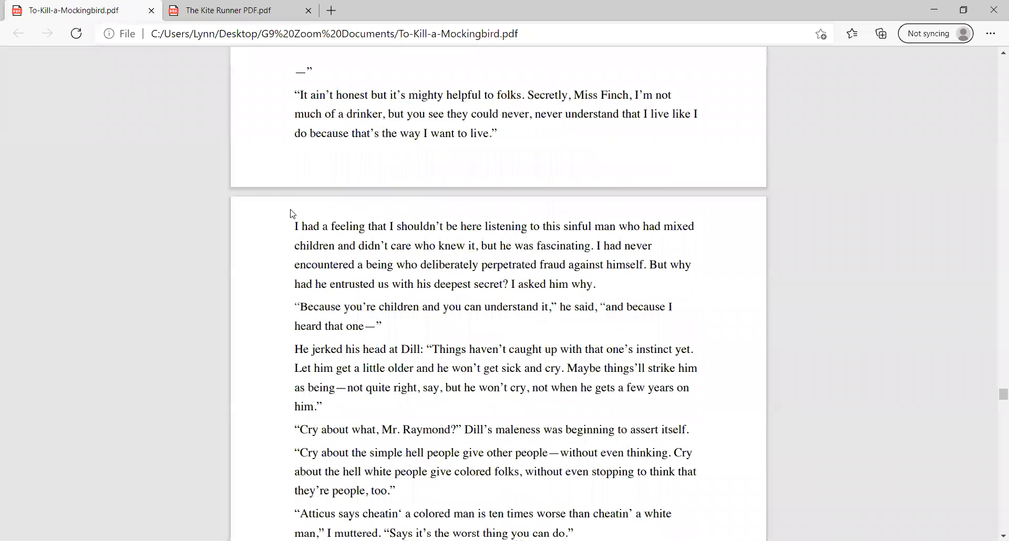
pyautogui.moveTo(295, 238); pyautogui.dragTo(417, 258)
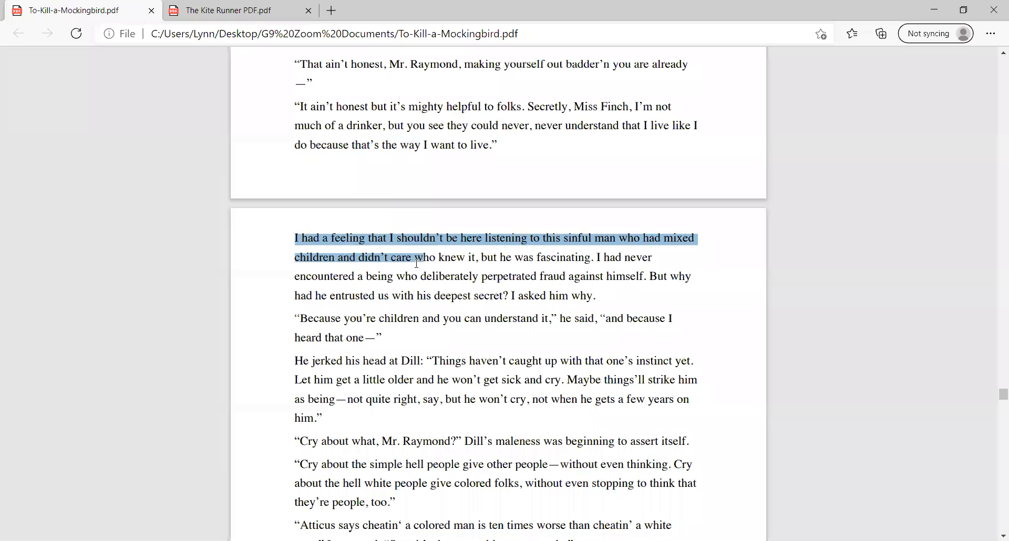
pyautogui.click(694, 330)
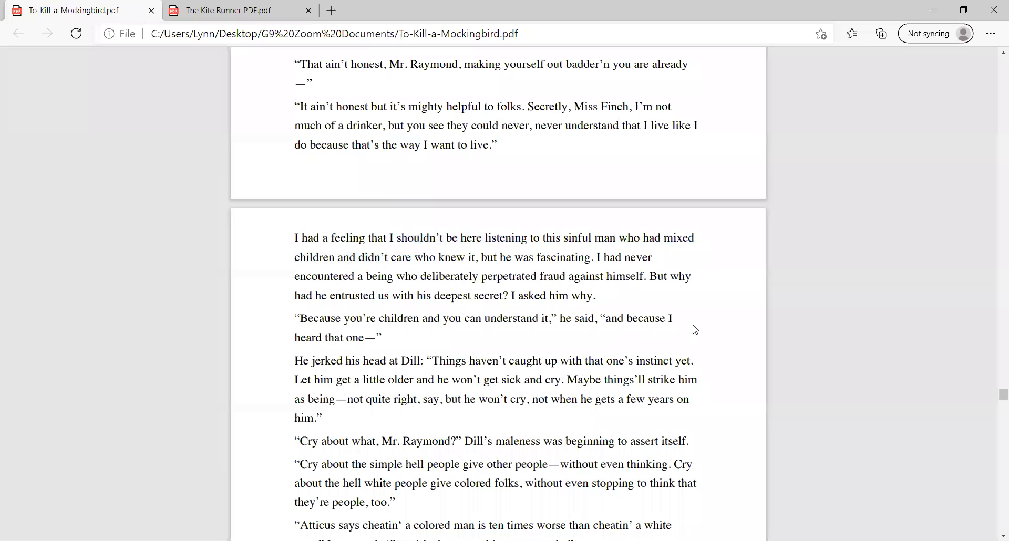
# Step: Scroll through Mr. Raymond's talk to Scout and Dill racing back to their saved courtroom seats
pyautogui.scroll(-3)
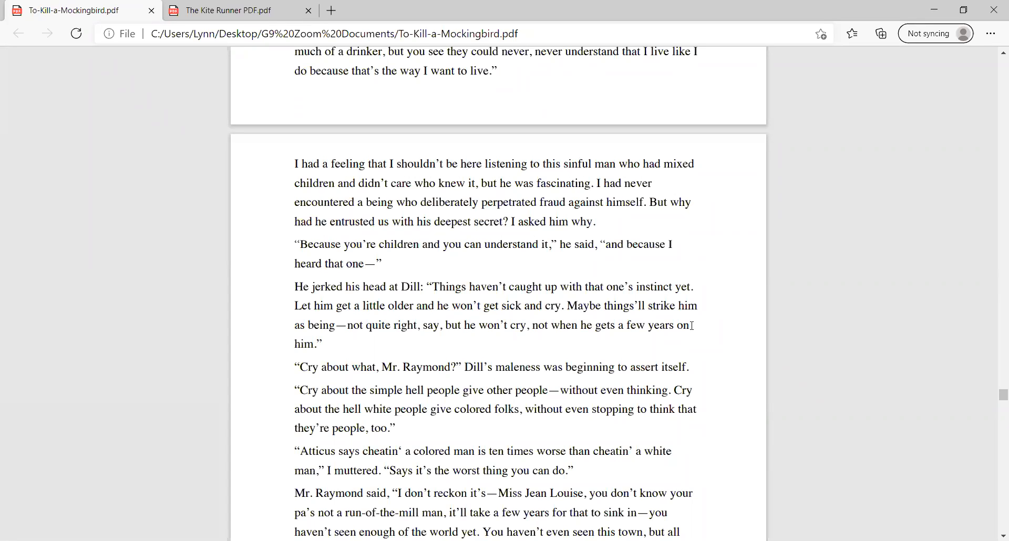
pyautogui.moveTo(719, 281)
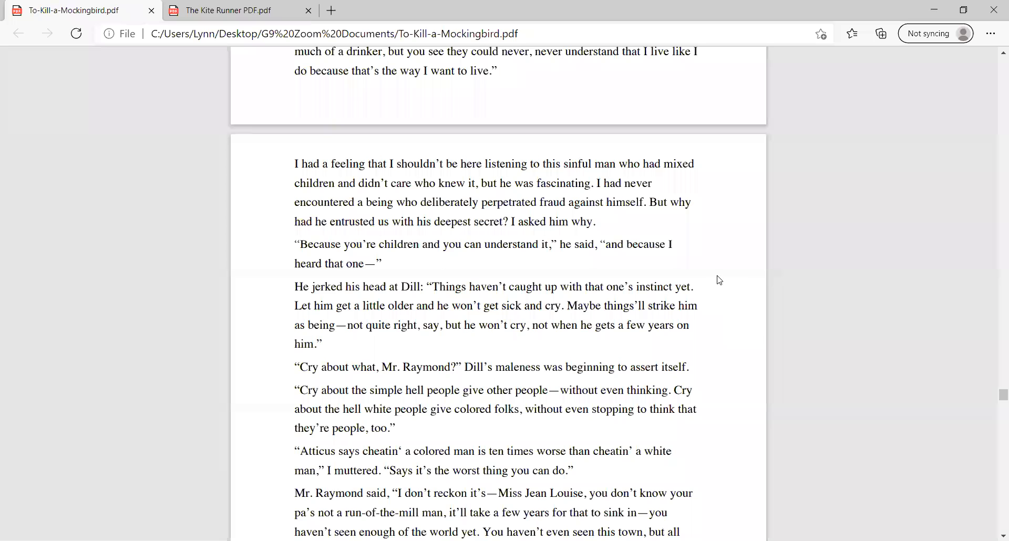
pyautogui.moveTo(736, 278)
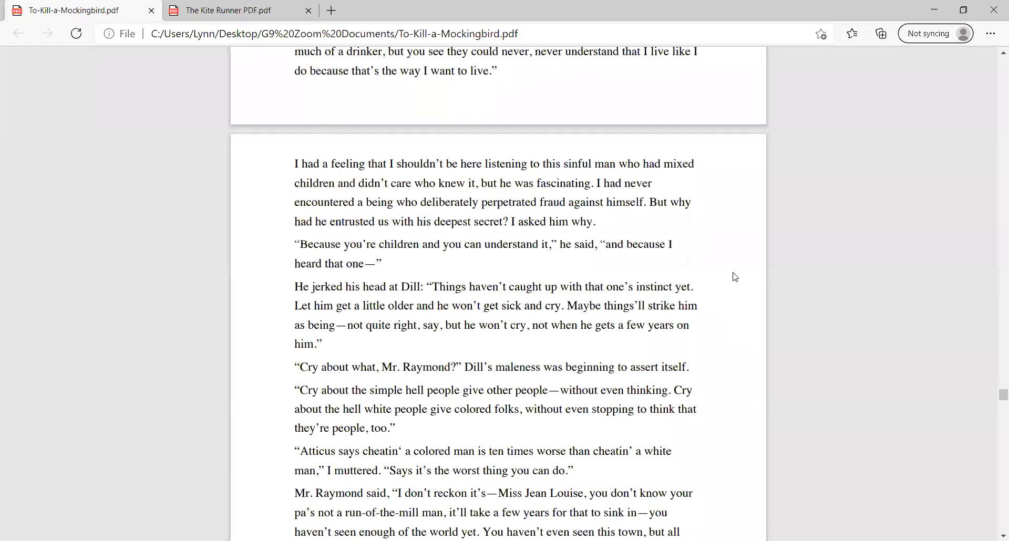
pyautogui.moveTo(730, 261)
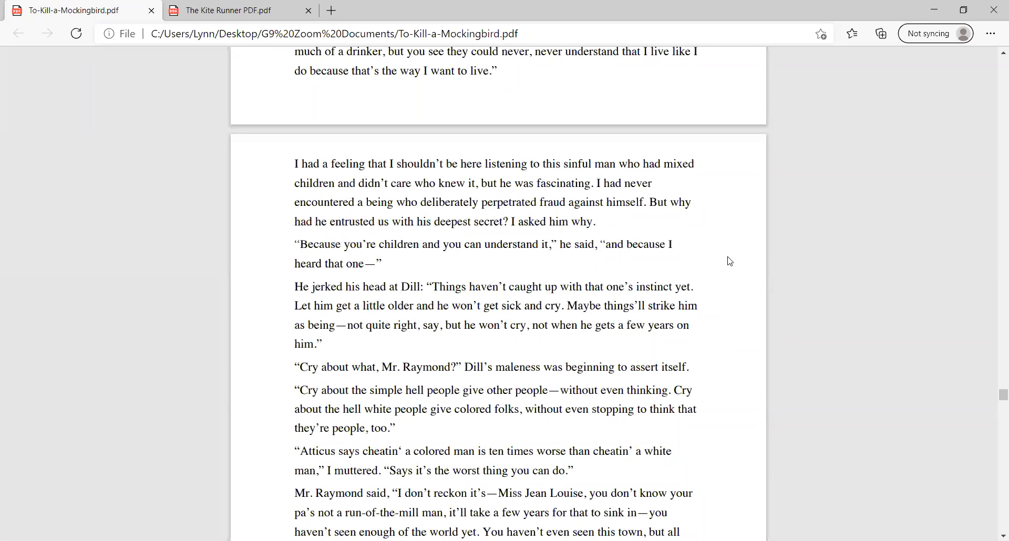
pyautogui.moveTo(734, 265)
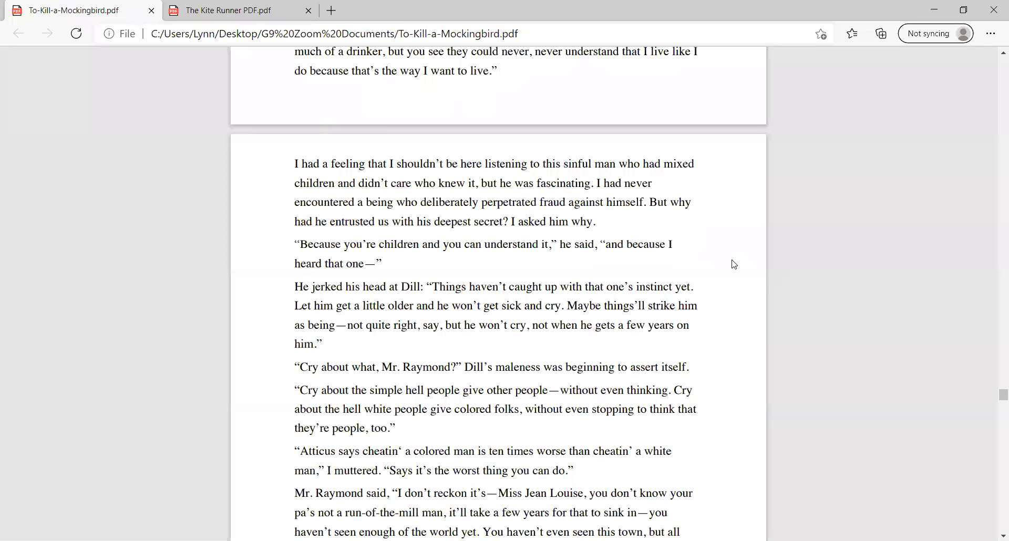
pyautogui.scroll(-3)
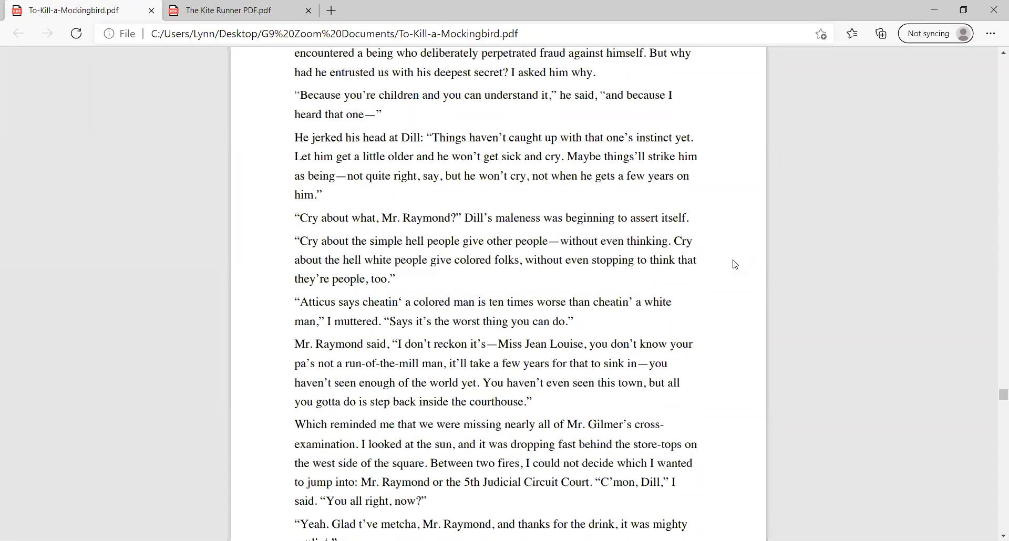
pyautogui.moveTo(679, 170)
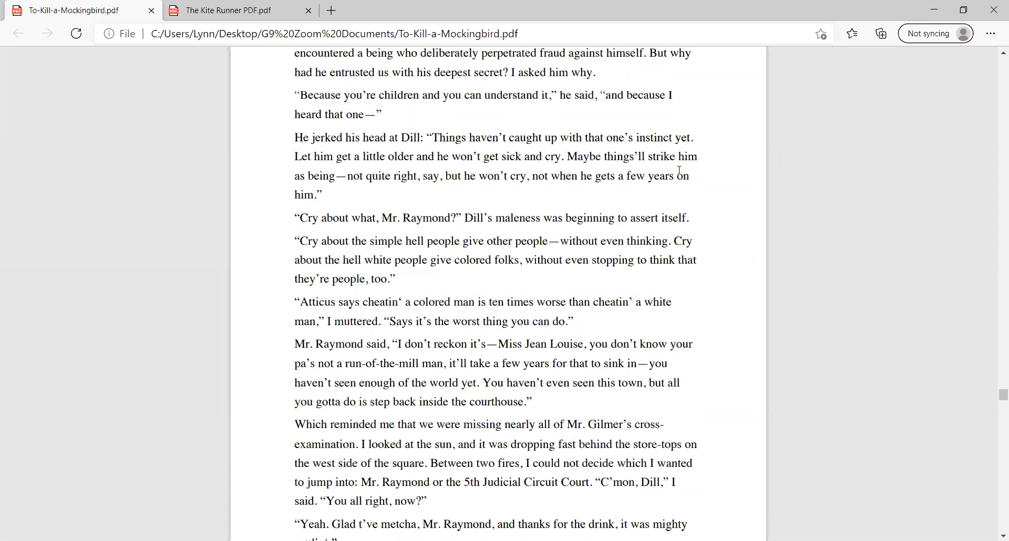
pyautogui.moveTo(730, 240)
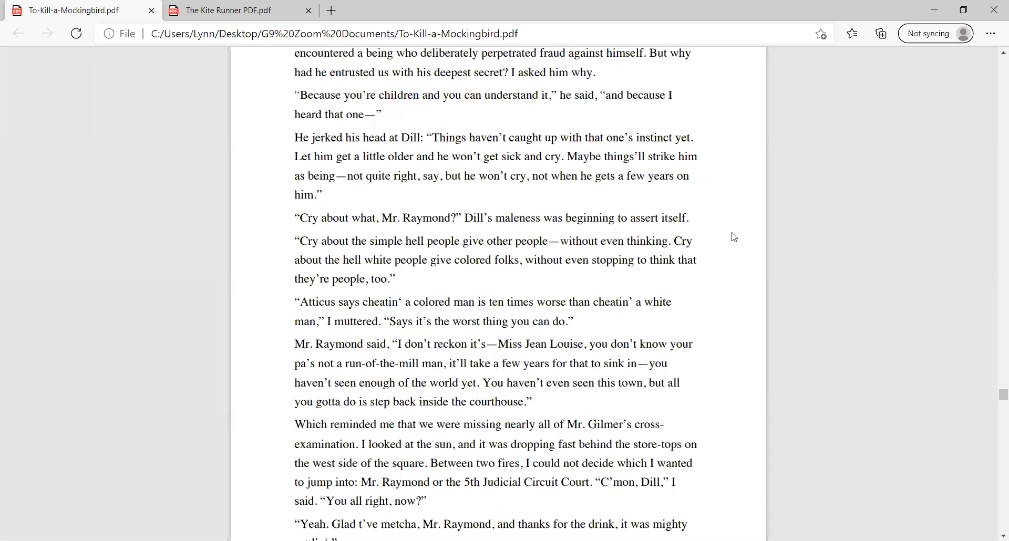
pyautogui.scroll(-3)
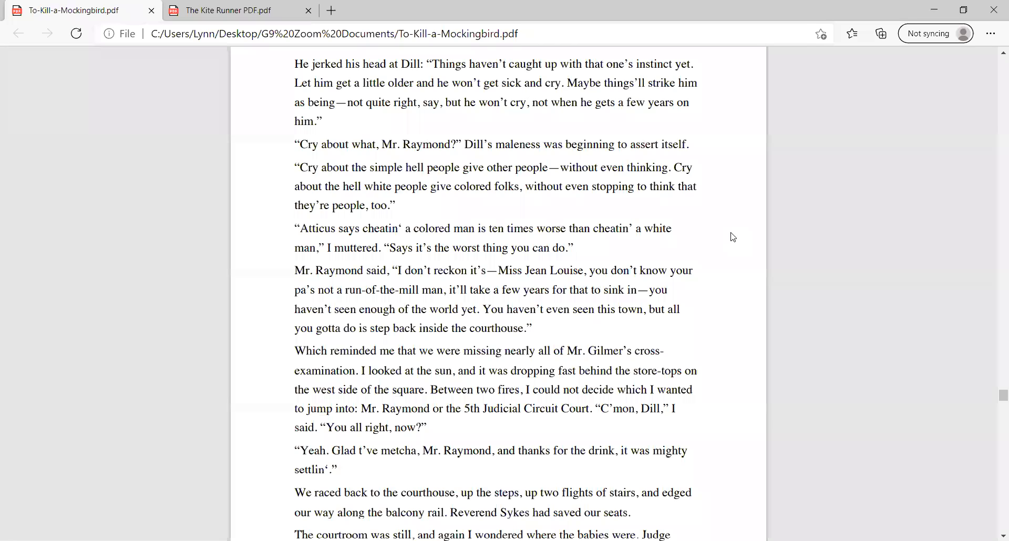
pyautogui.moveTo(753, 230)
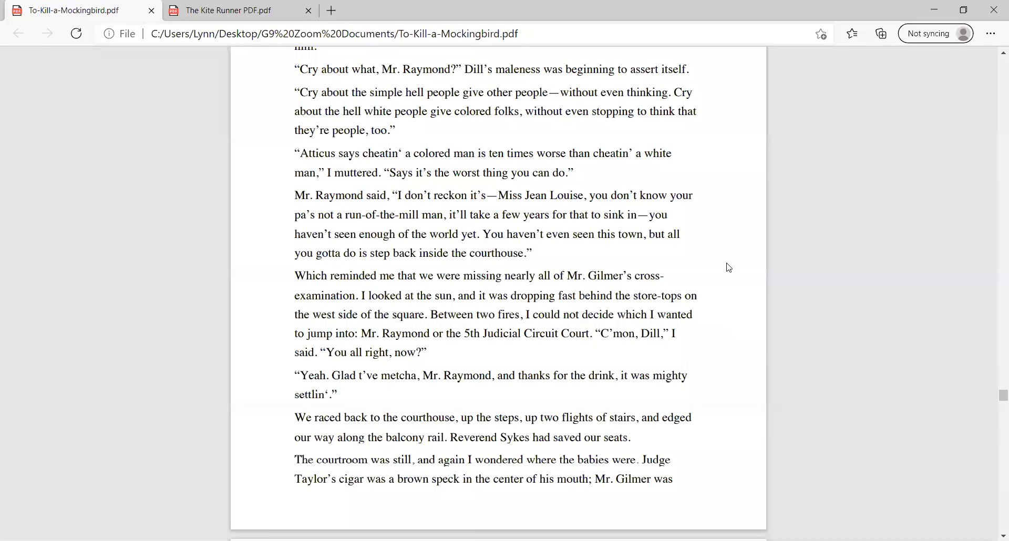
pyautogui.moveTo(734, 267)
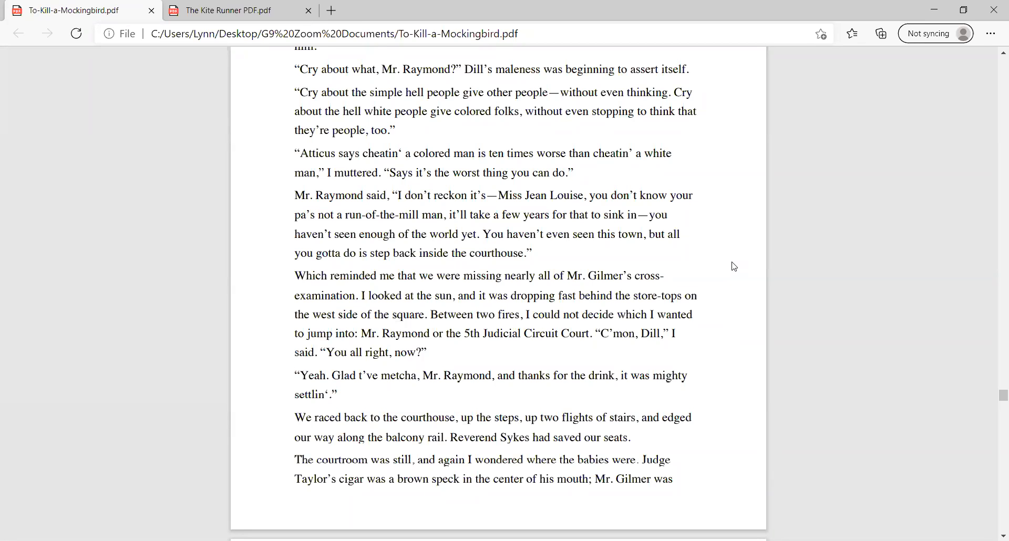
pyautogui.moveTo(753, 272)
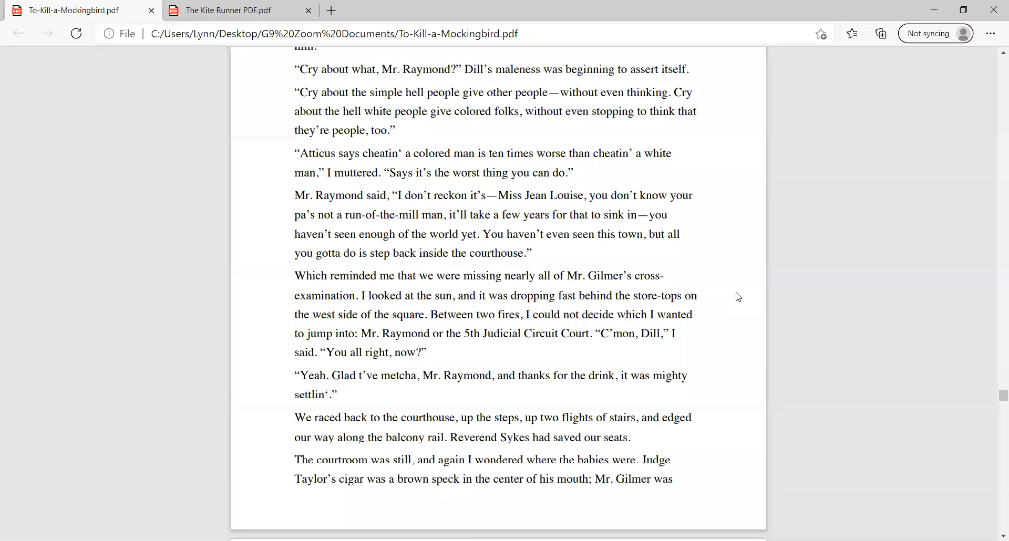
pyautogui.moveTo(729, 294)
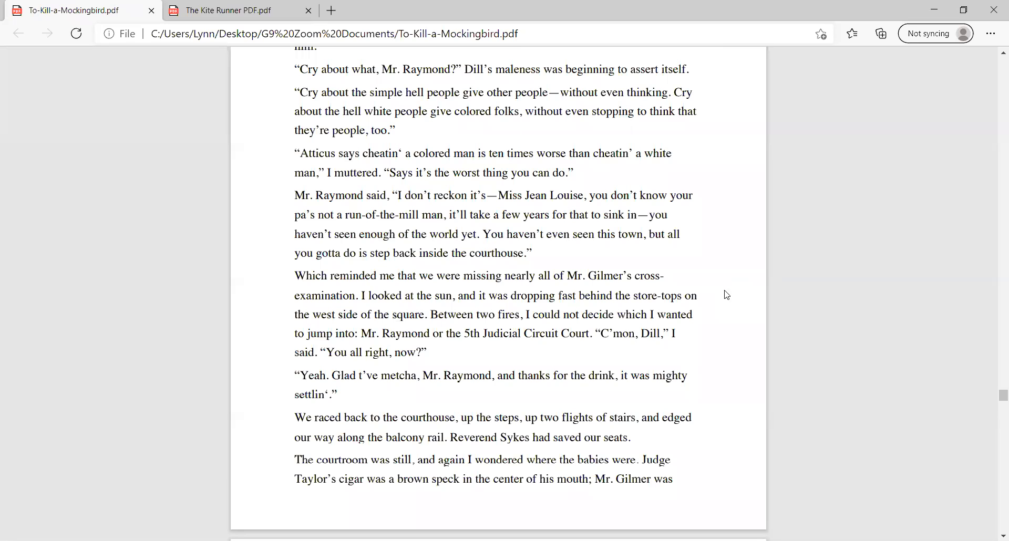
pyautogui.moveTo(731, 295)
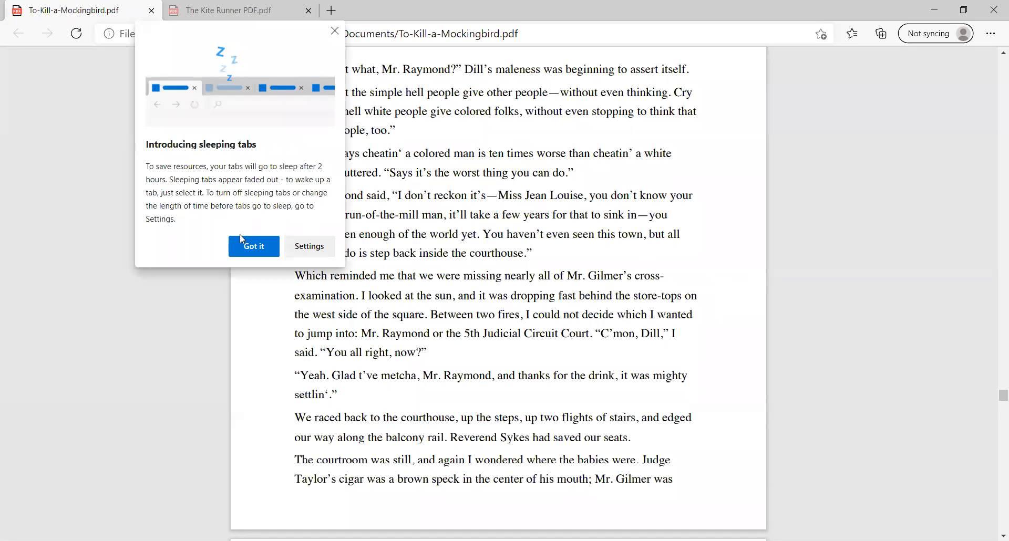
# Step: Dismiss the sleeping tabs notice and scroll to Atticus halfway through his jury speech
pyautogui.click(252, 246)
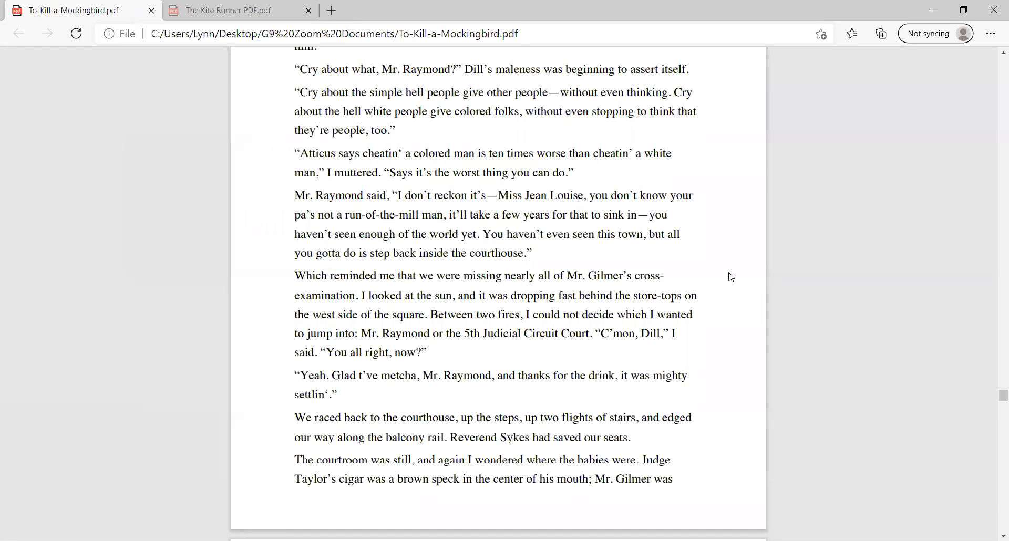
pyautogui.scroll(-3)
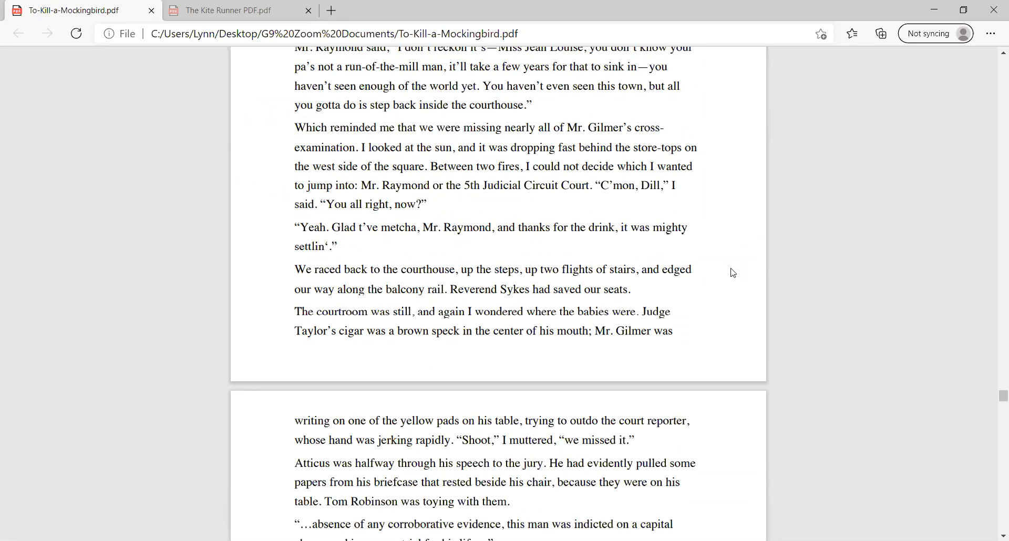
pyautogui.moveTo(737, 256)
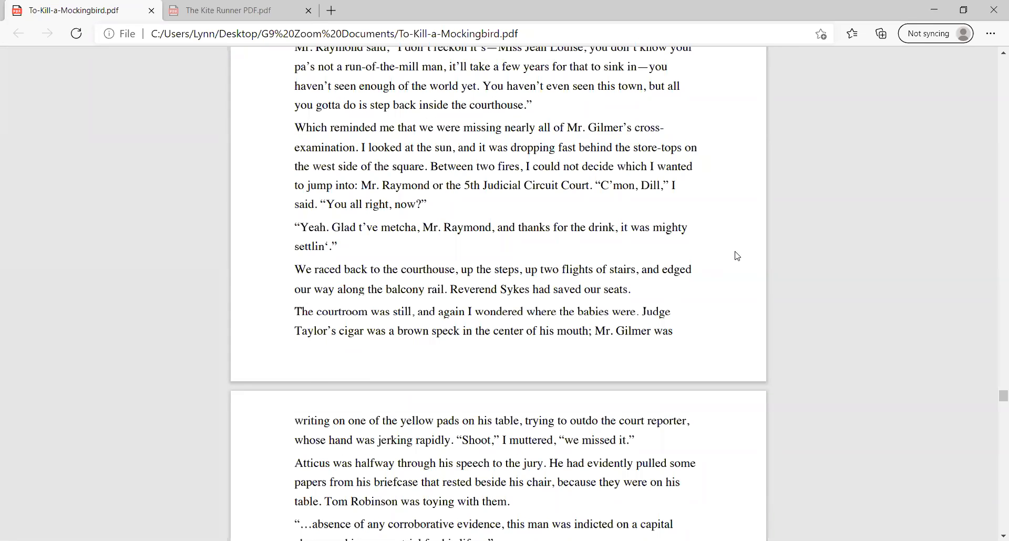
pyautogui.scroll(-3)
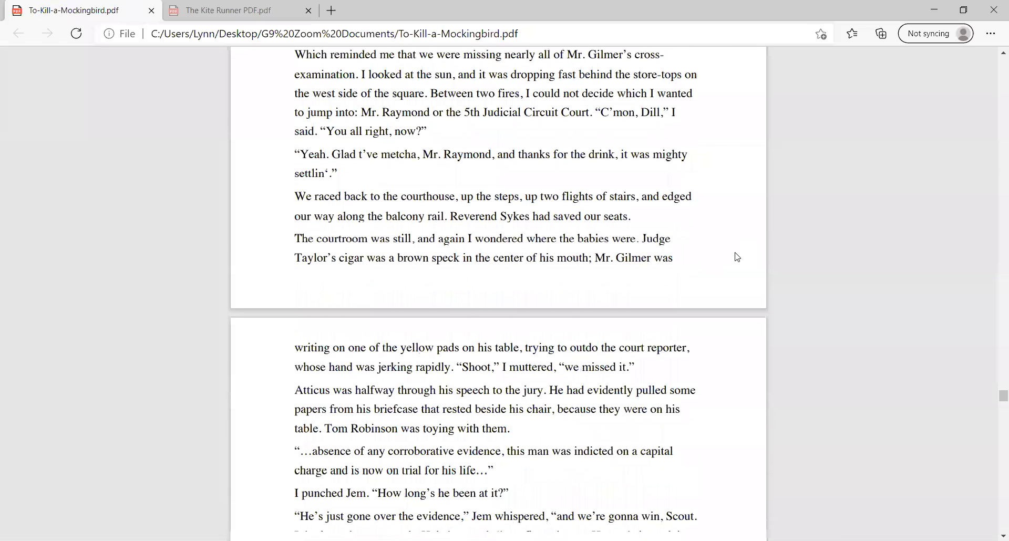
pyautogui.scroll(-3)
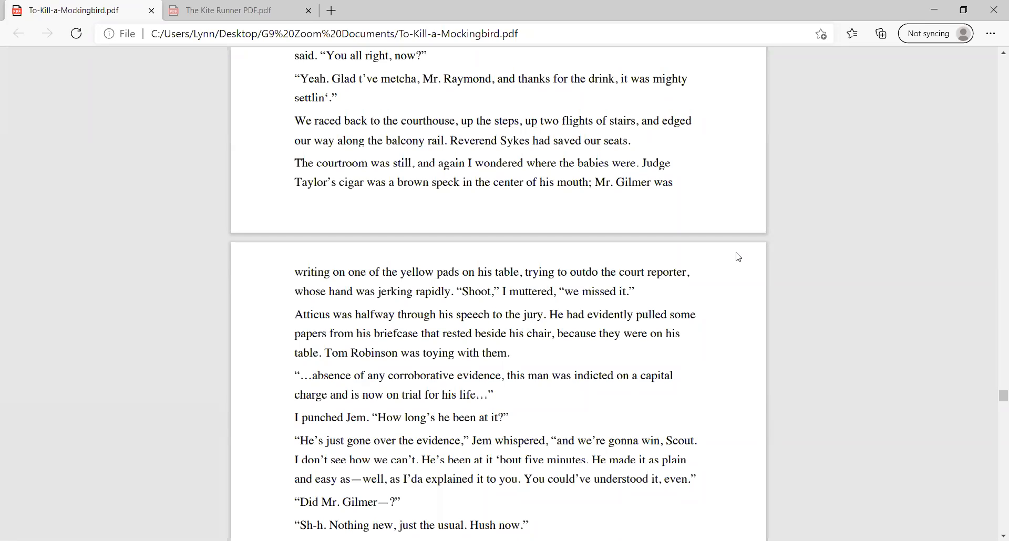
pyautogui.moveTo(730, 280)
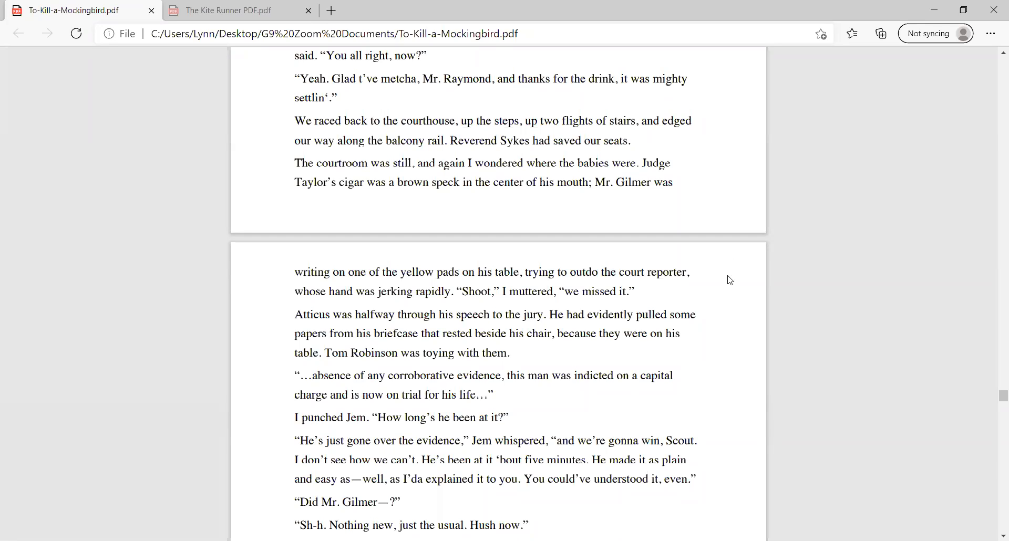
pyautogui.moveTo(739, 271)
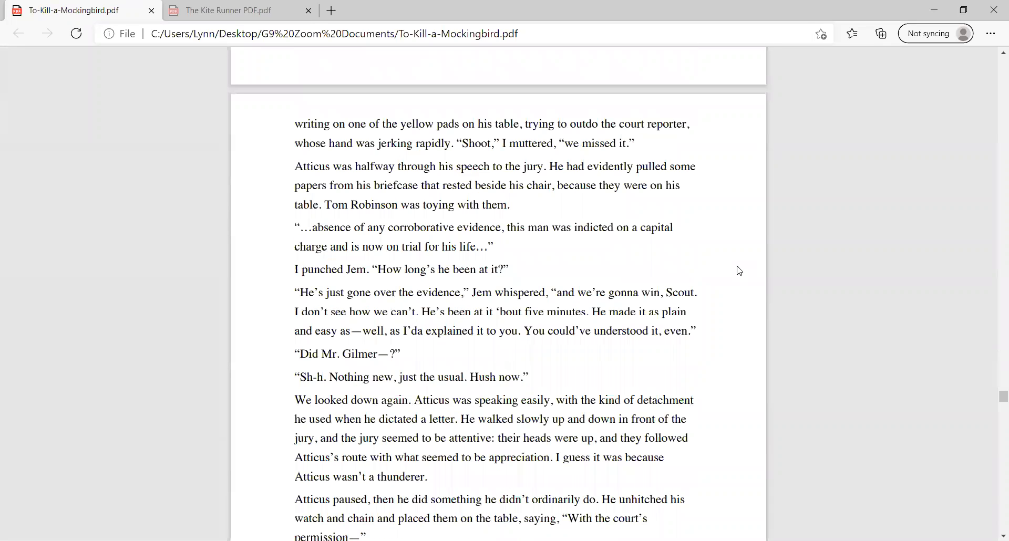
pyautogui.moveTo(737, 267)
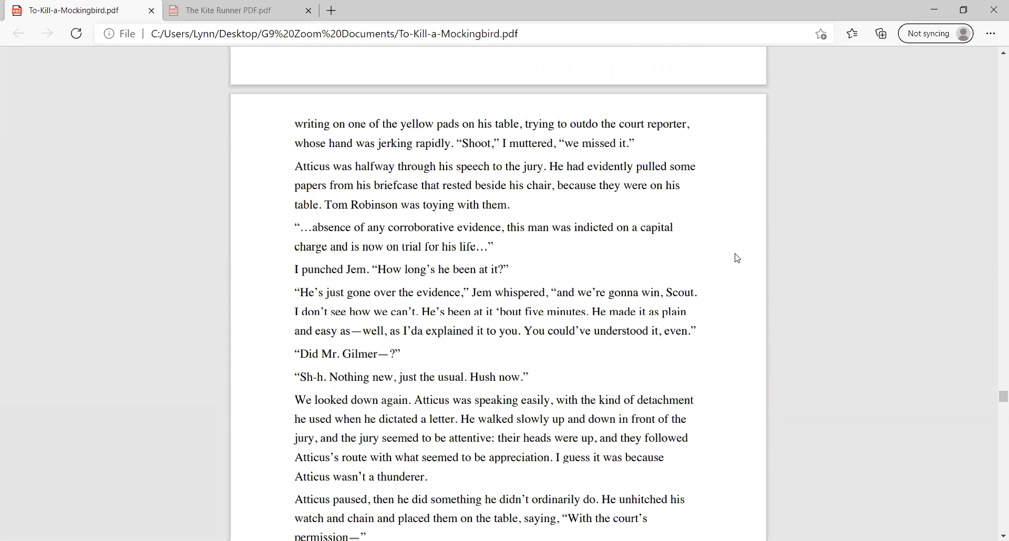
pyautogui.moveTo(730, 255)
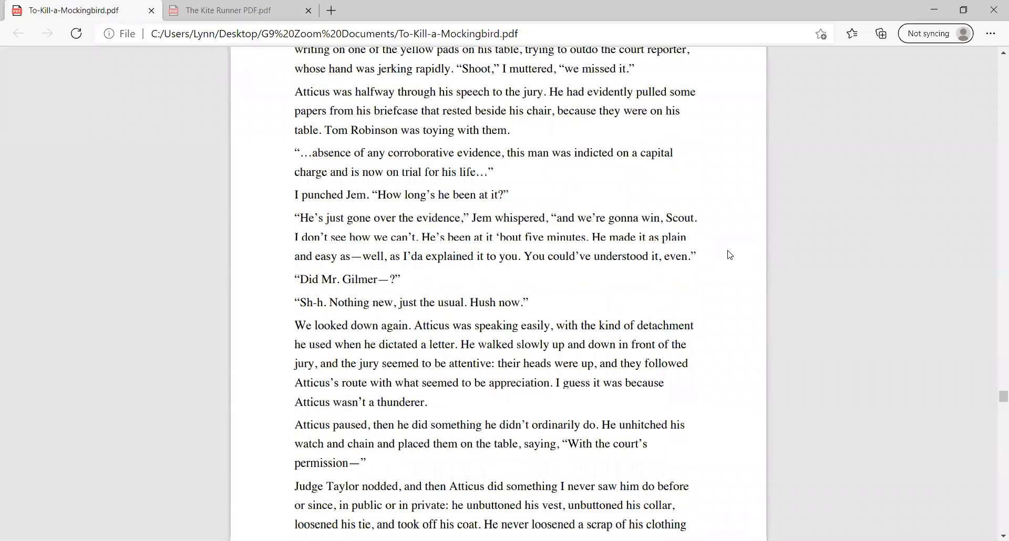
# Step: Read on past Atticus loosening his clothing to the page opening with "Gentlemen," he was saying
pyautogui.scroll(-3)
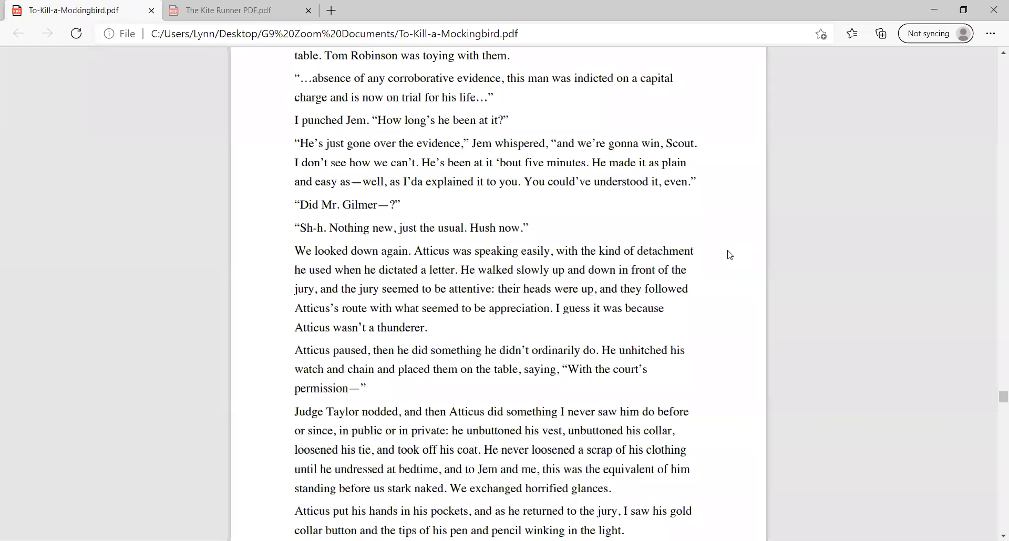
pyautogui.moveTo(680, 327)
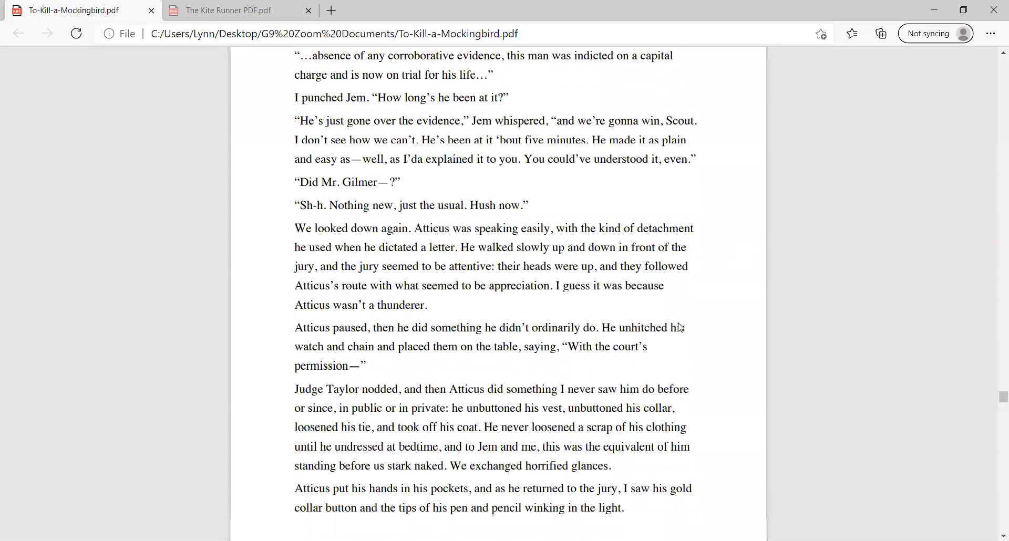
pyautogui.scroll(-3)
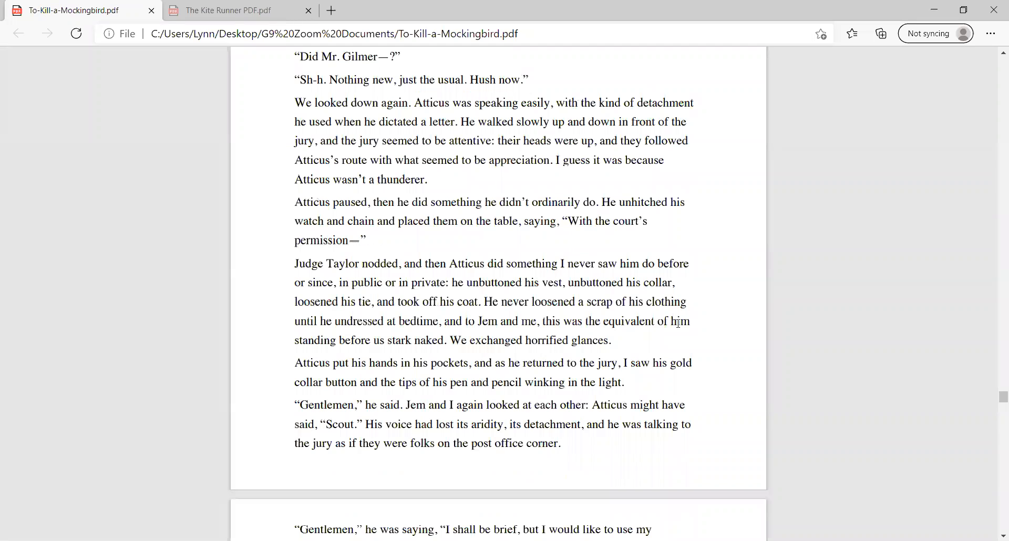
pyautogui.moveTo(677, 323)
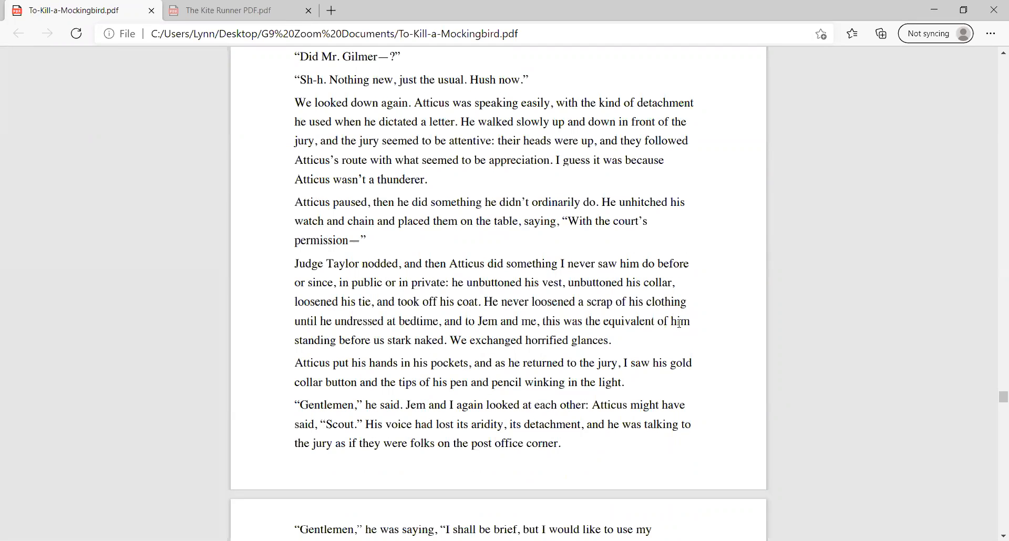
pyautogui.moveTo(677, 324)
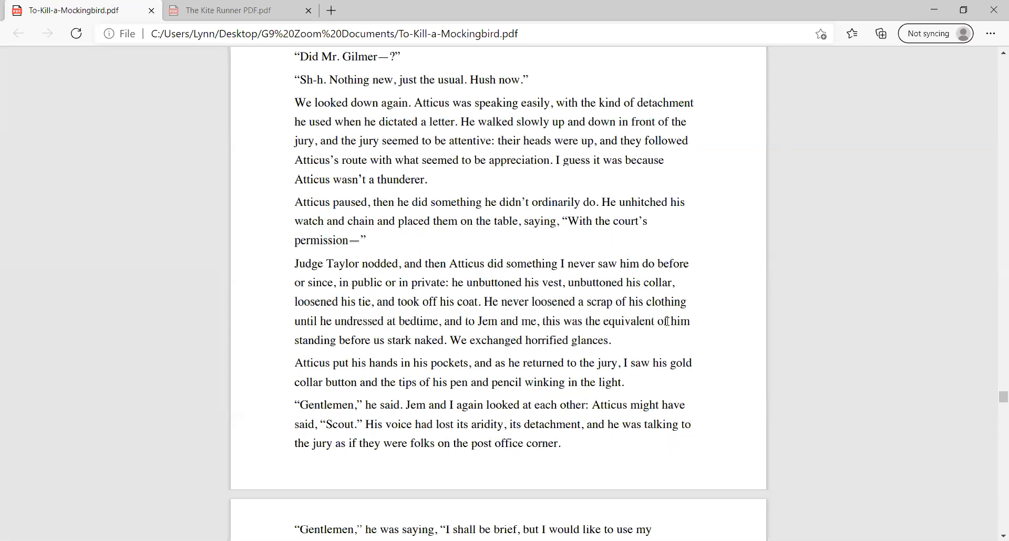
pyautogui.moveTo(724, 321)
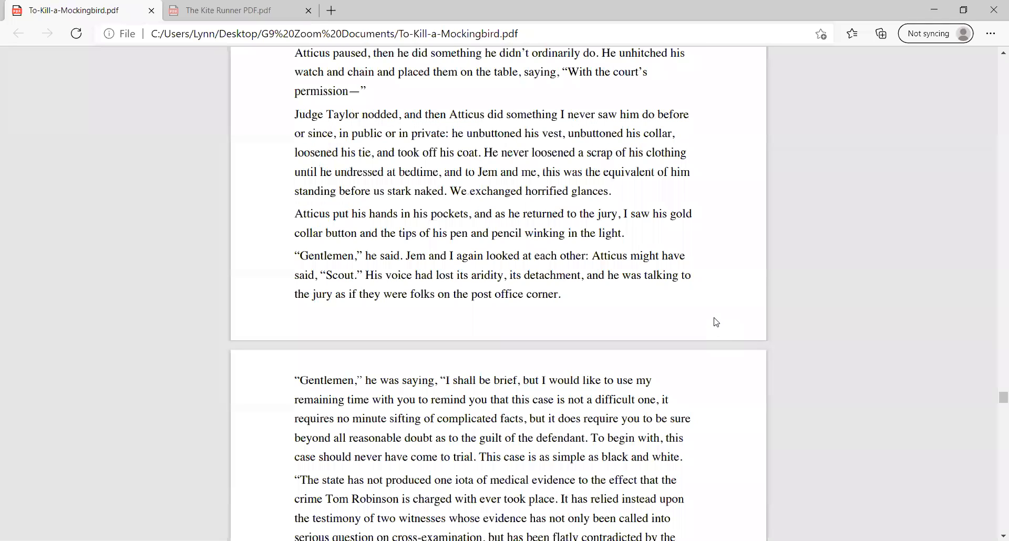
pyautogui.moveTo(741, 295)
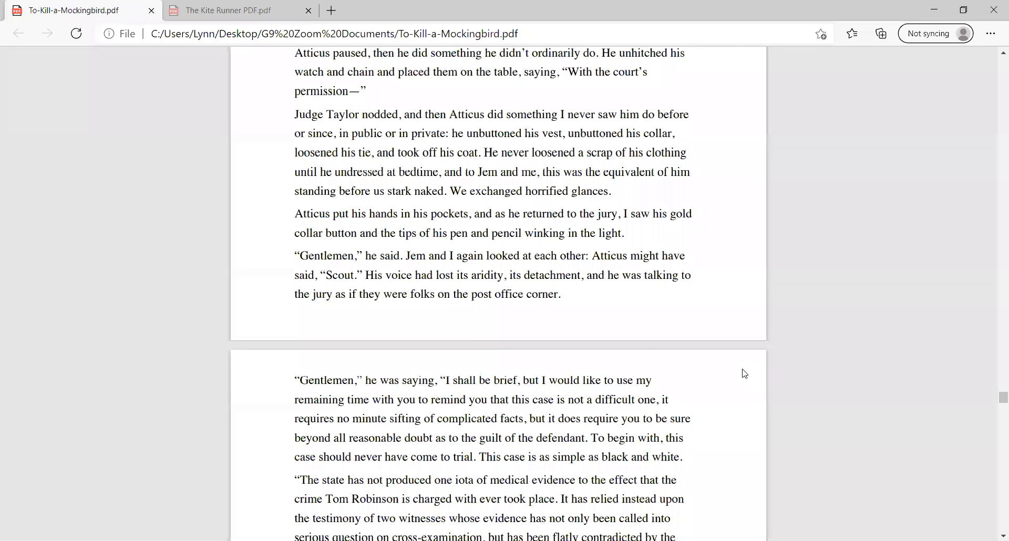
pyautogui.scroll(-3)
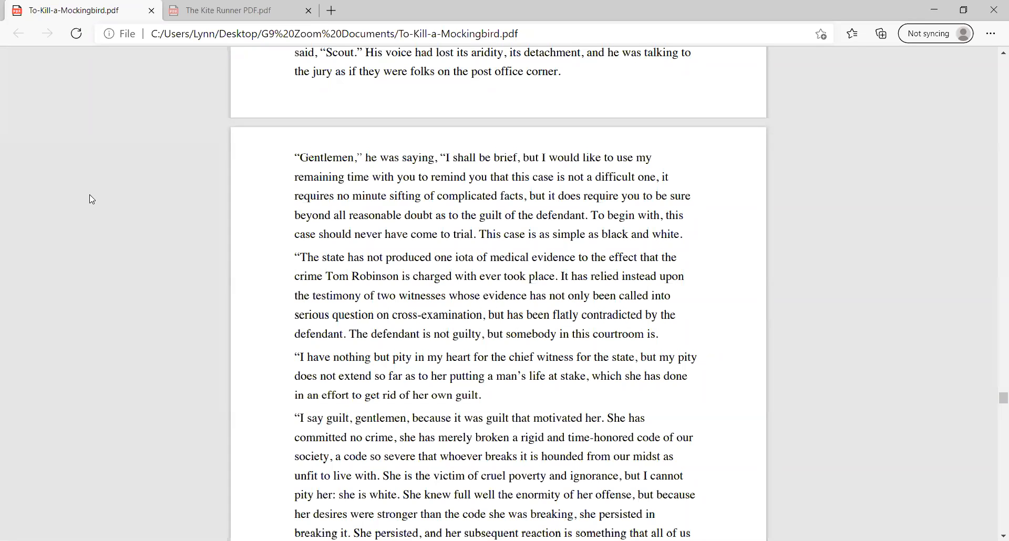
pyautogui.click(95, 195)
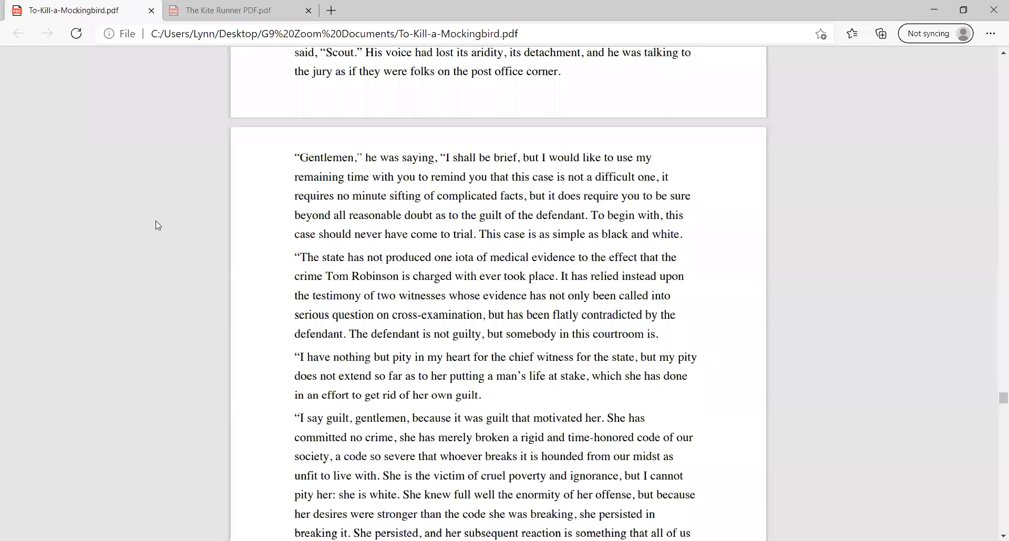
pyautogui.scroll(-3)
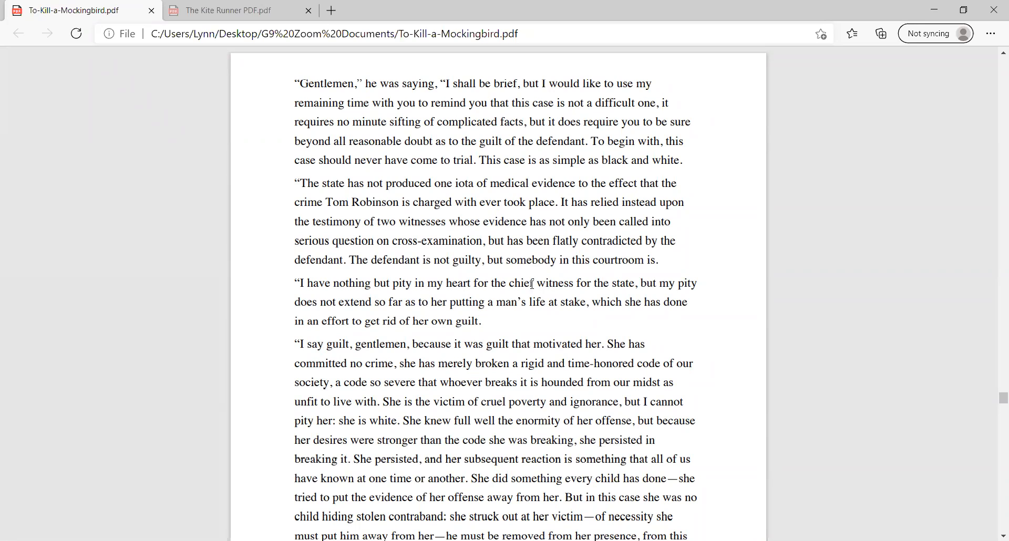
pyautogui.doubleClick(519, 283)
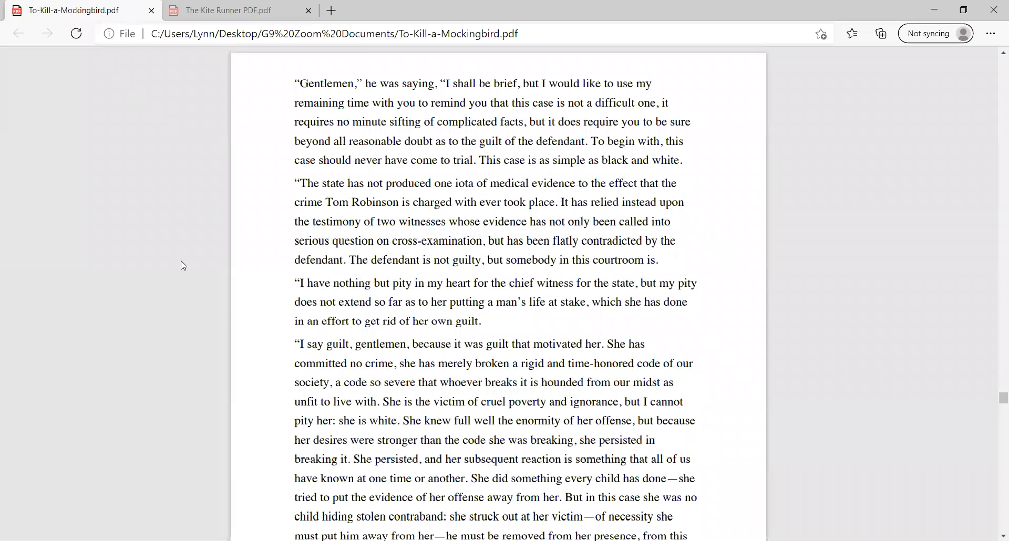
pyautogui.moveTo(184, 268)
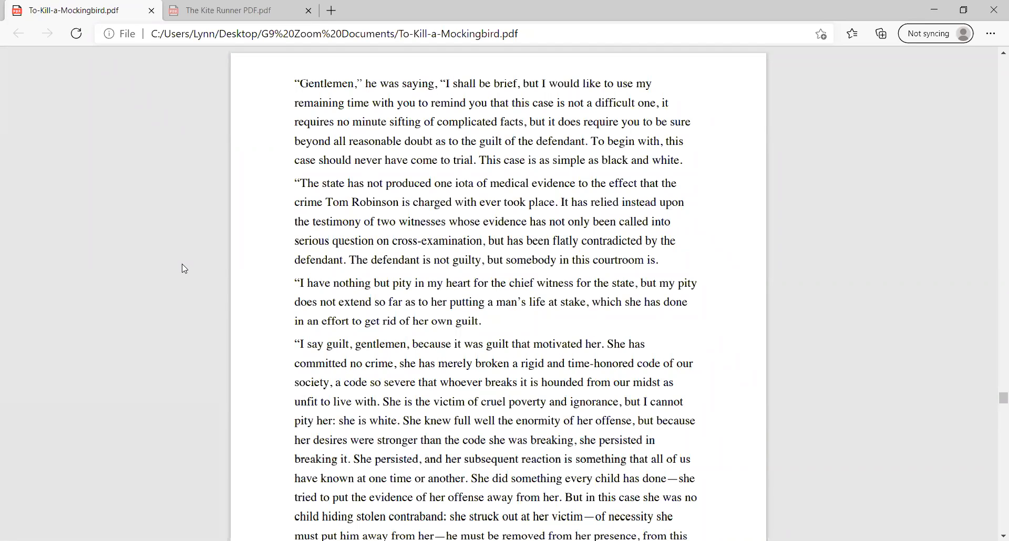
pyautogui.moveTo(181, 270)
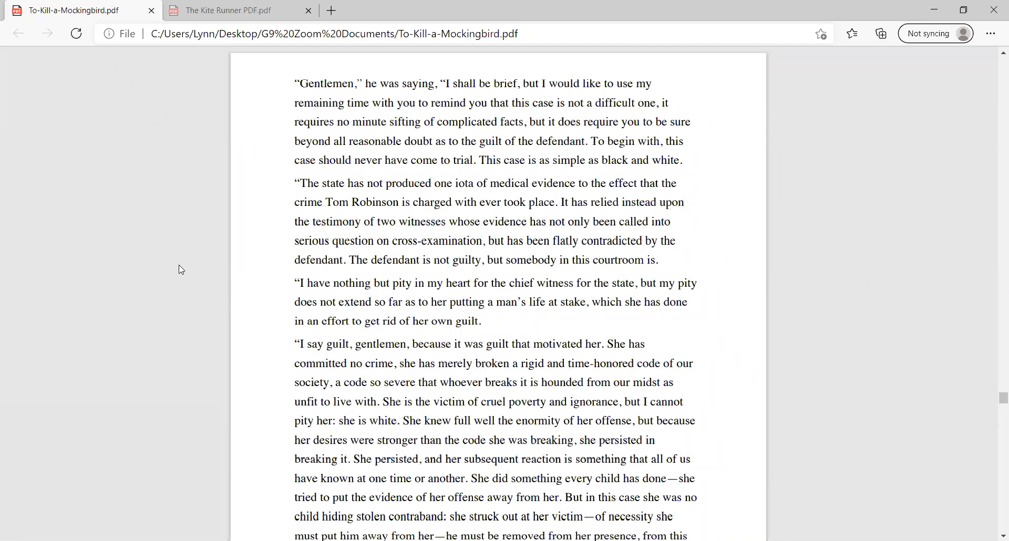
pyautogui.moveTo(567, 339)
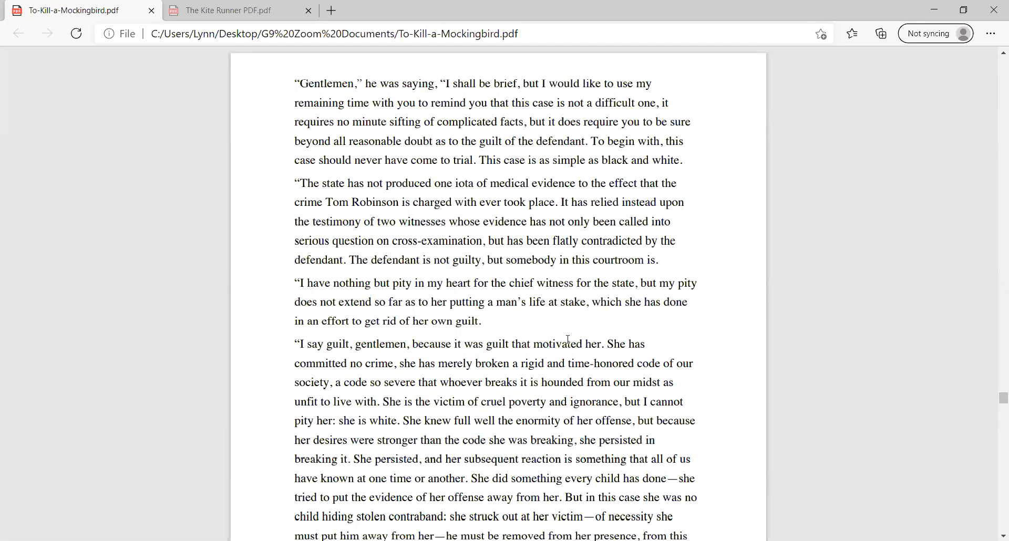
pyautogui.moveTo(496, 329)
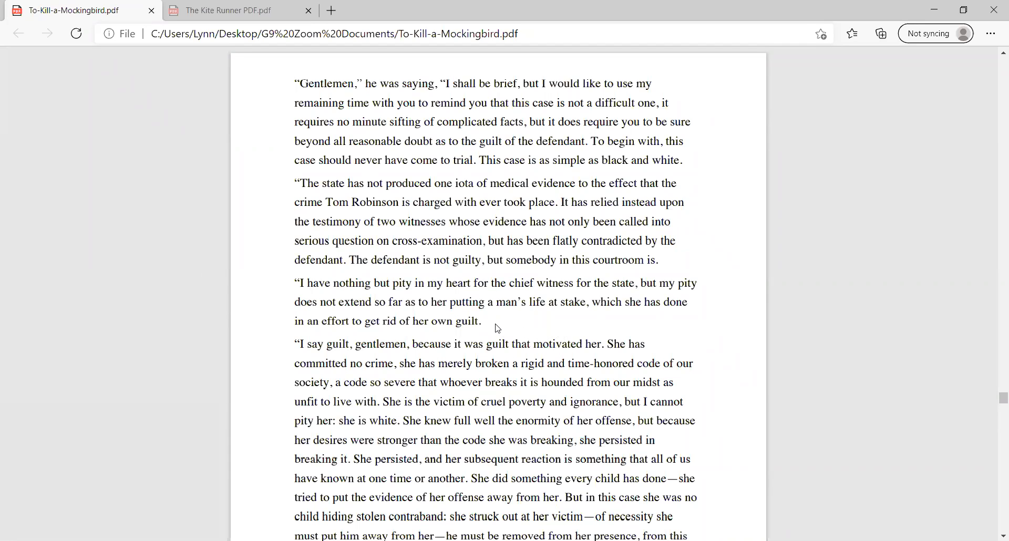
pyautogui.moveTo(115, 308)
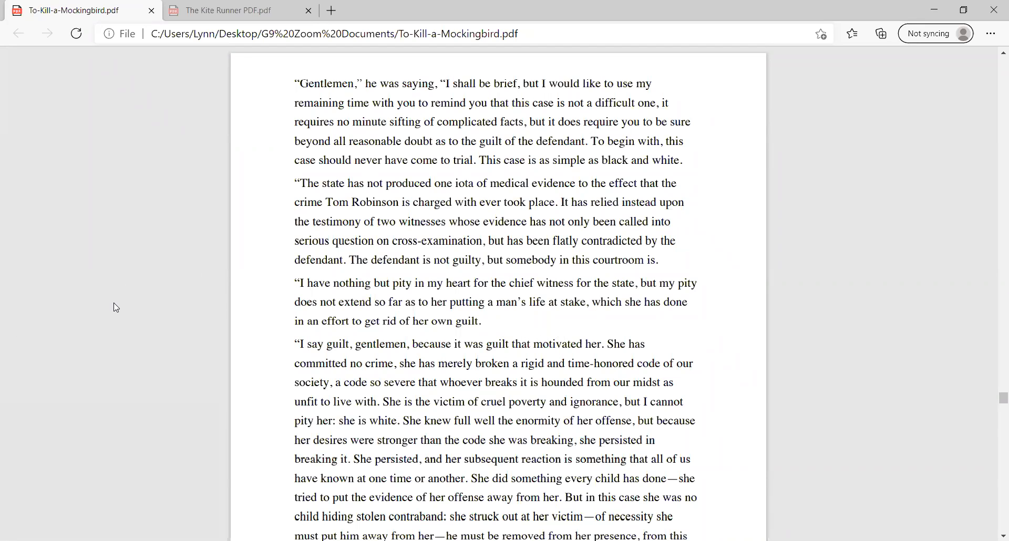
pyautogui.scroll(-3)
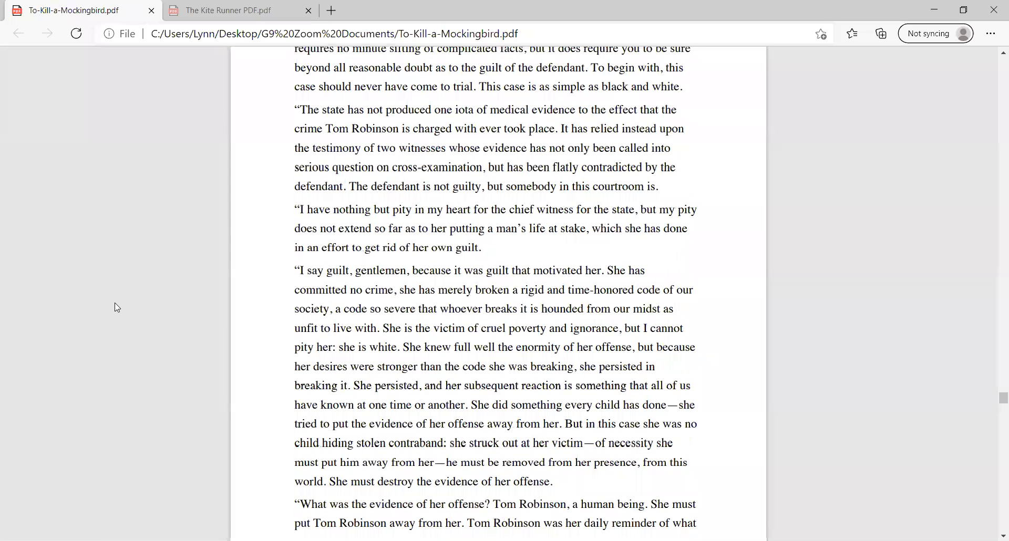
pyautogui.scroll(-3)
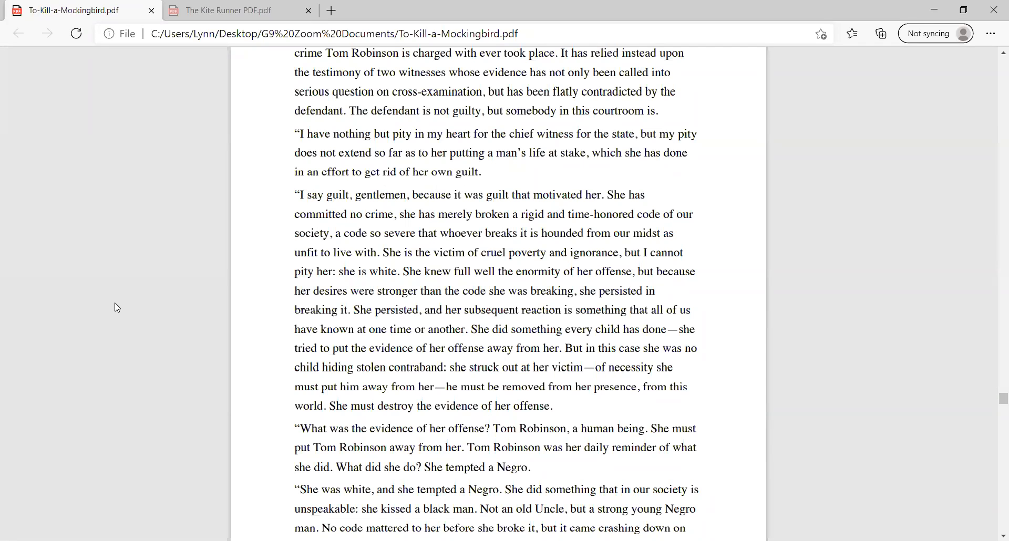
pyautogui.moveTo(269, 235)
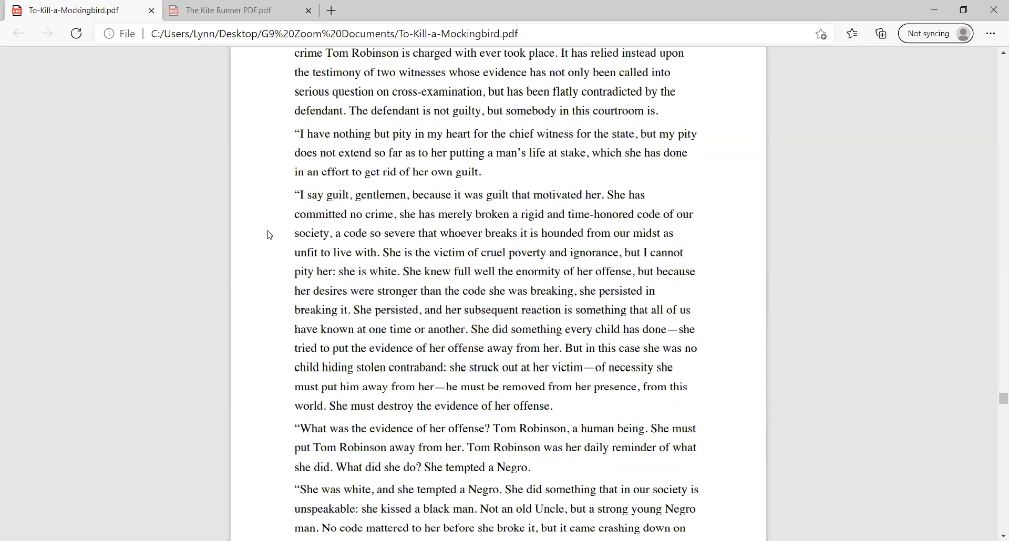
pyautogui.moveTo(263, 243)
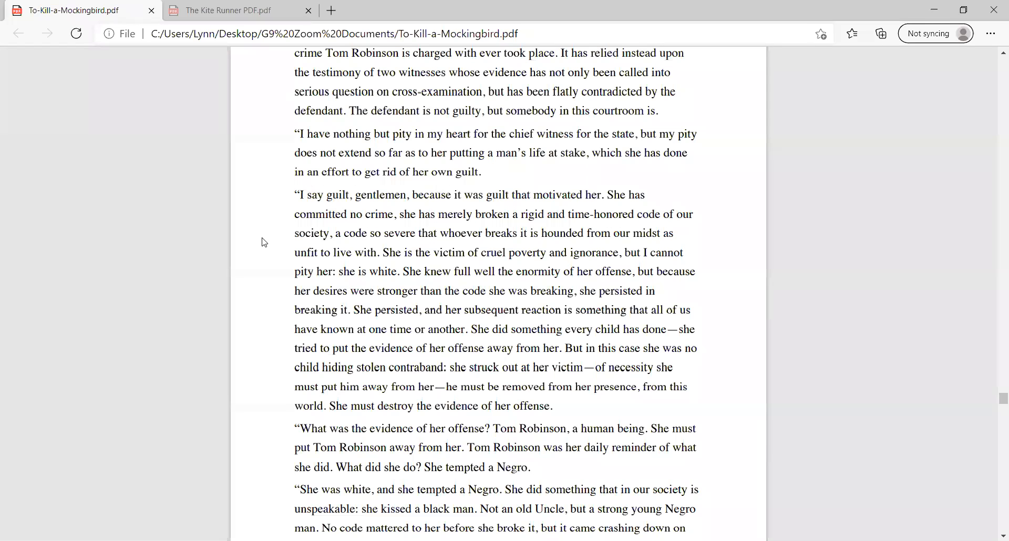
pyautogui.moveTo(277, 242)
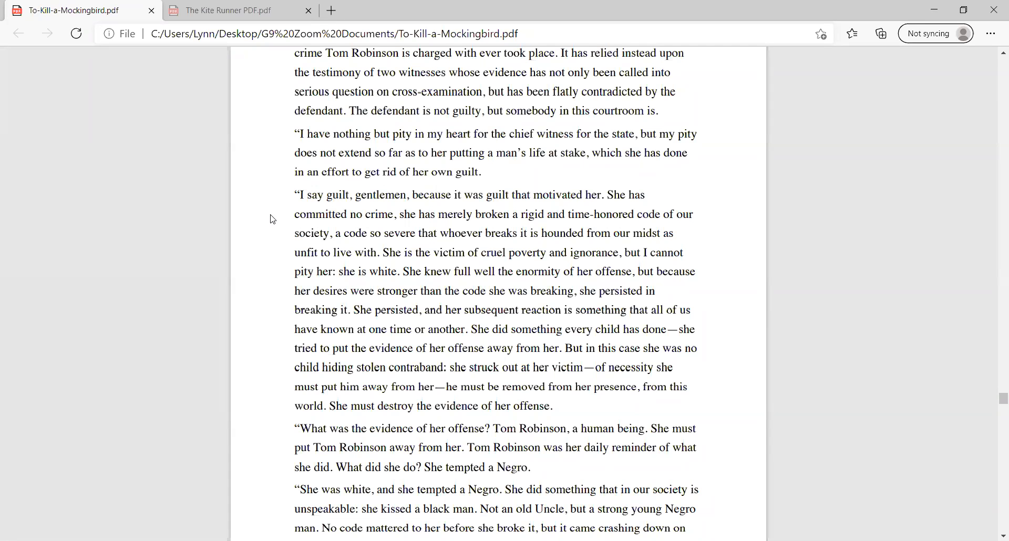
pyautogui.moveTo(264, 223)
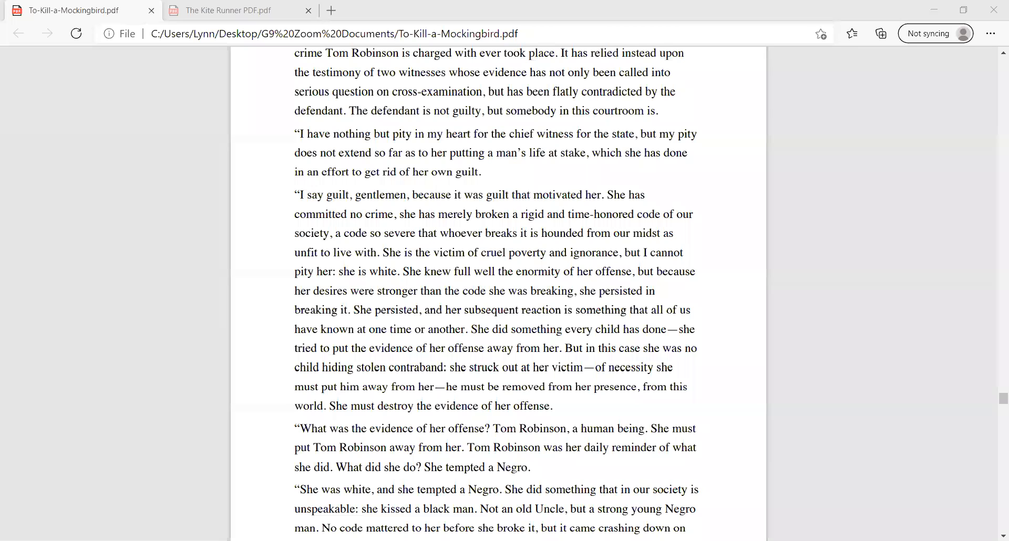
pyautogui.moveTo(925, 400)
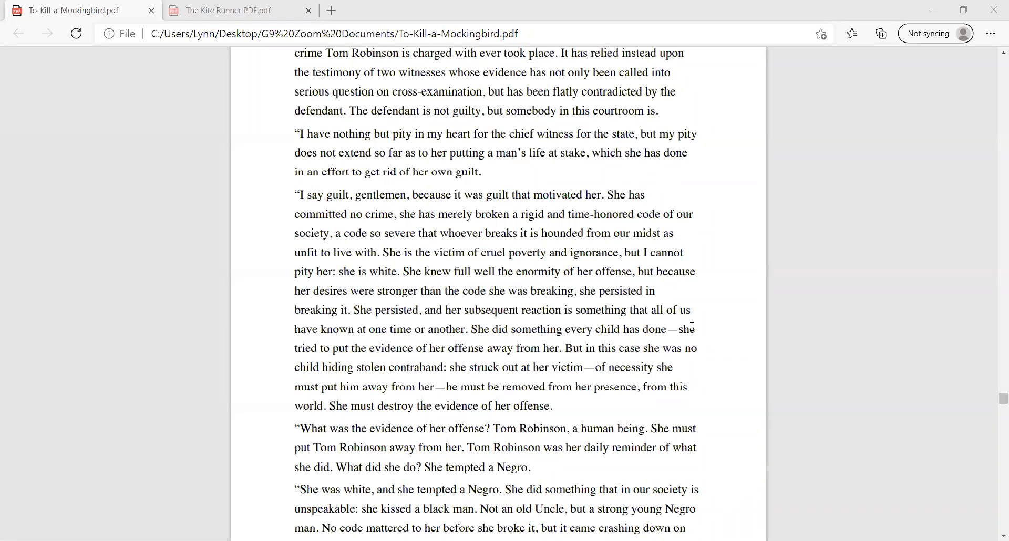
pyautogui.moveTo(691, 319)
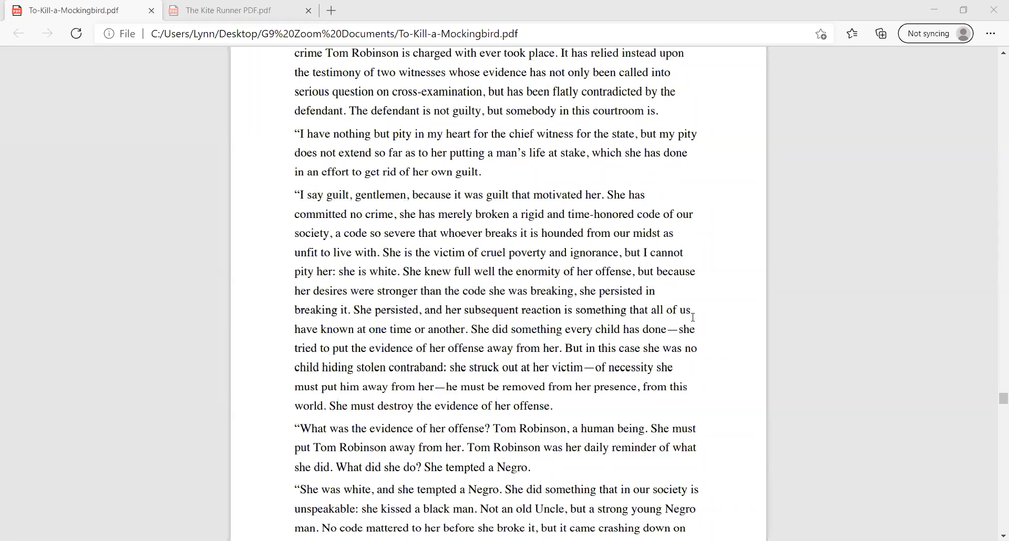
pyautogui.moveTo(687, 412)
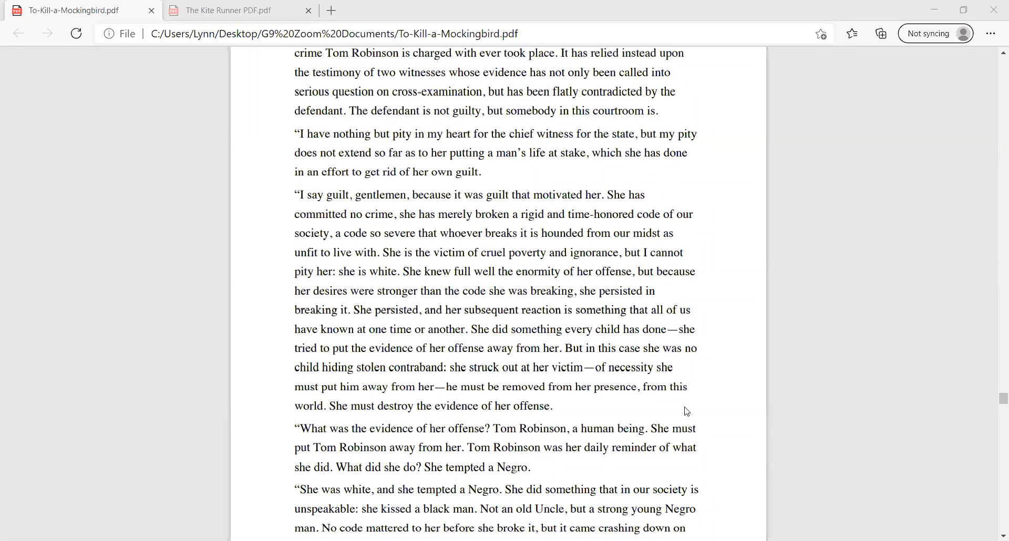
pyautogui.moveTo(577, 418)
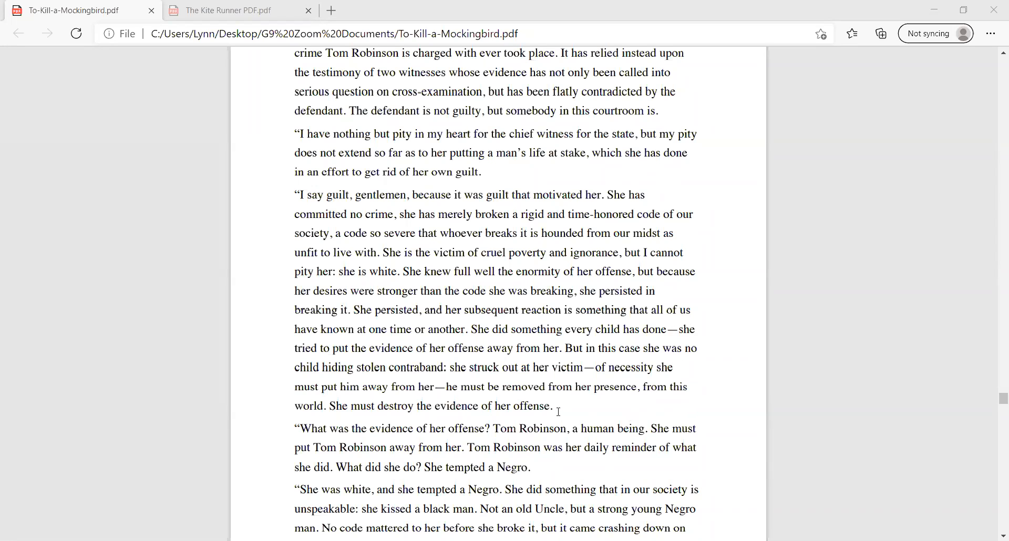
pyautogui.moveTo(600, 358)
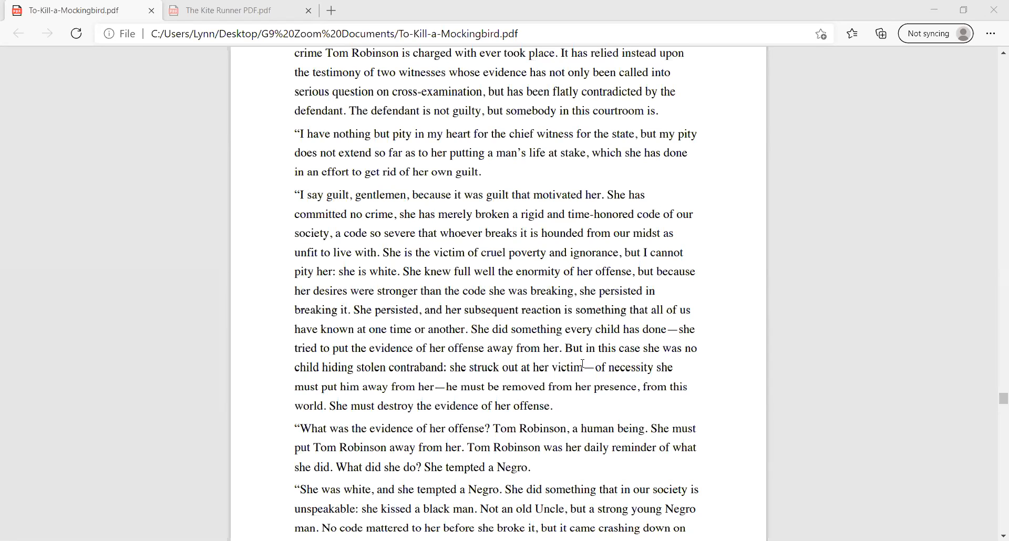
pyautogui.moveTo(503, 287)
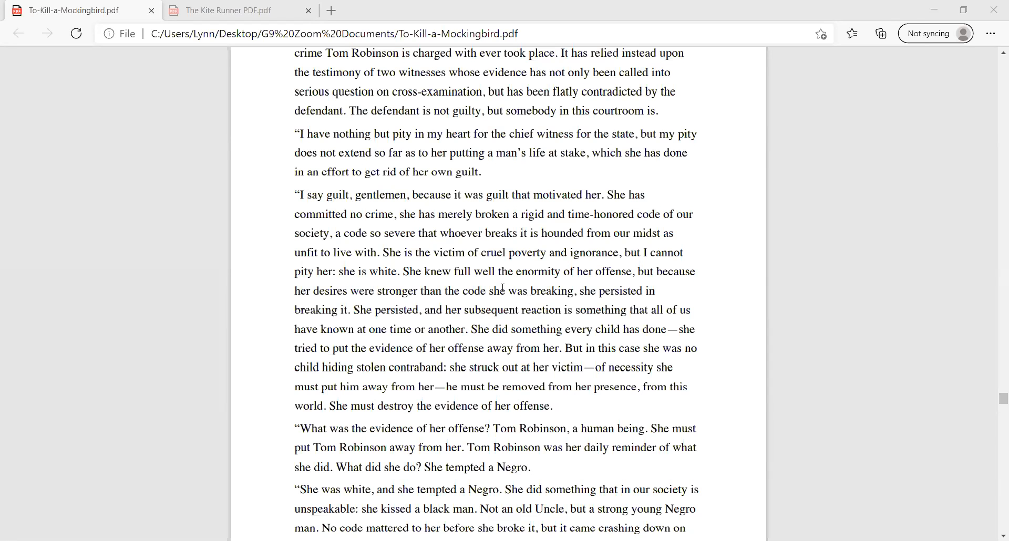
pyautogui.scroll(3)
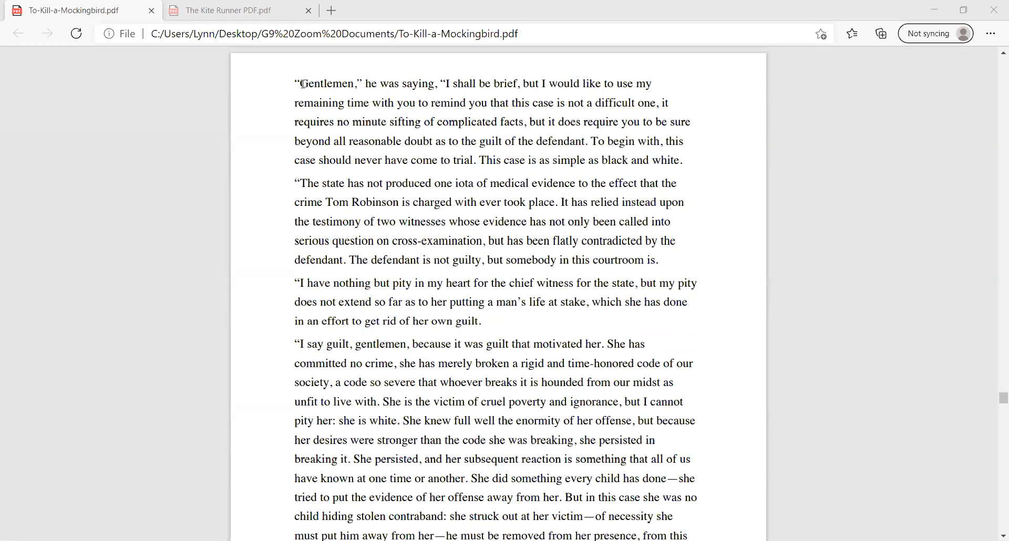
# Step: Select the word "Gentlemen" opening the speech, then read on to "Tom Robinson, a human being."
pyautogui.doubleClick(325, 84)
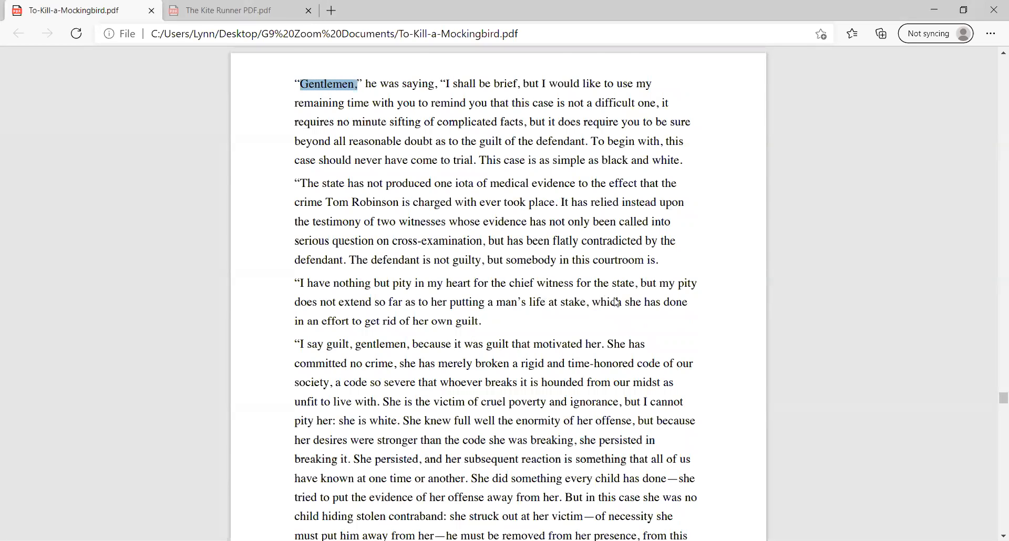
pyautogui.scroll(-3)
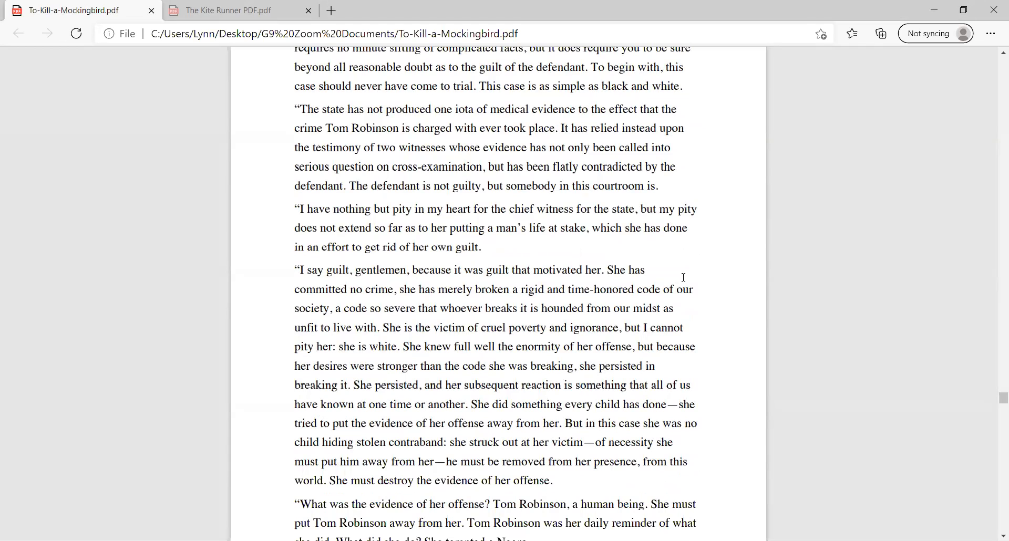
pyautogui.moveTo(702, 270)
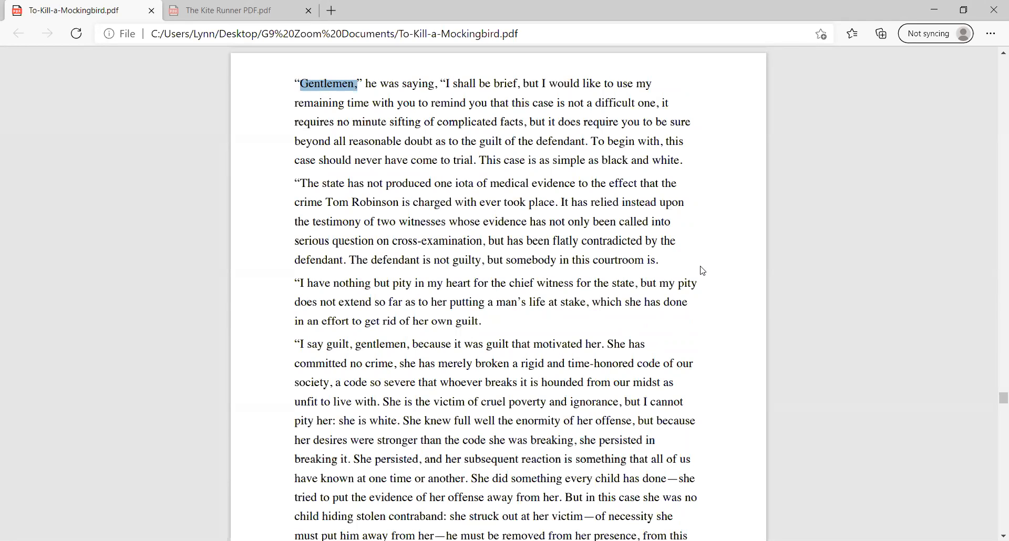
pyautogui.moveTo(692, 270)
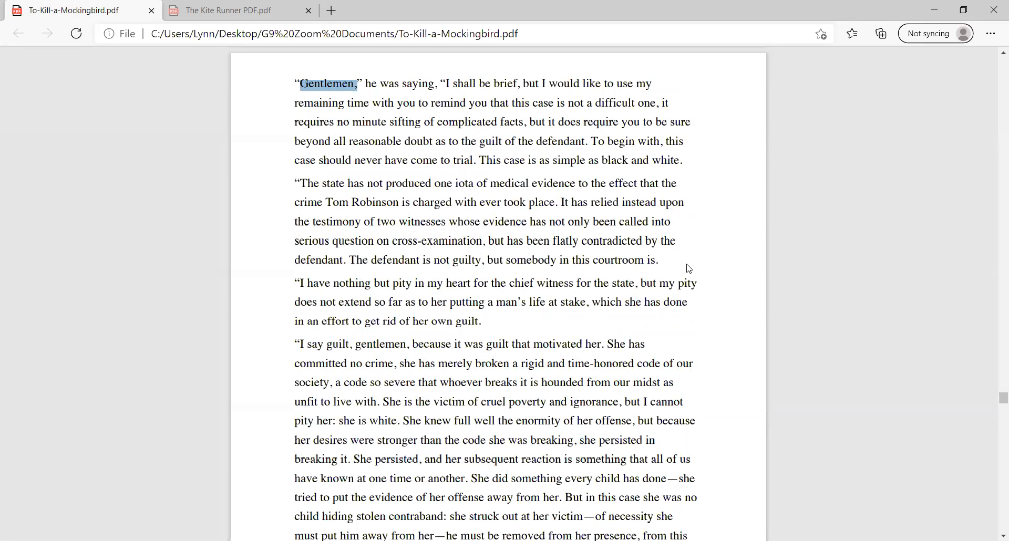
pyautogui.moveTo(694, 270)
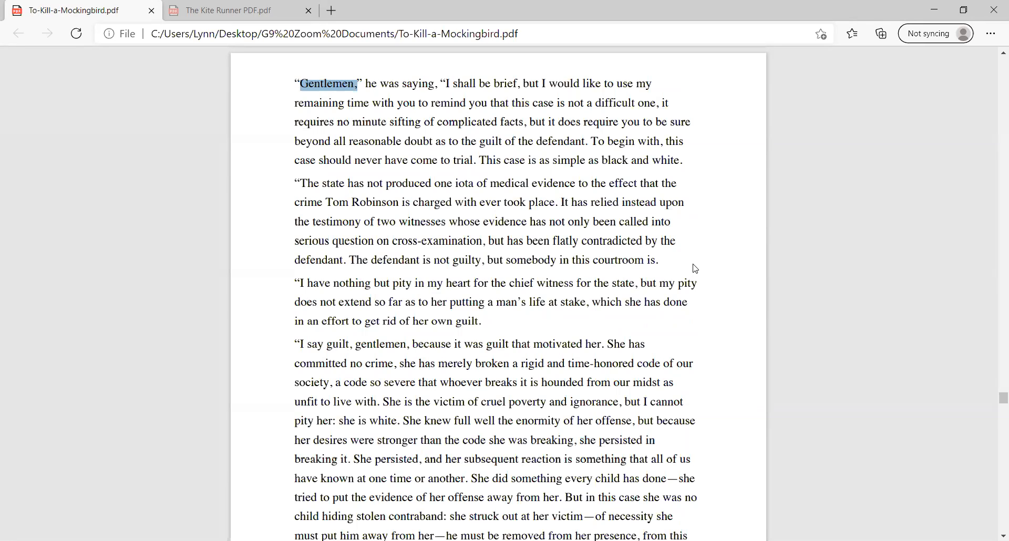
pyautogui.moveTo(717, 248)
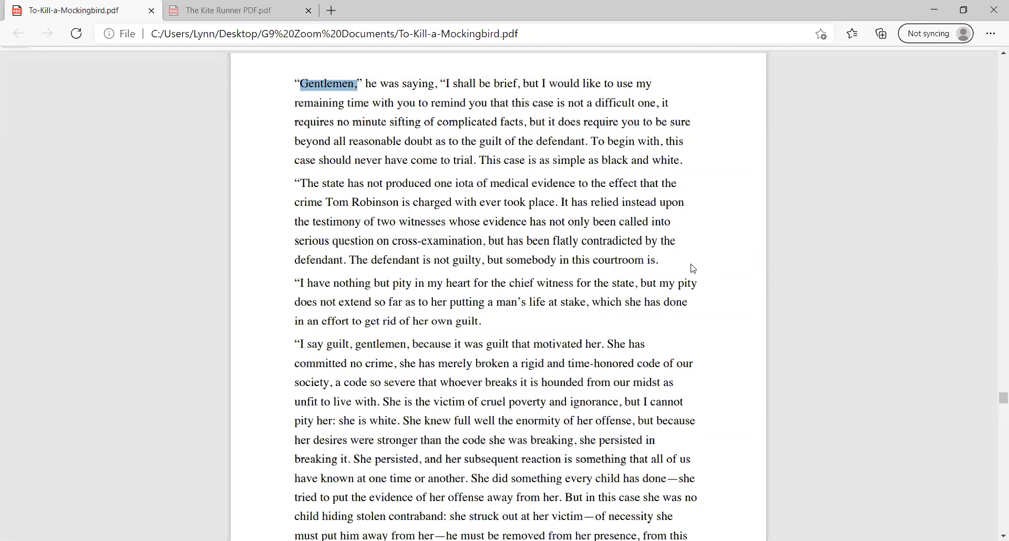
pyautogui.scroll(-3)
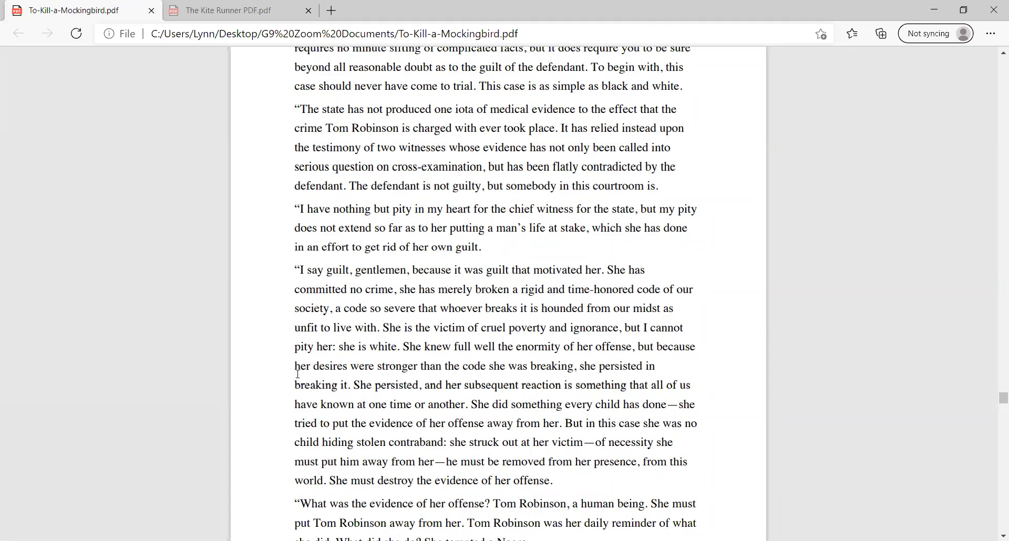
pyautogui.moveTo(322, 374)
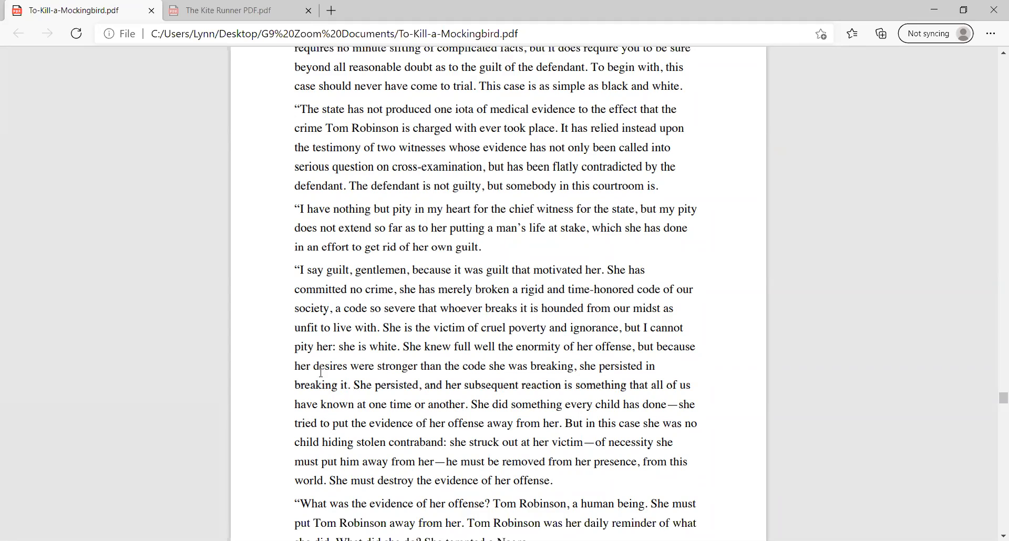